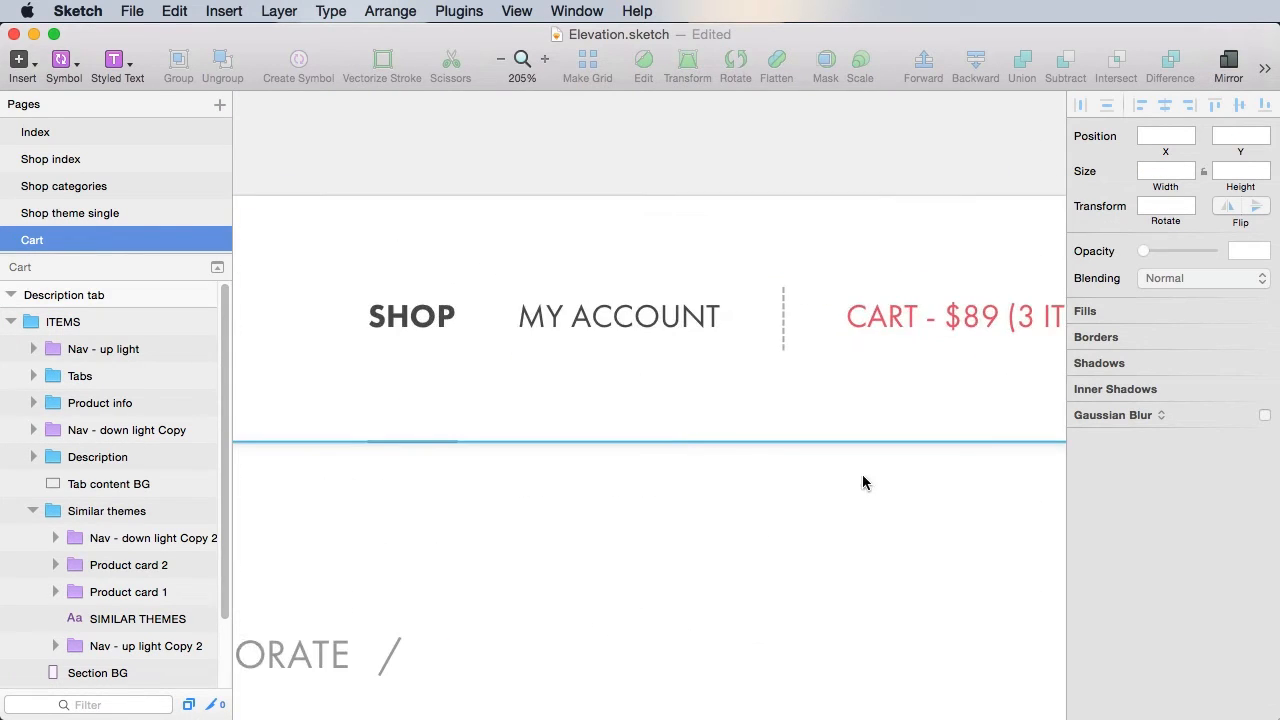
# Apply 'Menu item - active' to the cart link and 'Menu item - inactive' to SHOP, then move the underline beneath cart
pyautogui.click(950, 316)
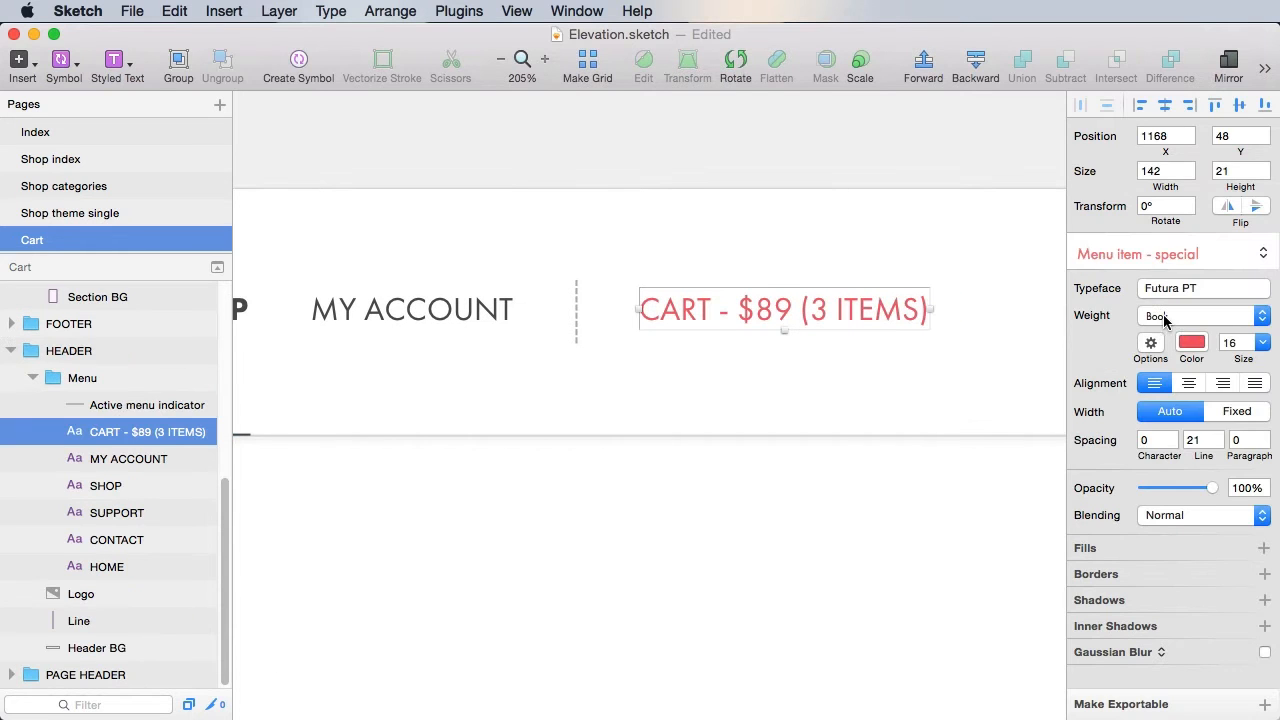
pyautogui.click(1170, 253)
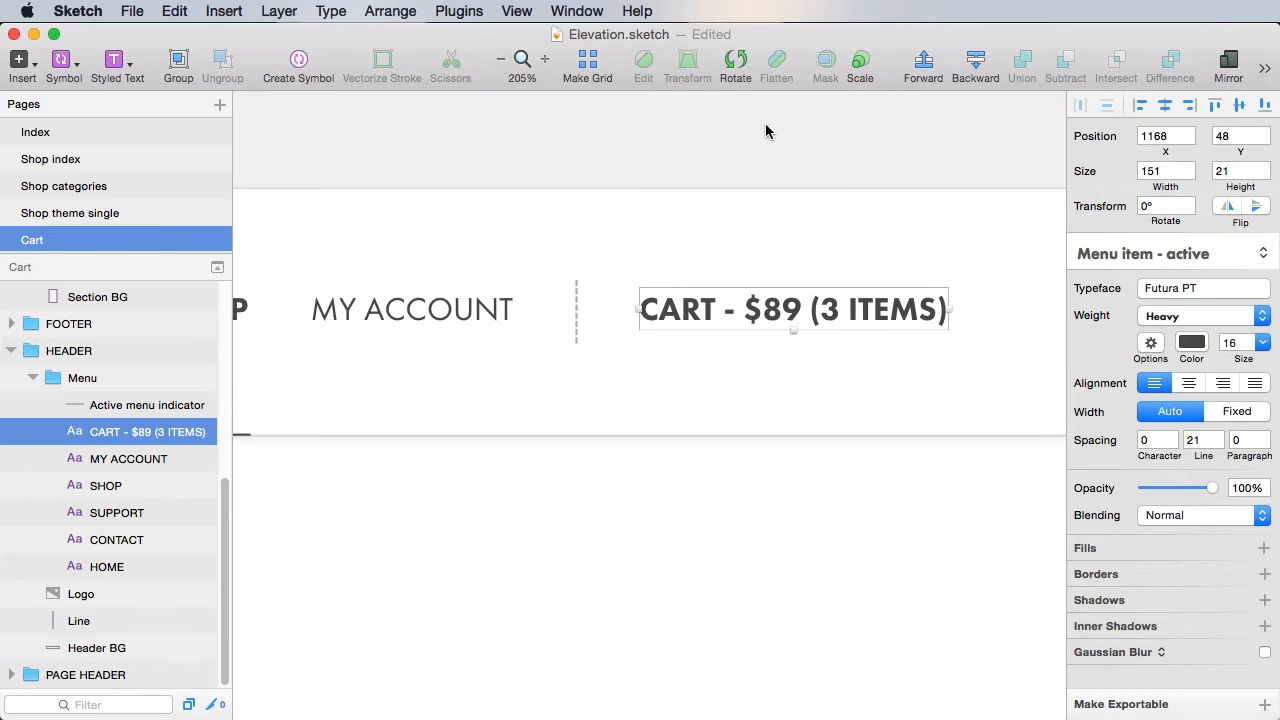
pyautogui.click(105, 485)
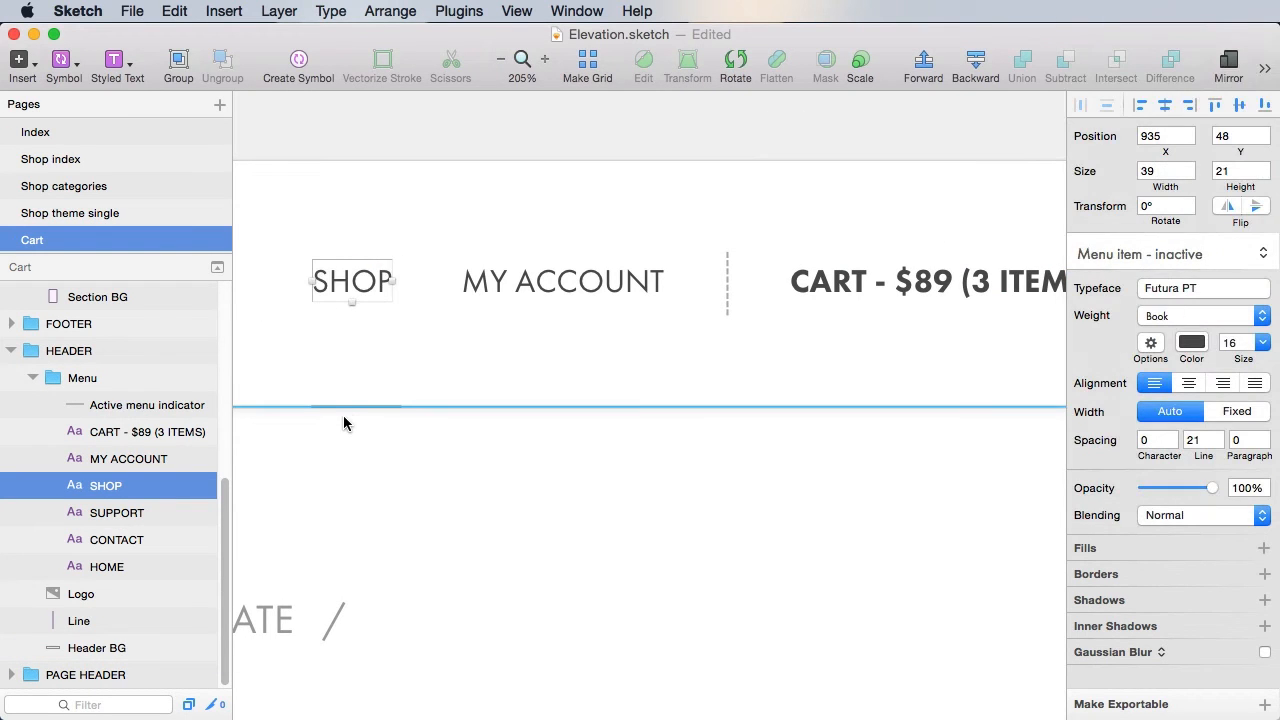
pyautogui.click(146, 405)
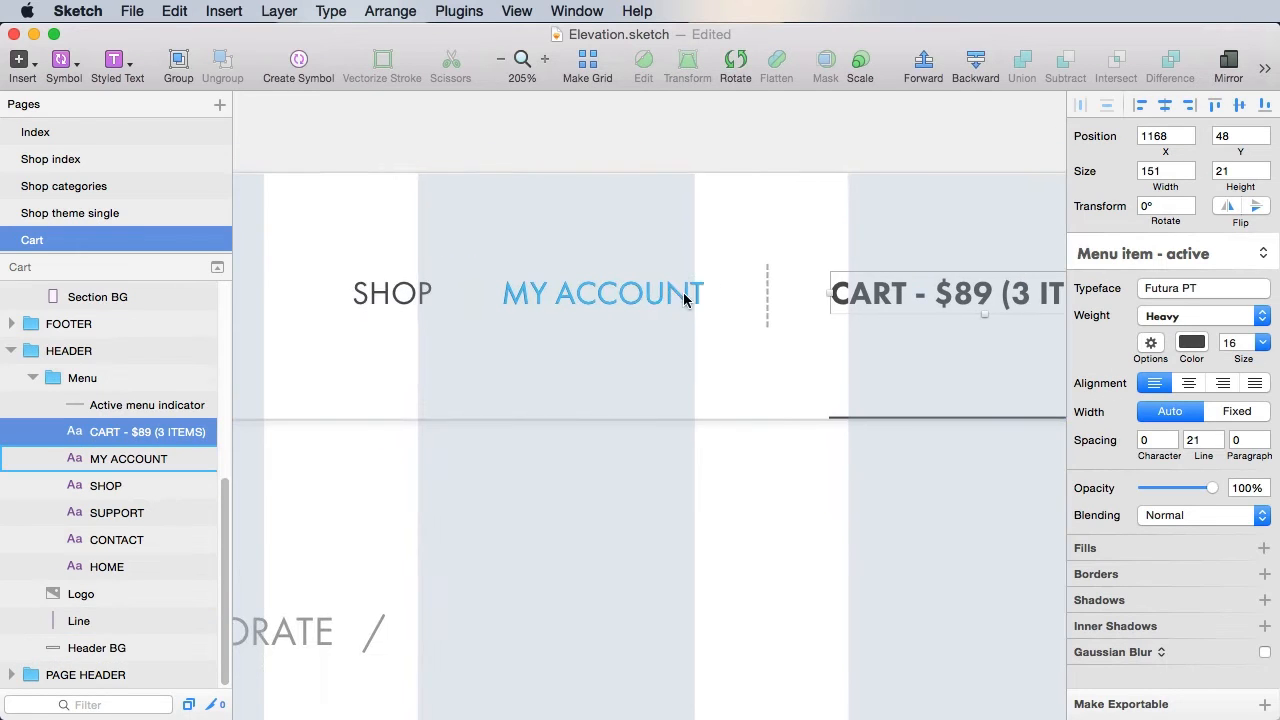
pyautogui.click(78, 620)
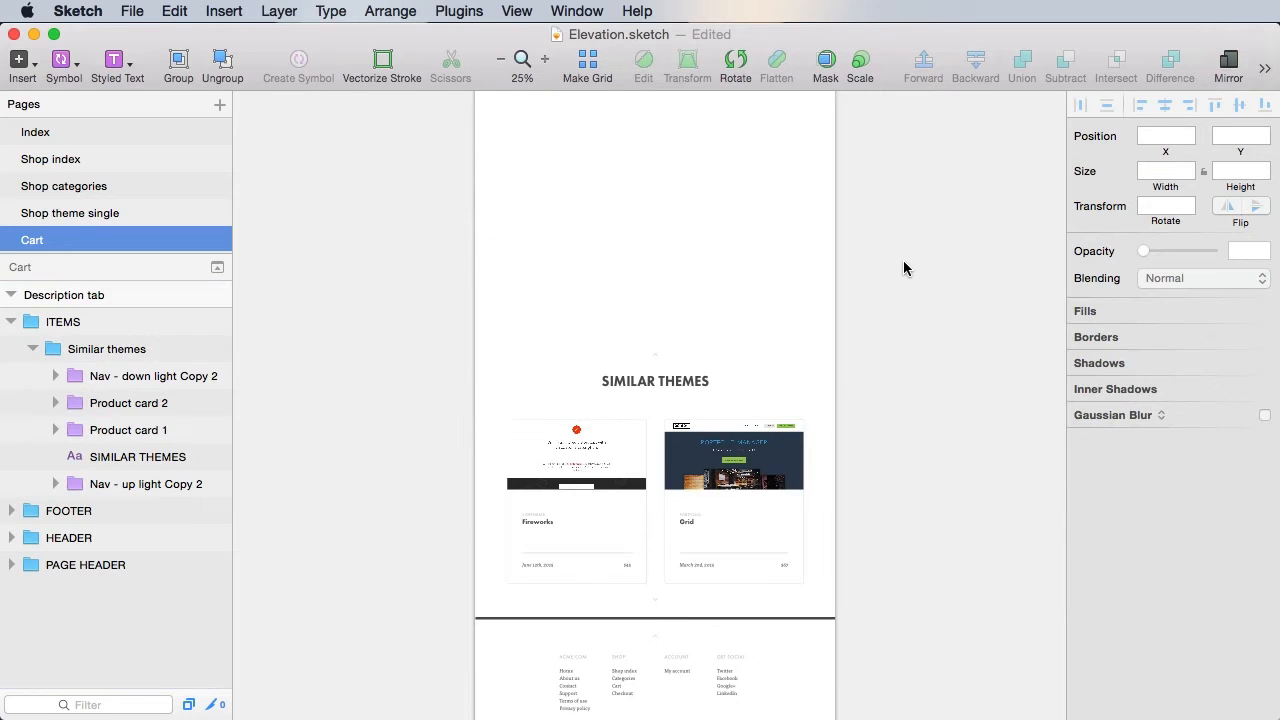
# Delete the ITEMS group, leaving only FOOTER, HEADER and PAGE HEADER
pyautogui.click(128, 402)
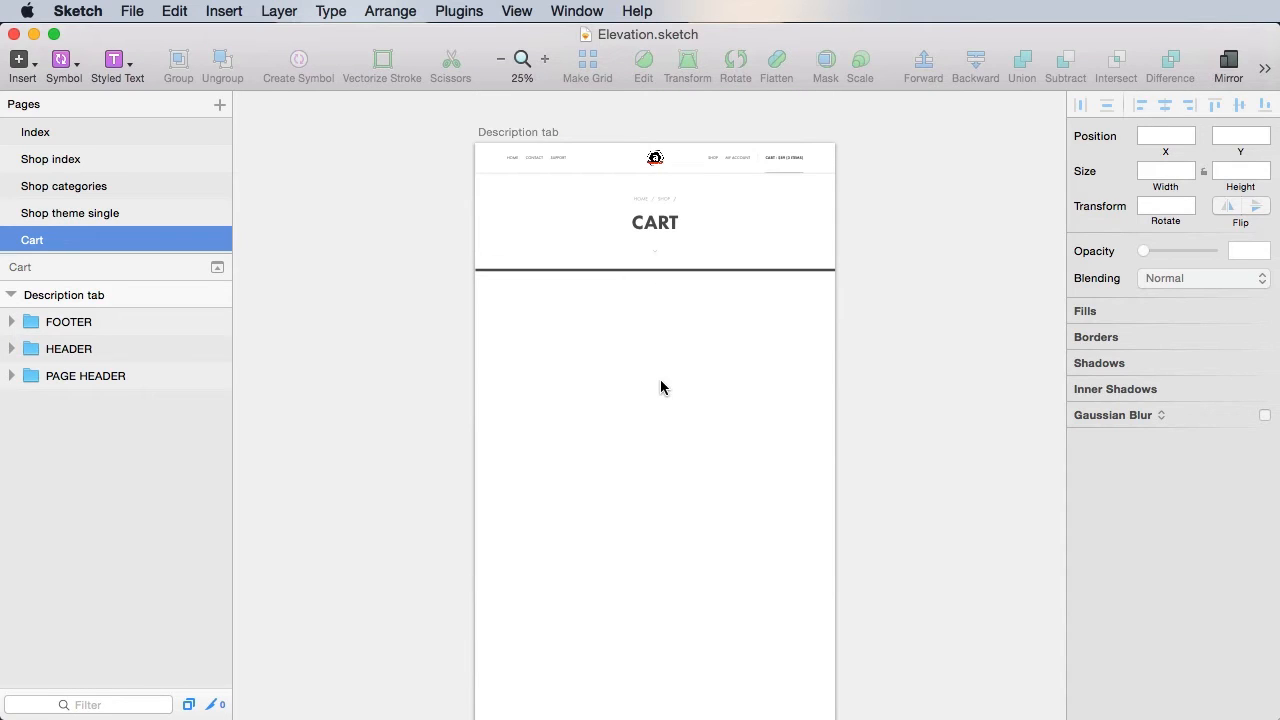
pyautogui.moveTo(852, 325)
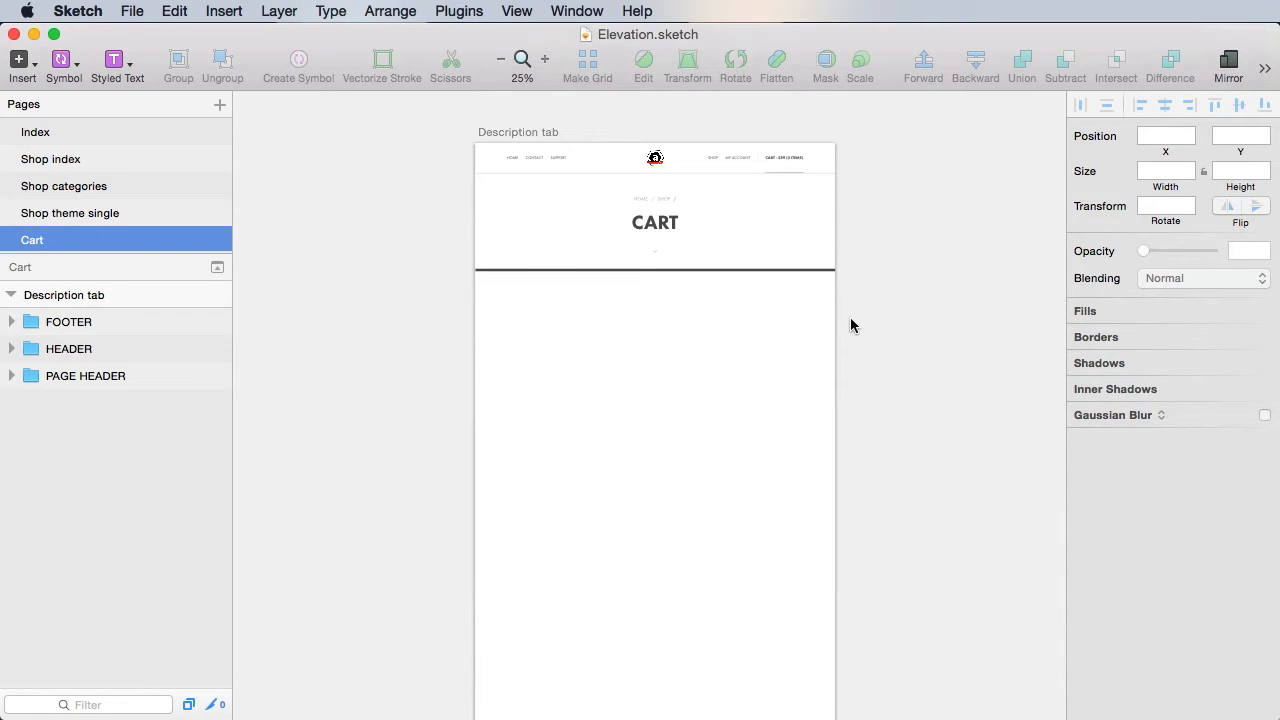
pyautogui.moveTo(573, 486)
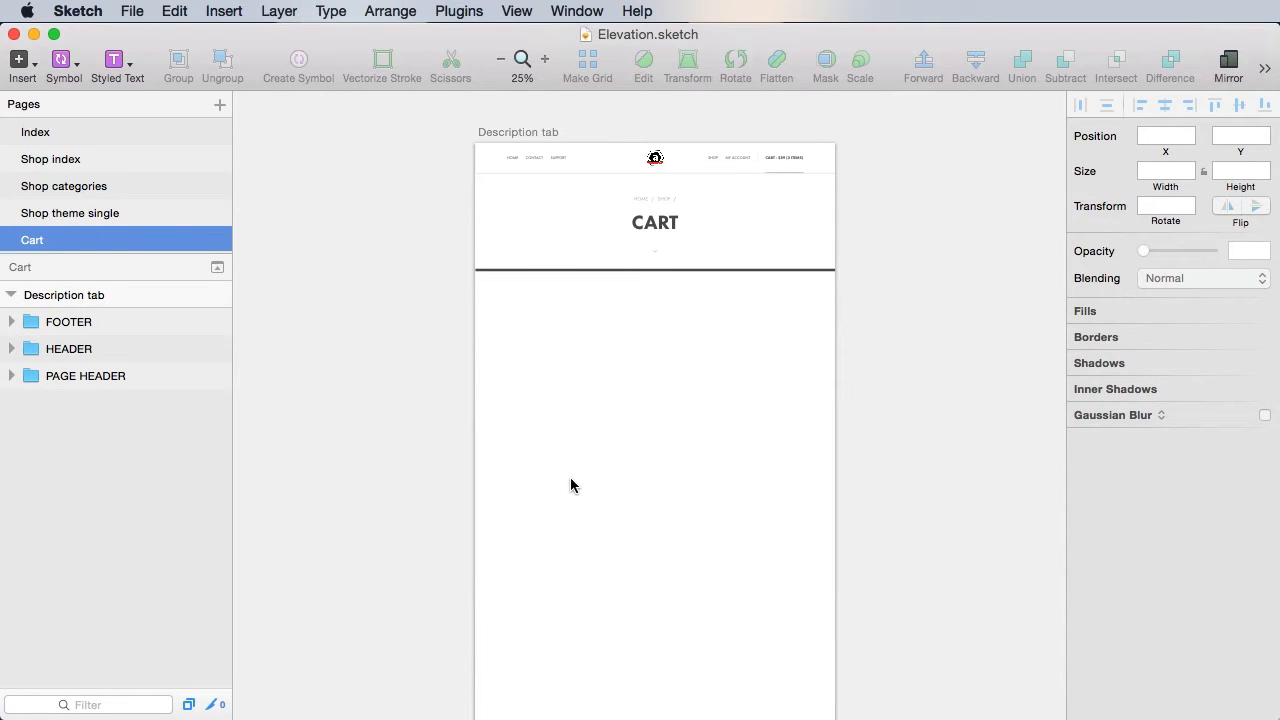
pyautogui.moveTo(779, 547)
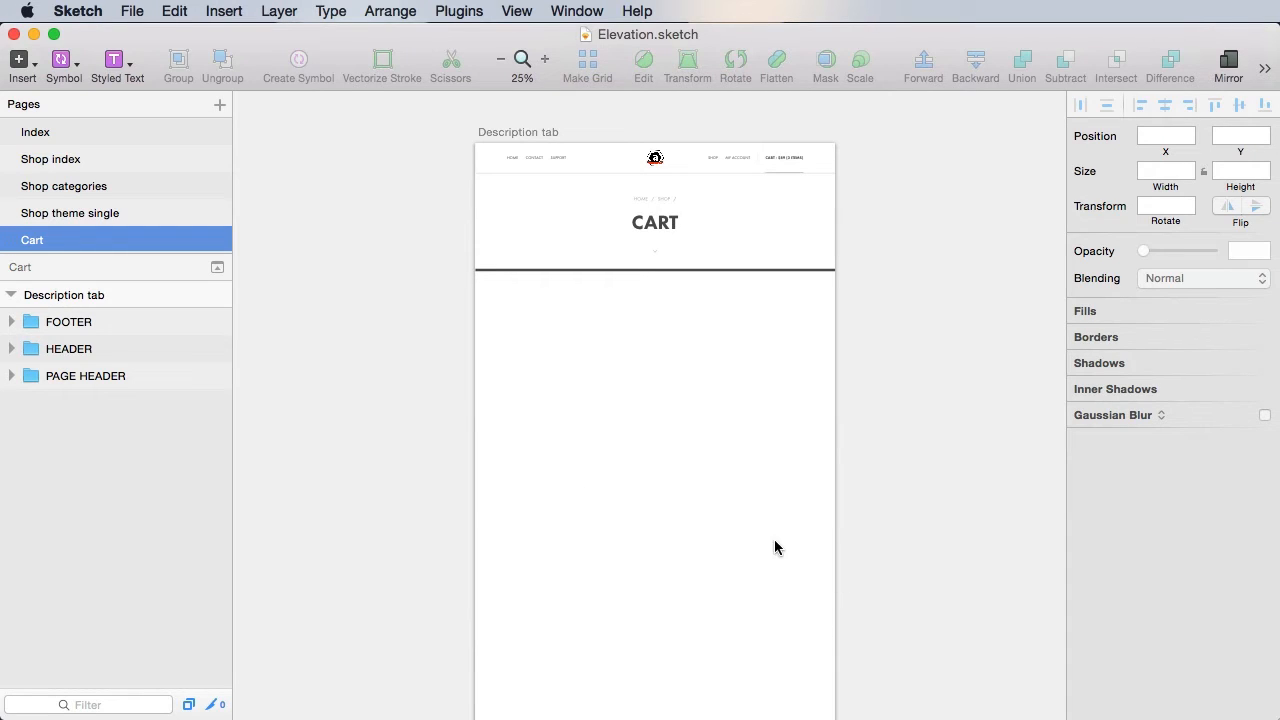
pyautogui.moveTo(787, 576)
pyautogui.write('ITEM')
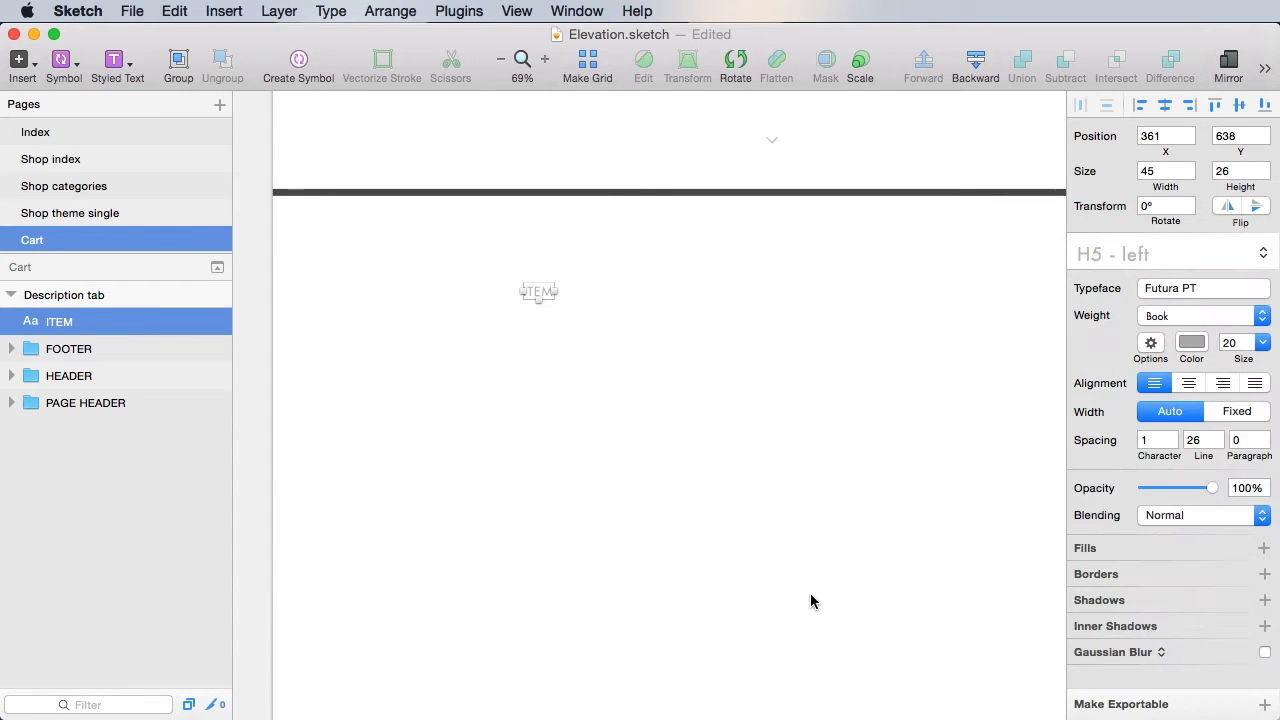
pyautogui.moveTo(480, 363)
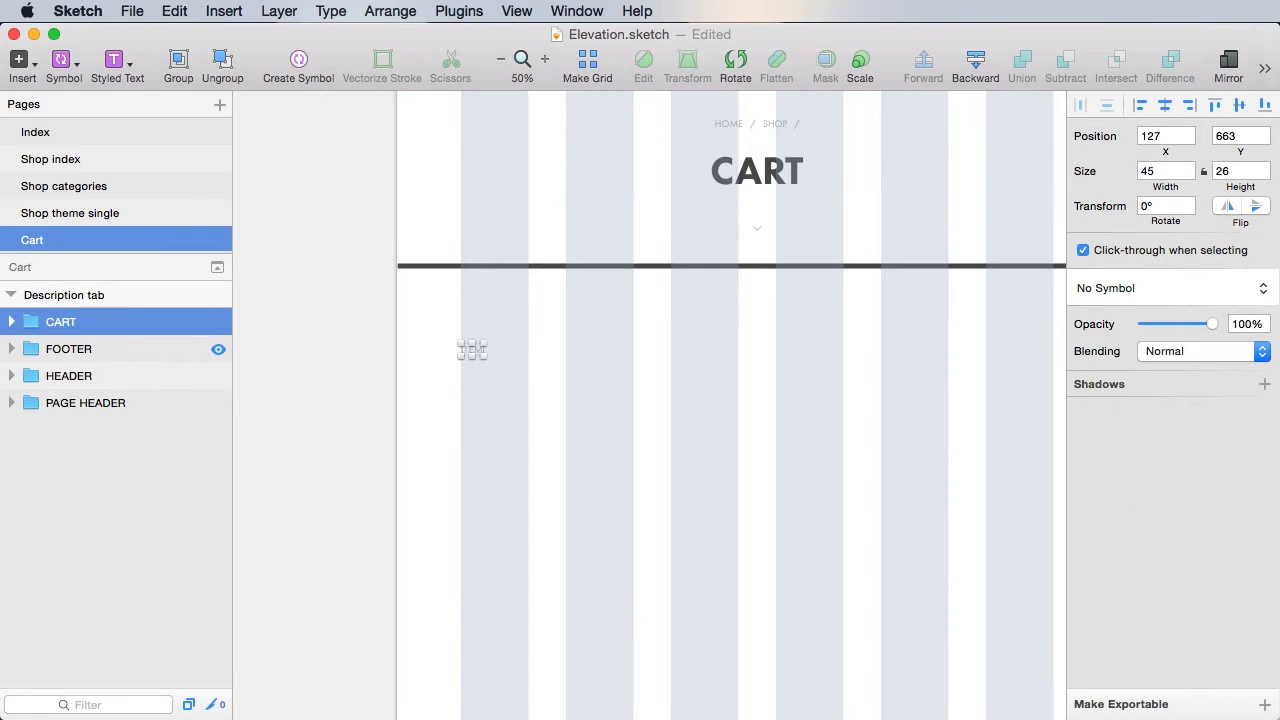
# Open the Symbols list to insert the Nav - up light arrow
pyautogui.click(63, 60)
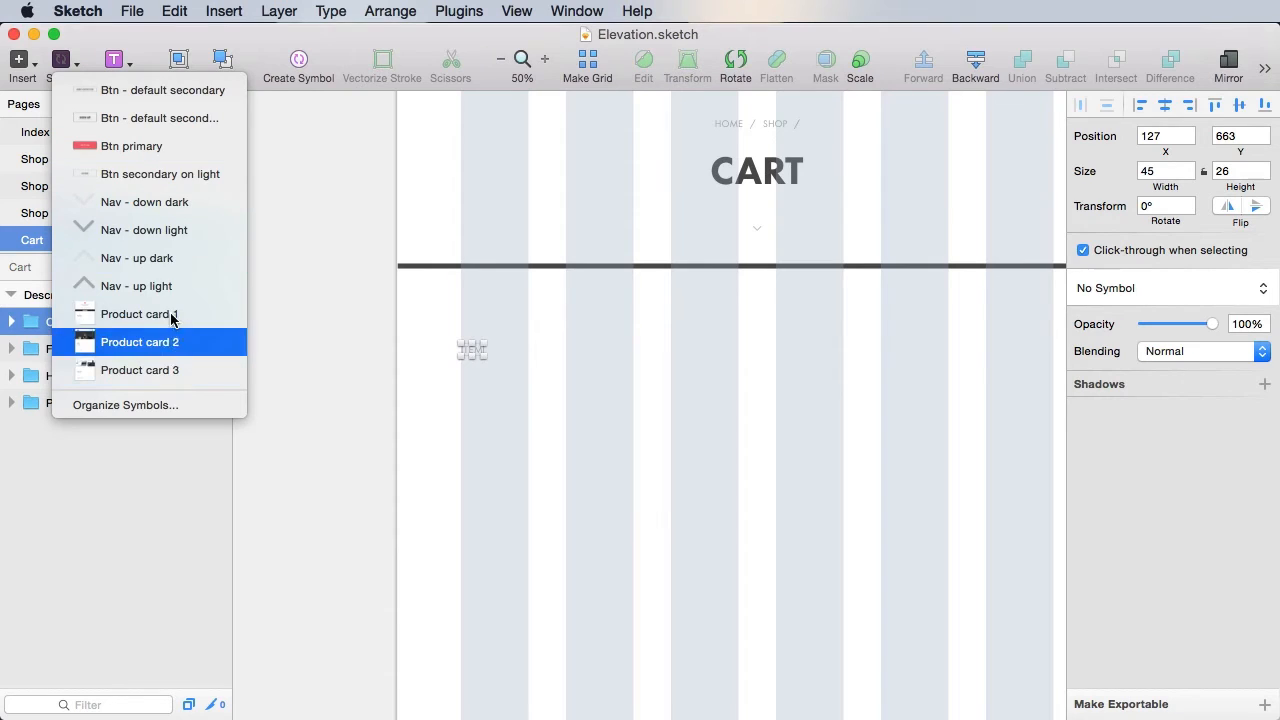
pyautogui.moveTo(183, 146)
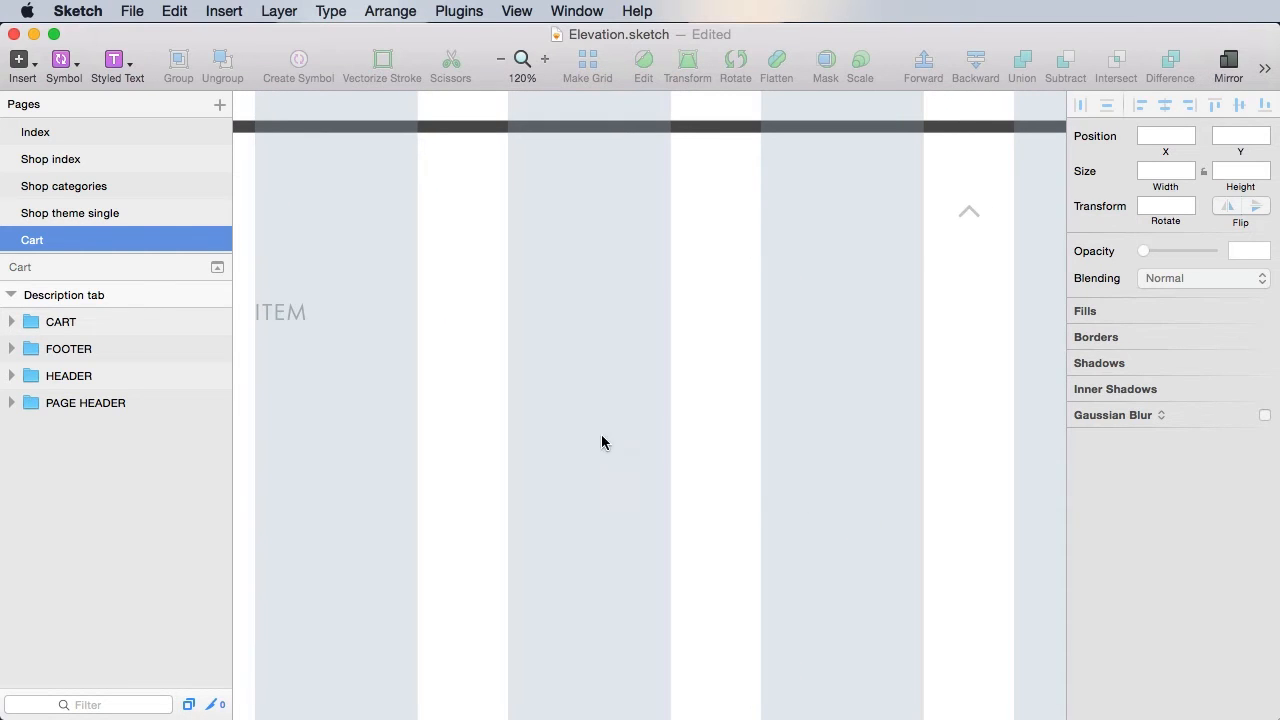
# Select the ITEM heading and the Table group inside CART to build the column headings
pyautogui.click(282, 312)
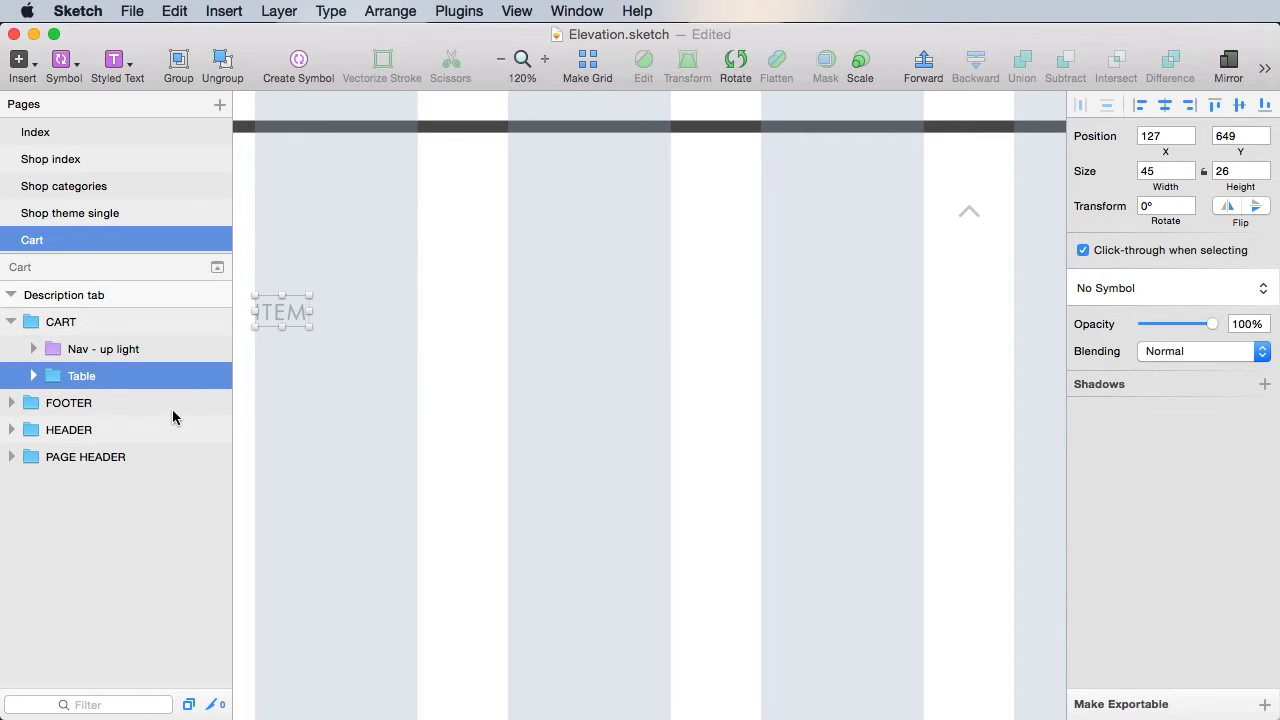
pyautogui.click(32, 375)
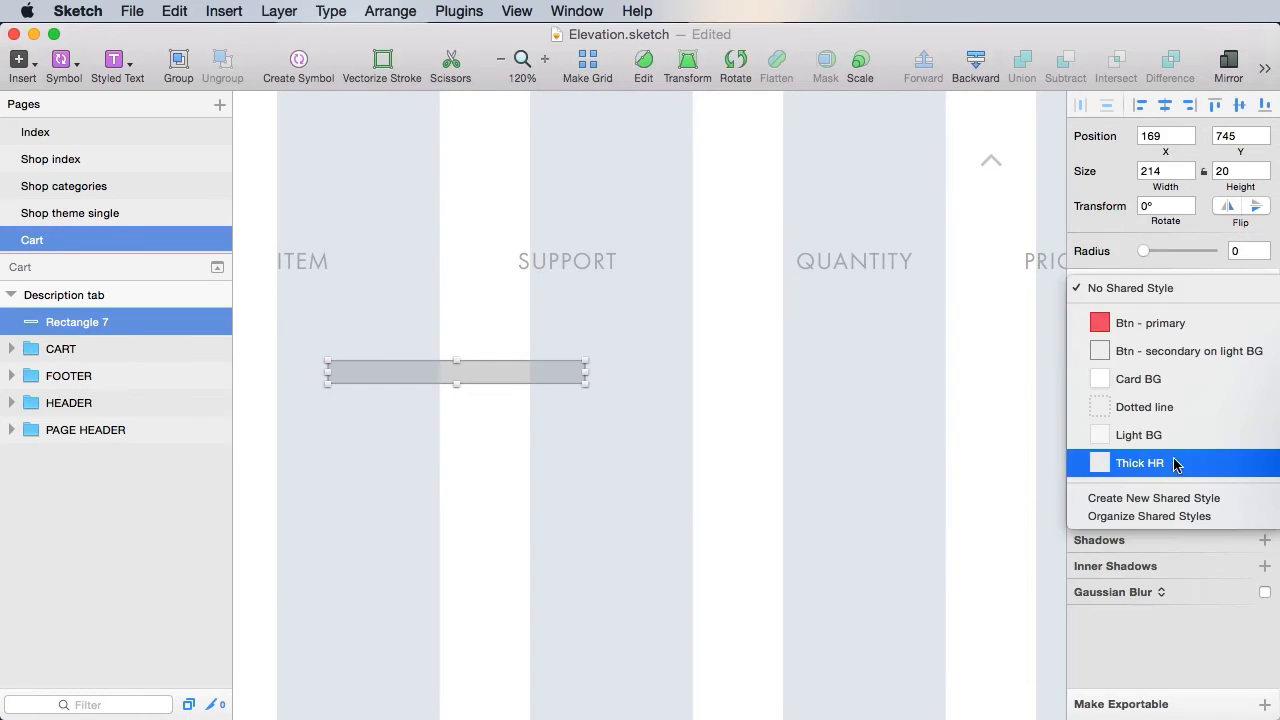
# Apply the Thick HR shared style to the rectangle and set its height to 14
pyautogui.click(1140, 462)
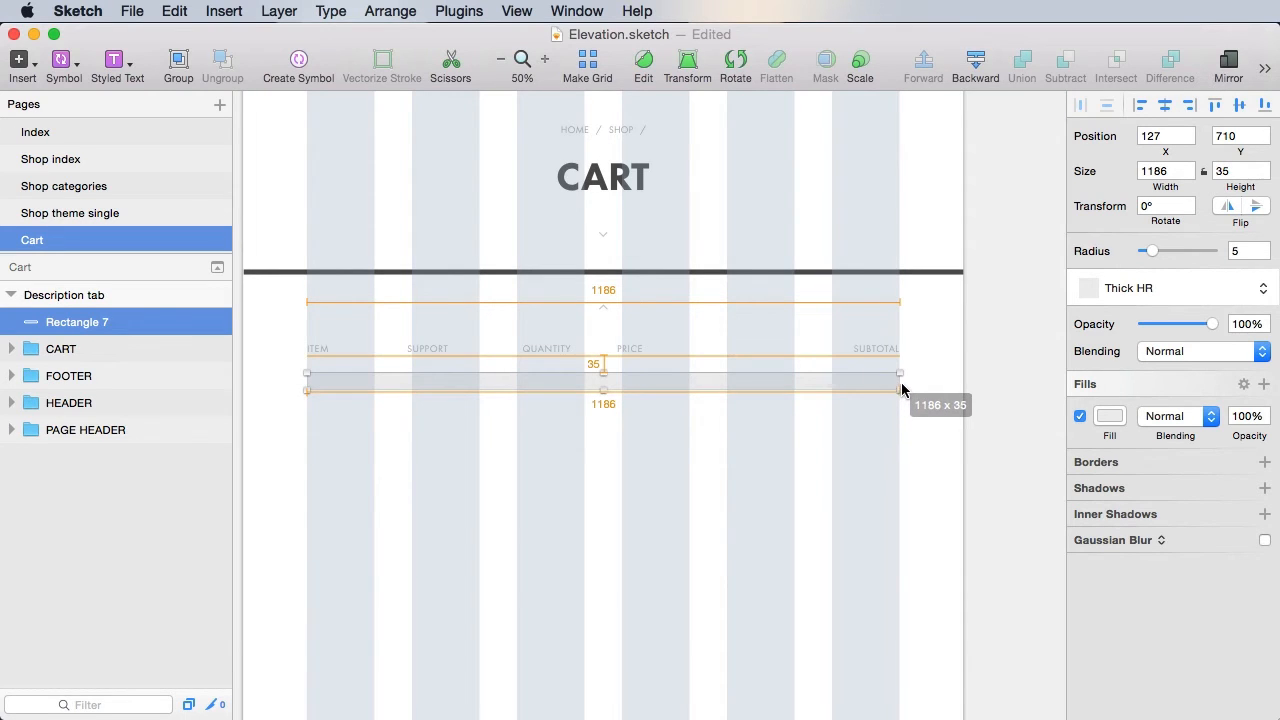
pyautogui.write('14')
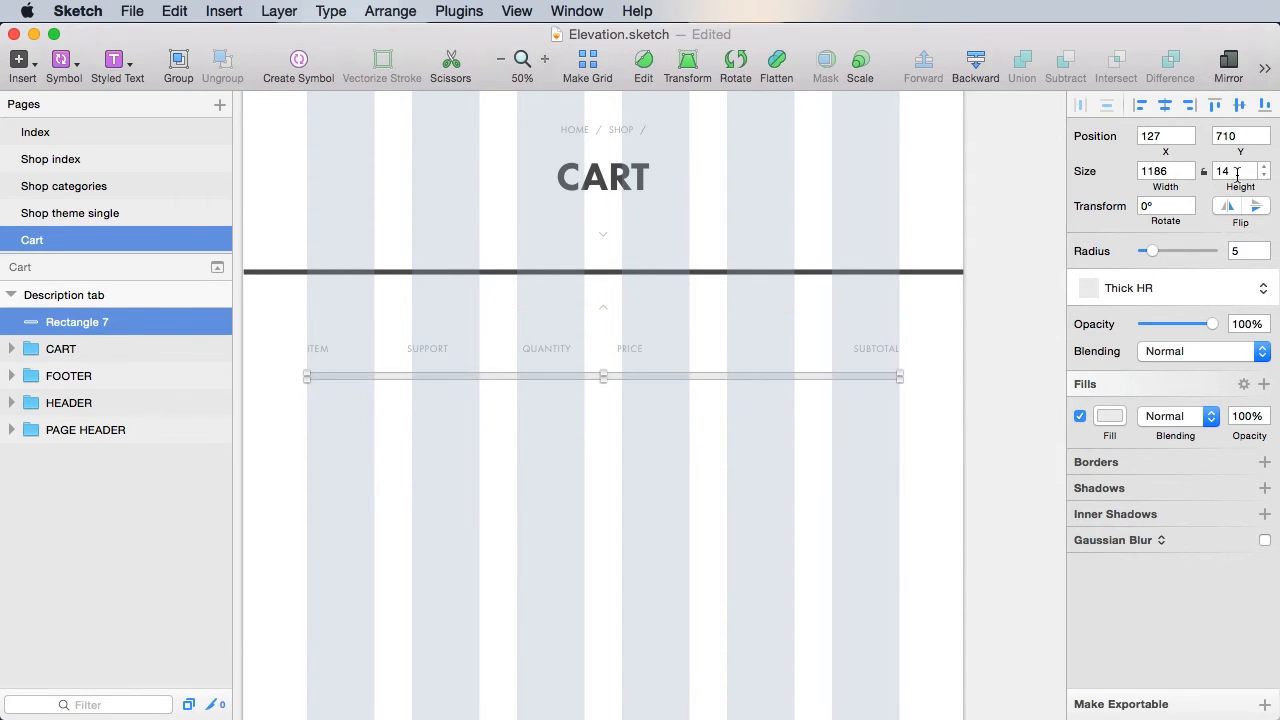
pyautogui.click(700, 518)
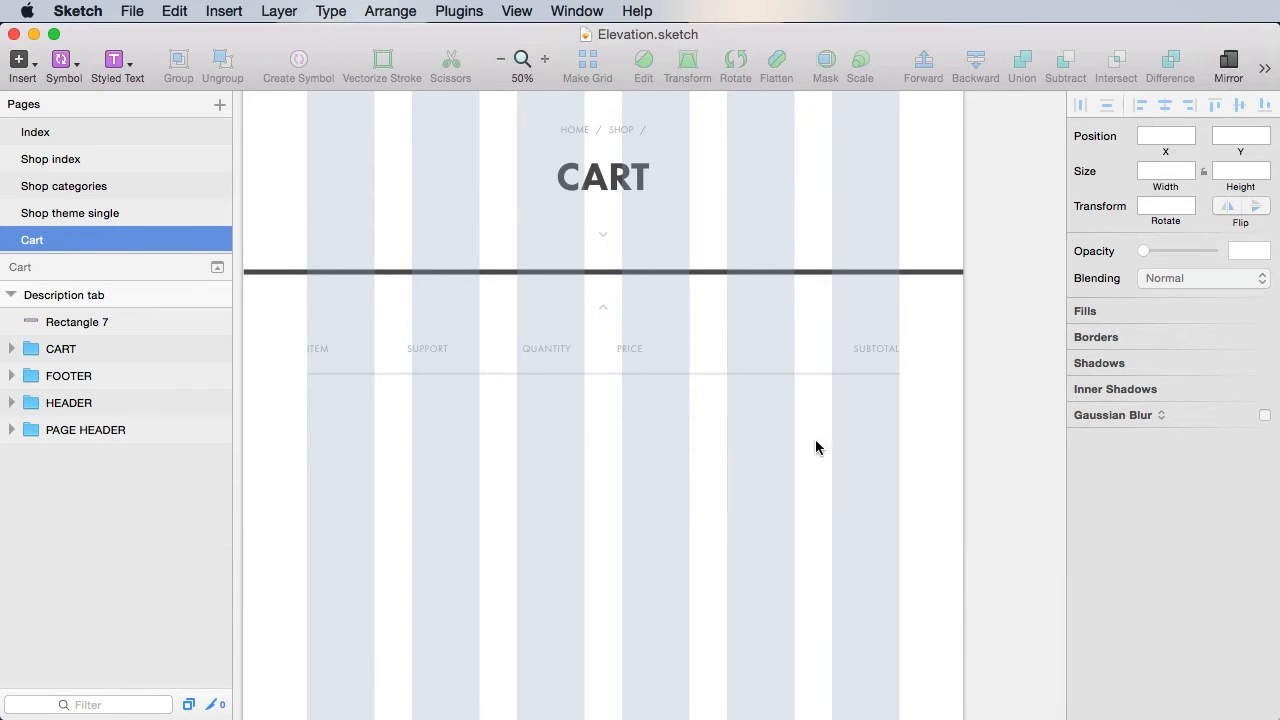
pyautogui.moveTo(360, 443)
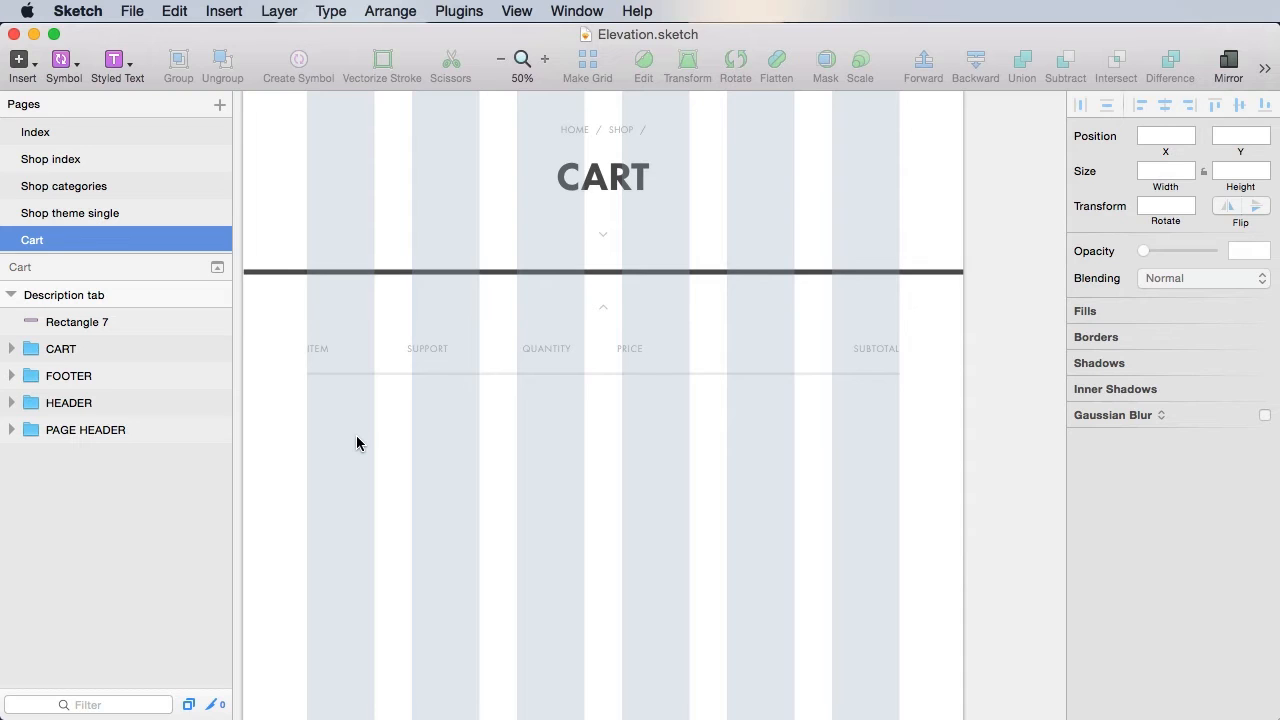
pyautogui.moveTo(320, 365)
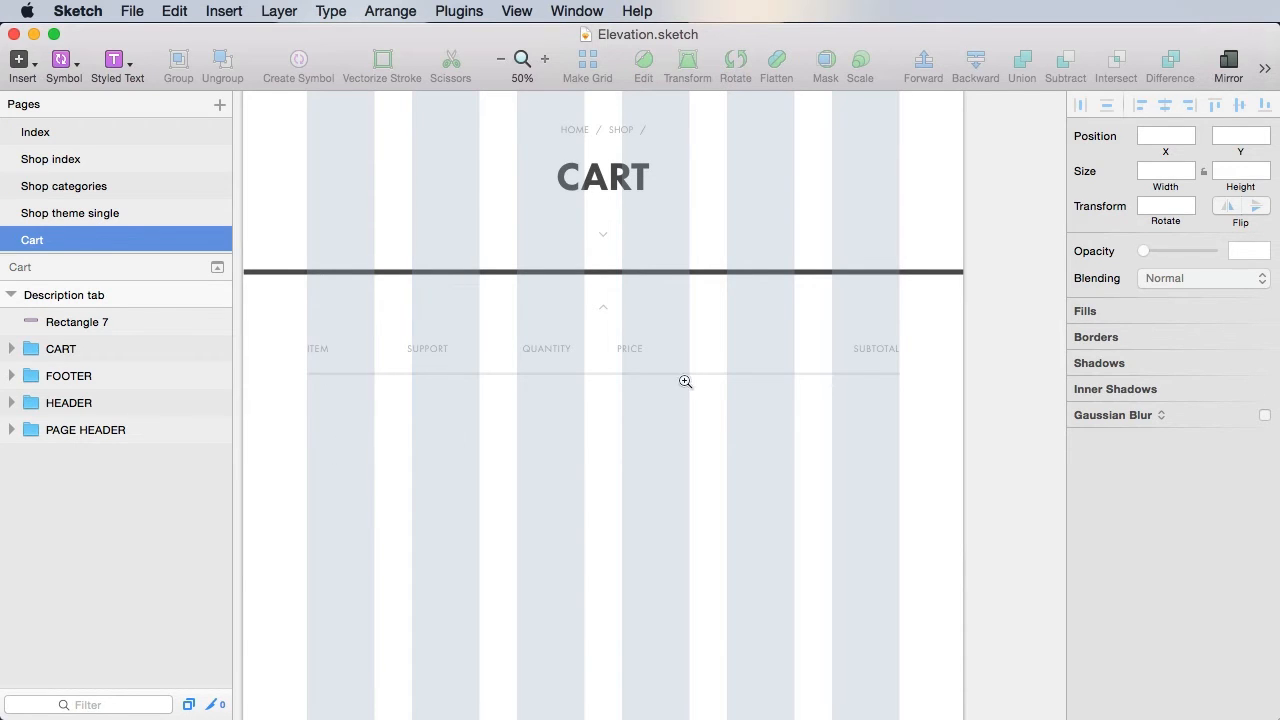
pyautogui.moveTo(423, 360)
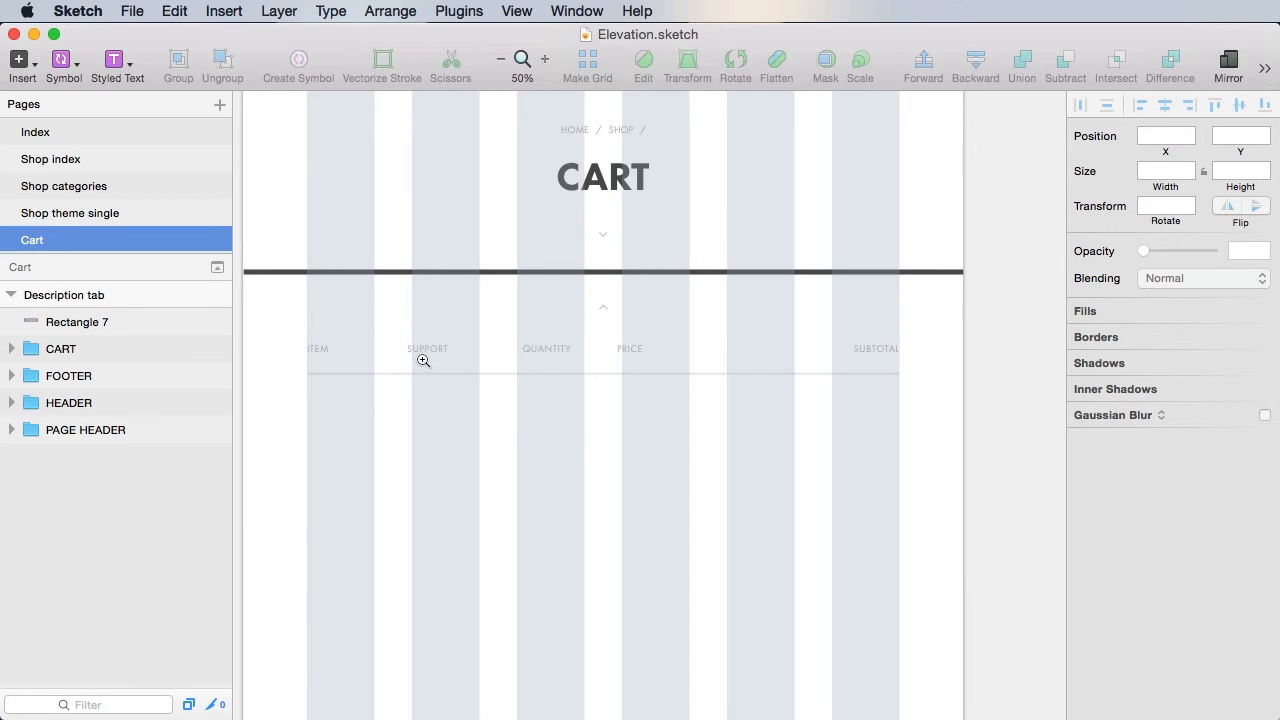
pyautogui.moveTo(540, 349)
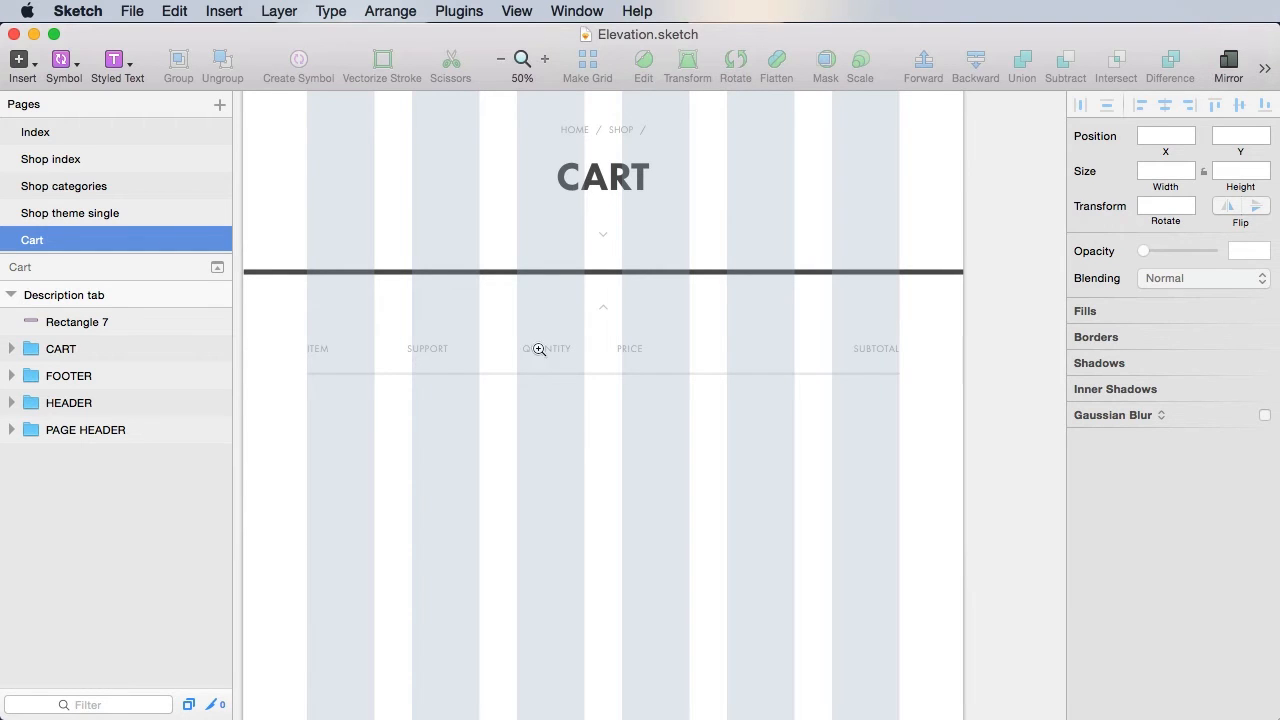
pyautogui.moveTo(550, 436)
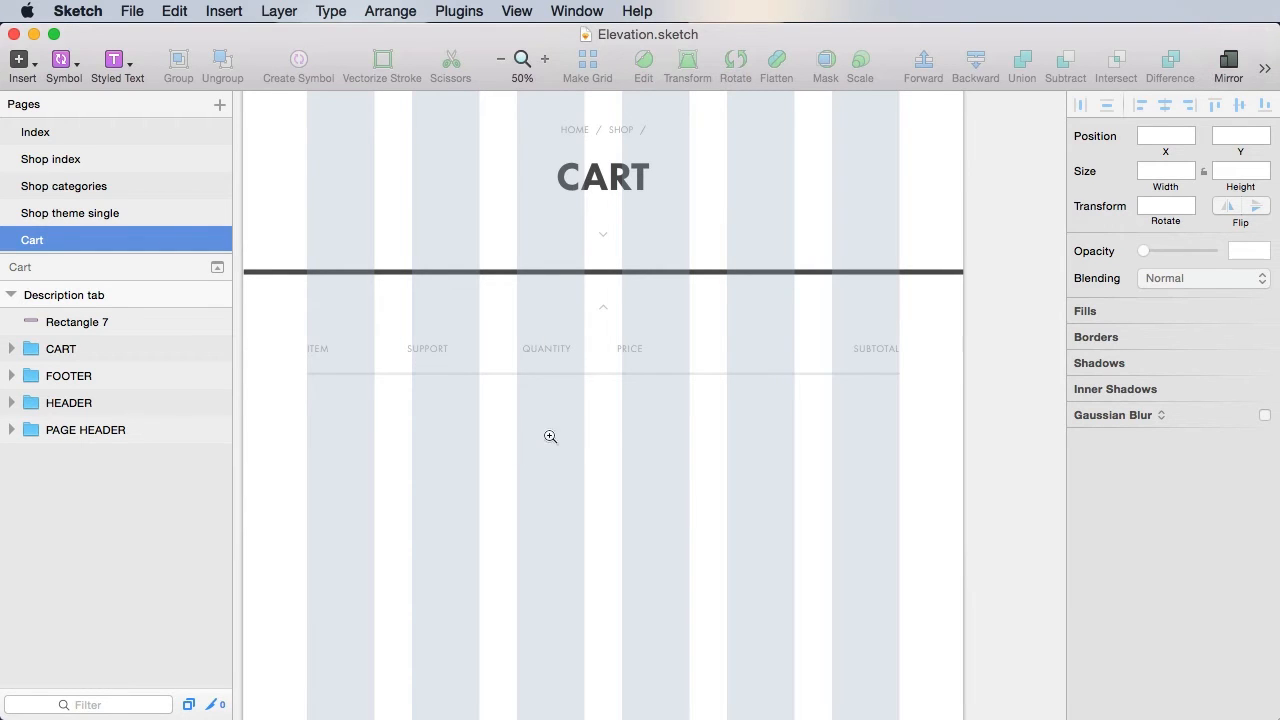
pyautogui.moveTo(585, 418)
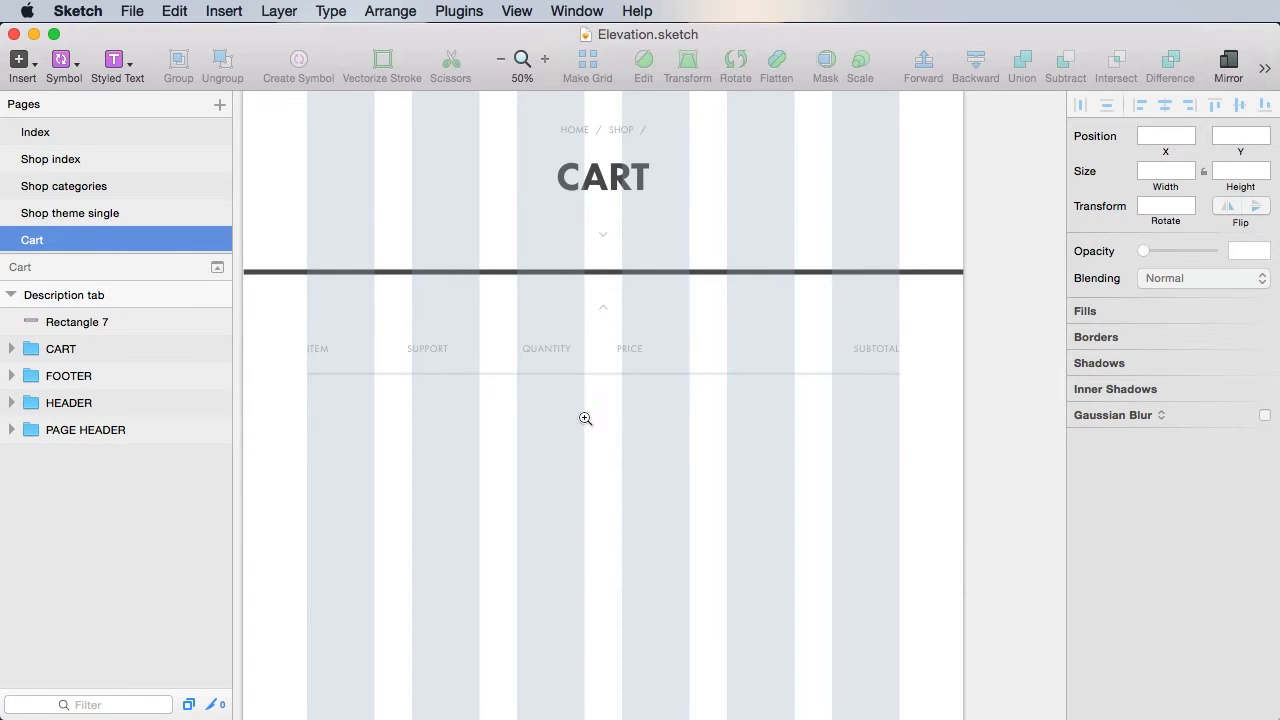
pyautogui.moveTo(872, 392)
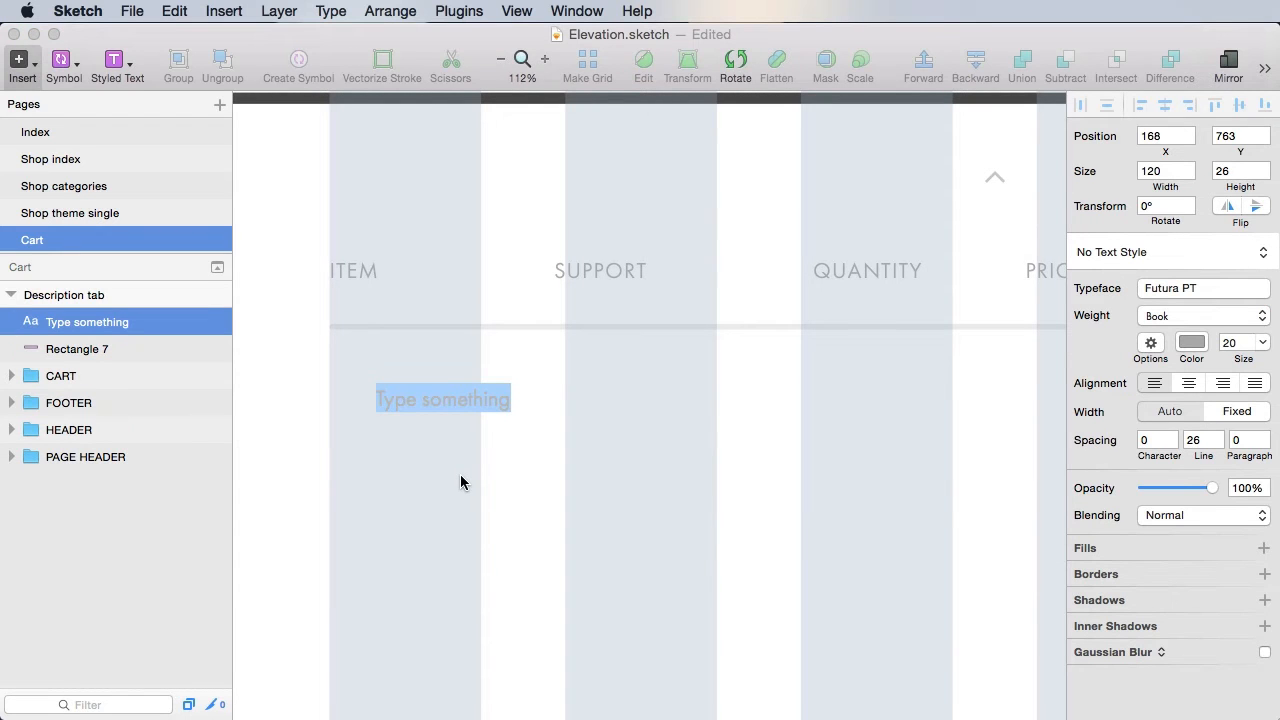
# Type 'Theme - Ascension' and drag it under the ITEM heading
pyautogui.write('Theme - As')
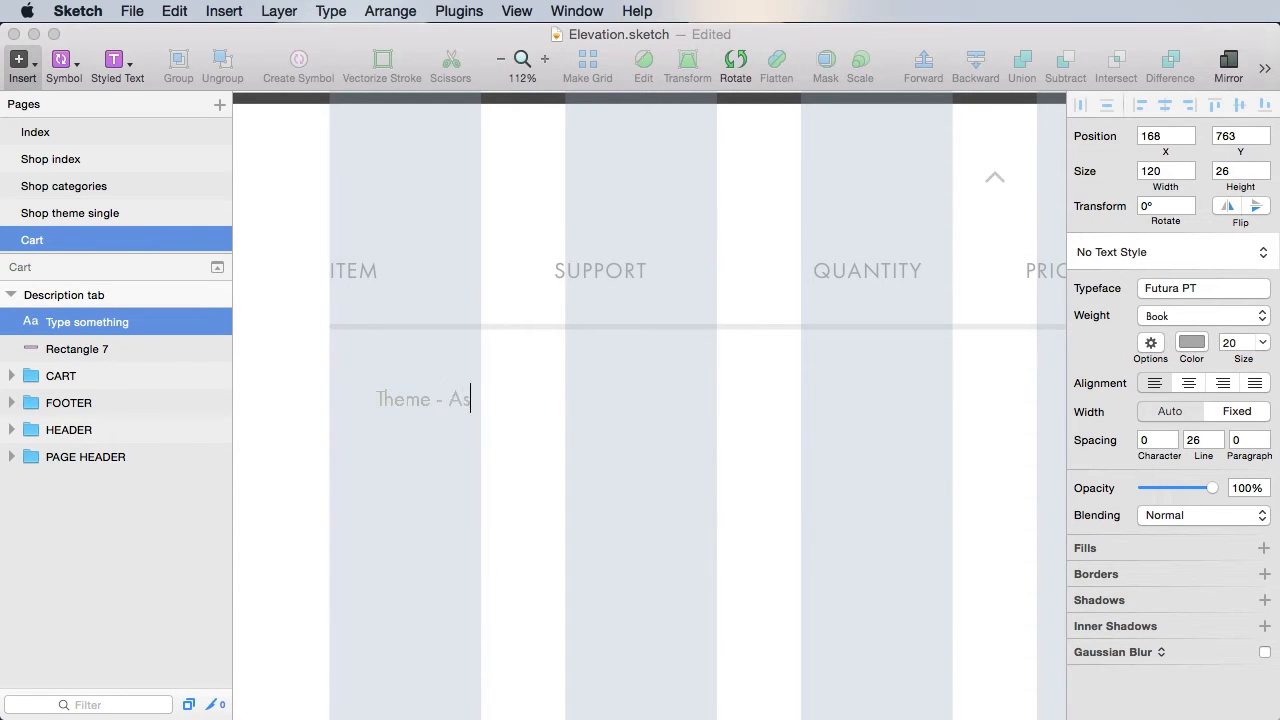
pyautogui.write('cension')
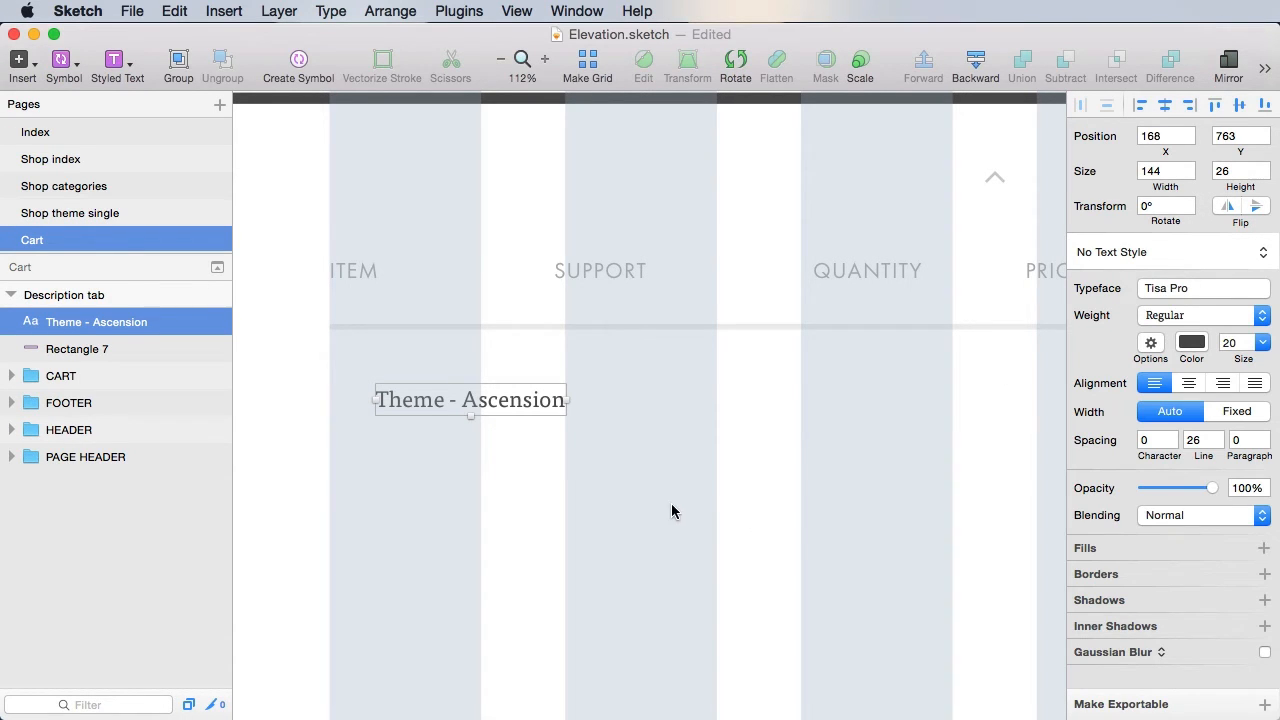
pyautogui.moveTo(470, 400); pyautogui.dragTo(425, 368)
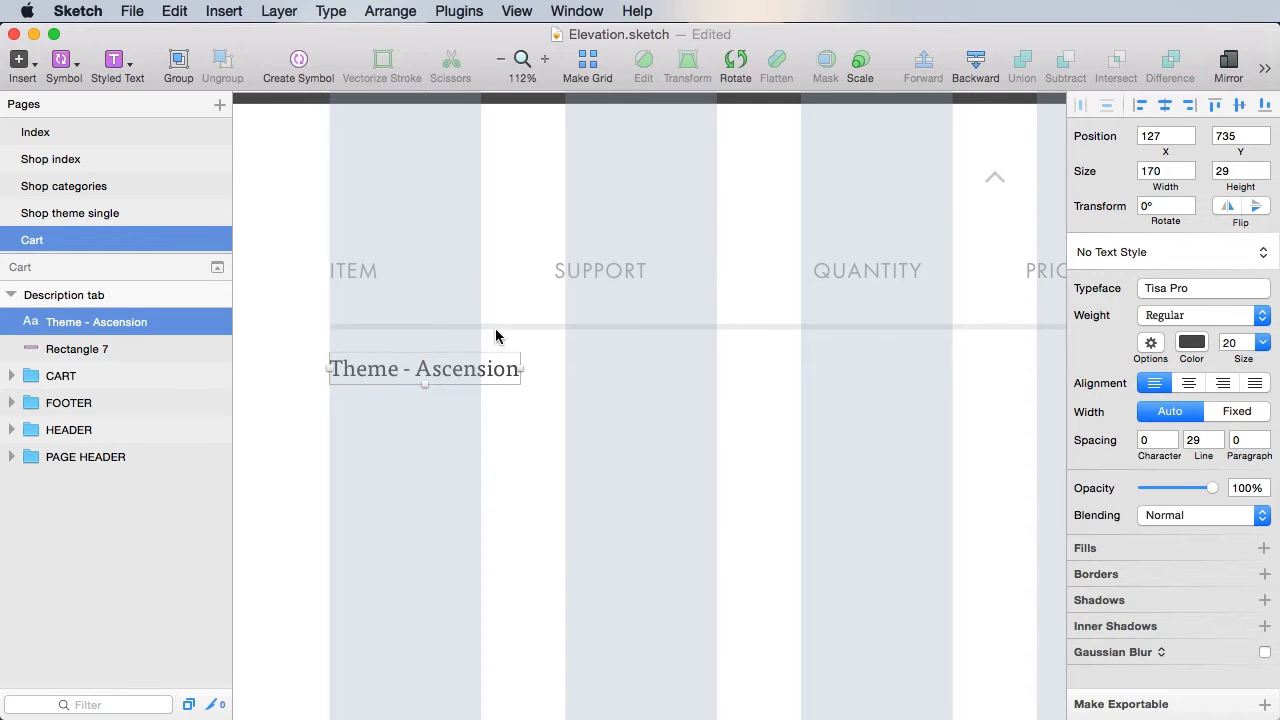
pyautogui.click(77, 348)
pyautogui.write('6 month')
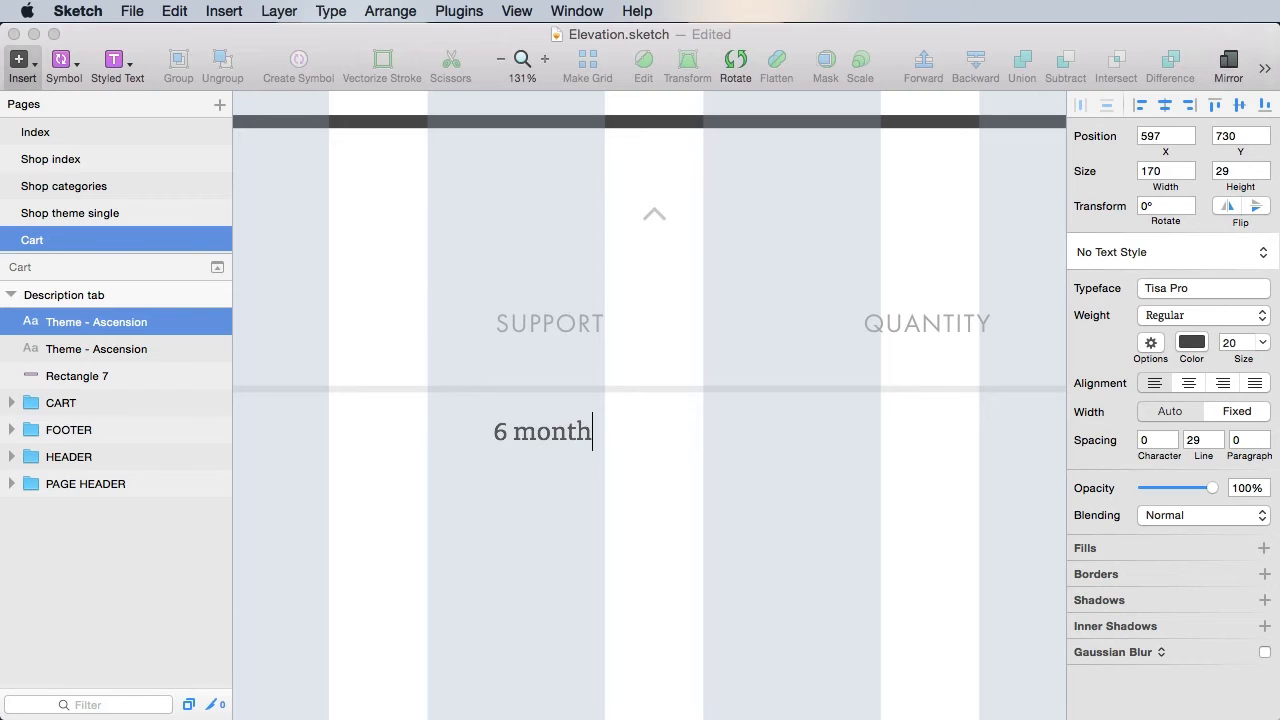
# Type '6 months free' and 'Add 1 more year' into the support text layer
pyautogui.write('s free')
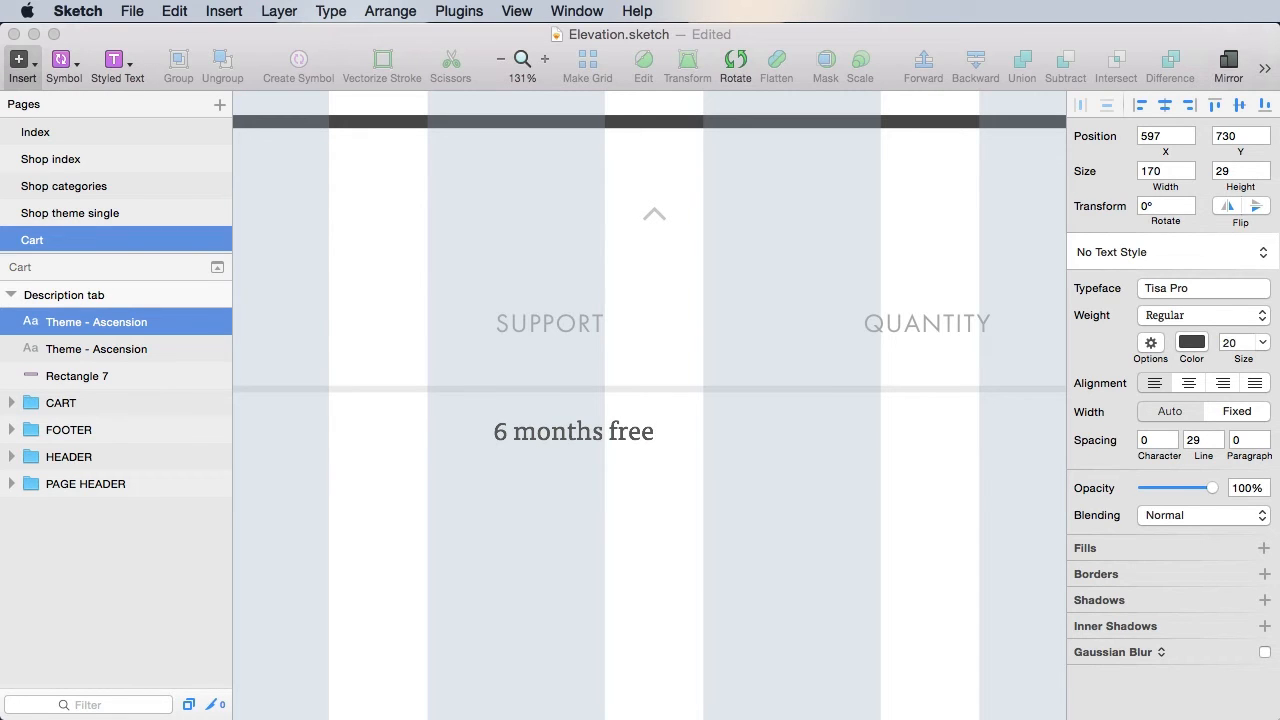
pyautogui.write('Add 1 mo')
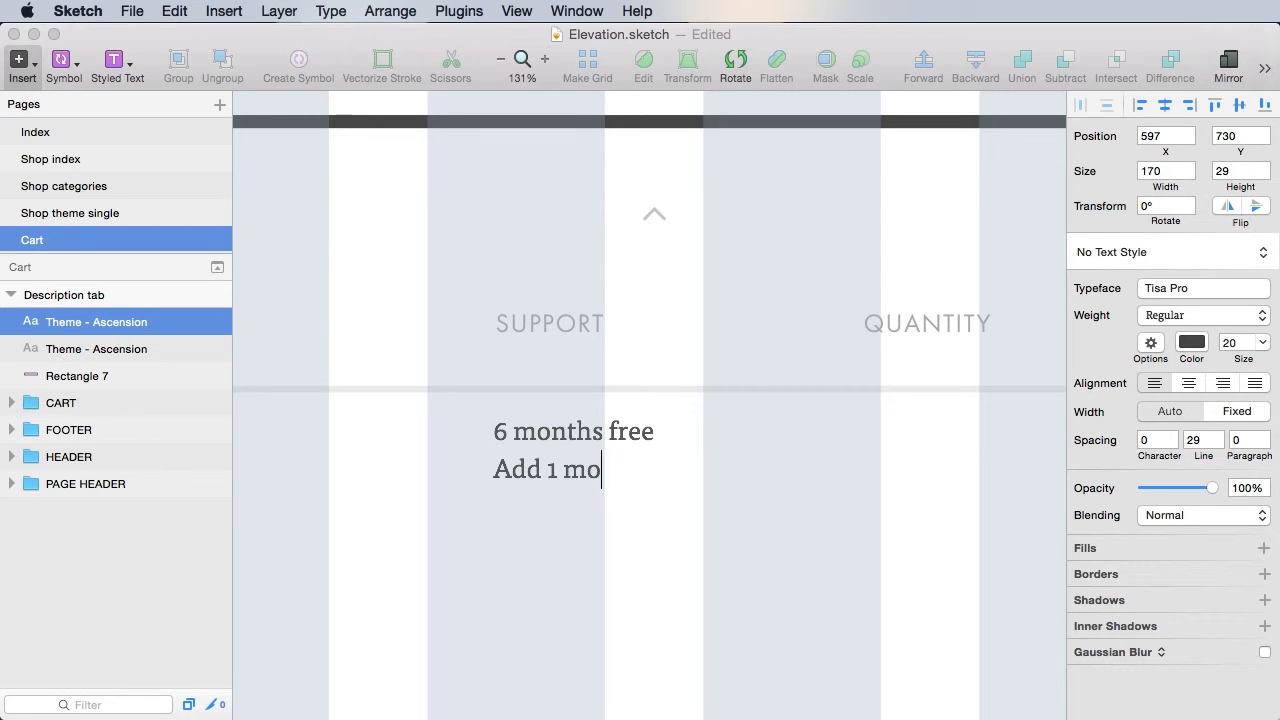
pyautogui.write('re year')
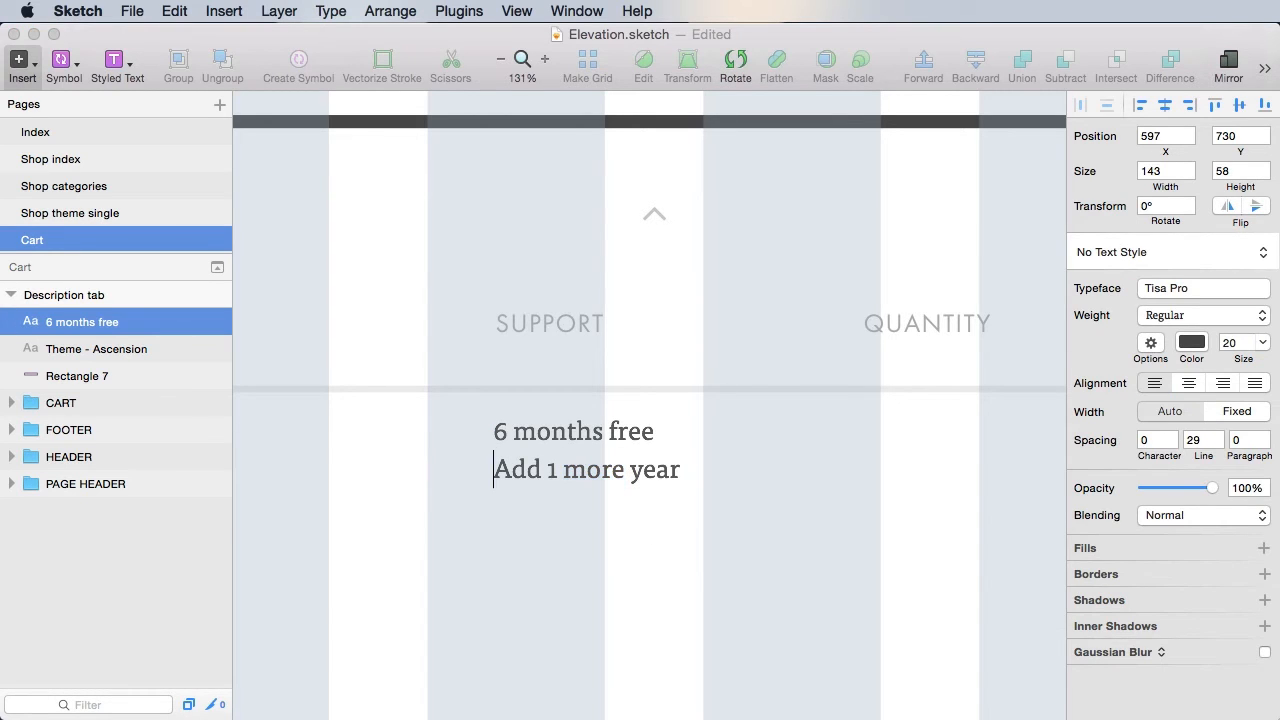
# Set the 'Add 1 more year' line to font size 16
pyautogui.tripleClick(585, 469)
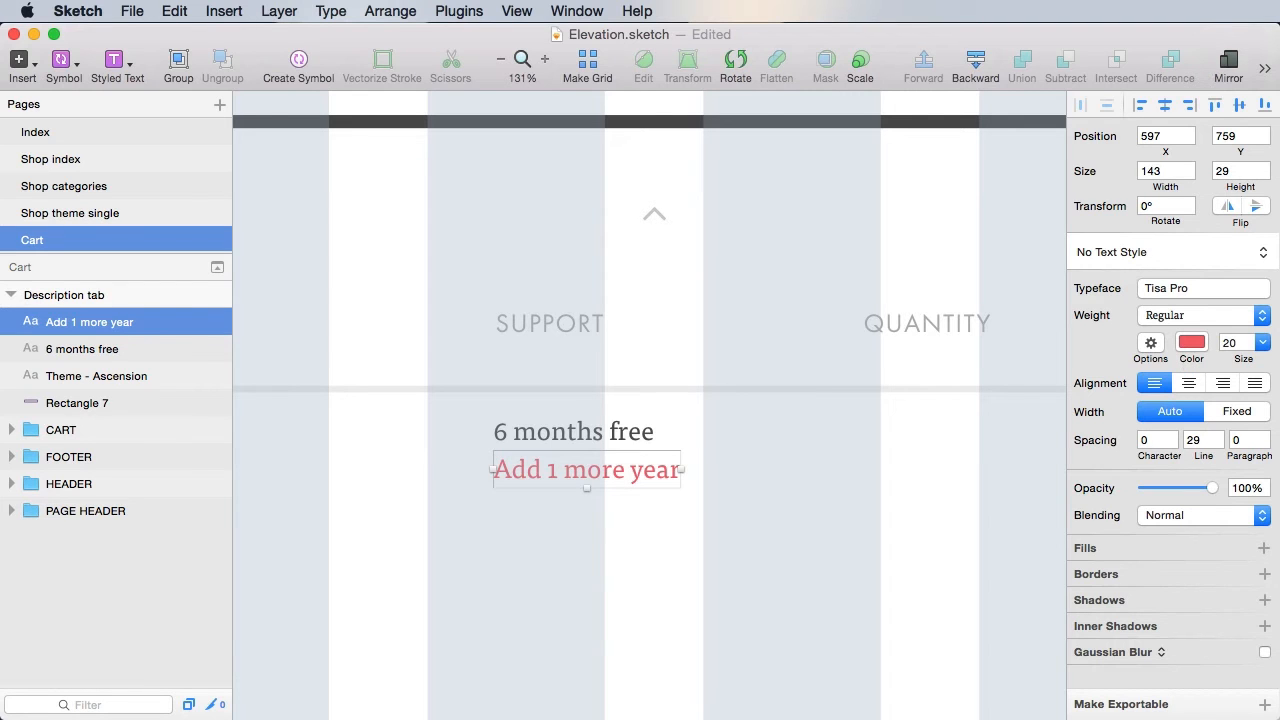
pyautogui.click(1200, 315)
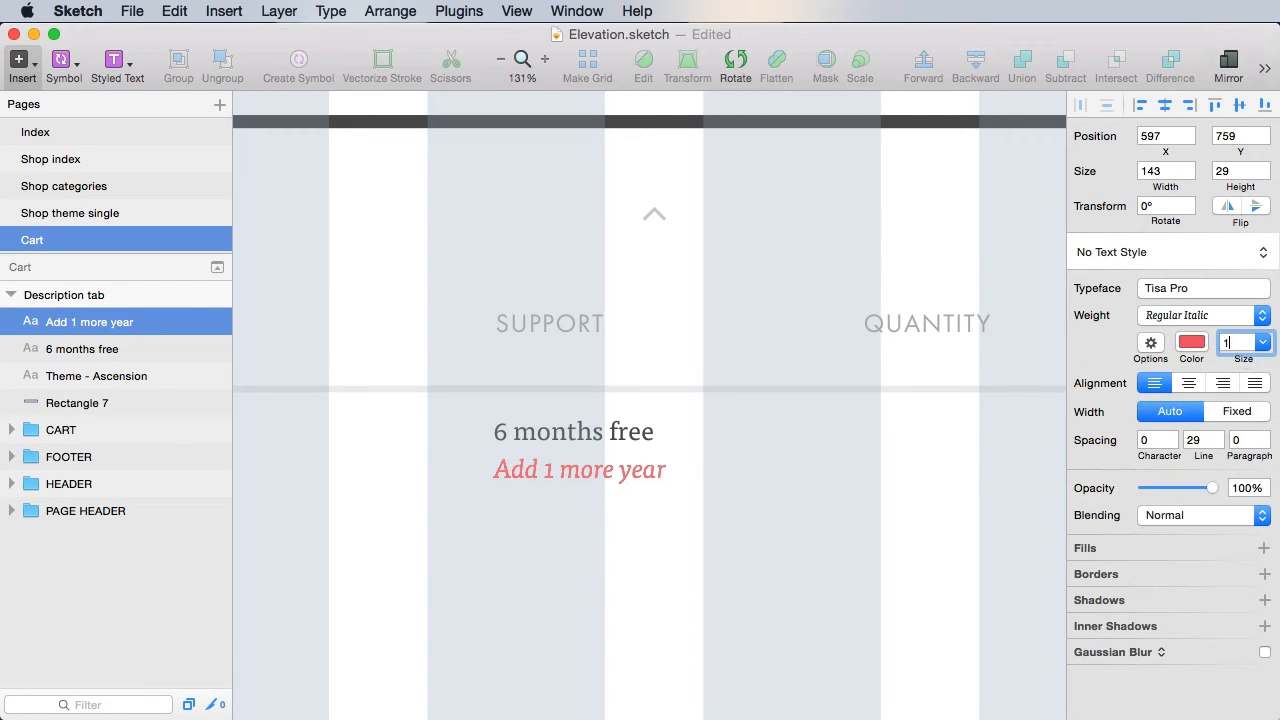
pyautogui.write('16')
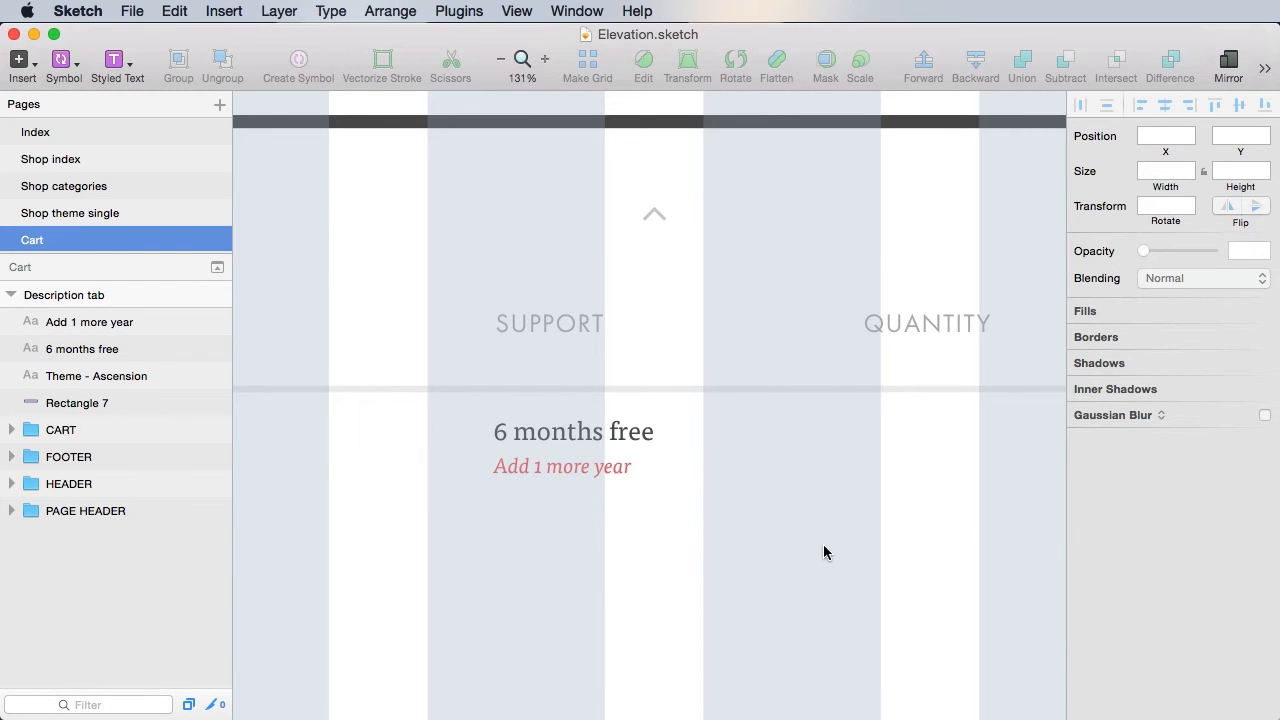
pyautogui.hscroll(3)
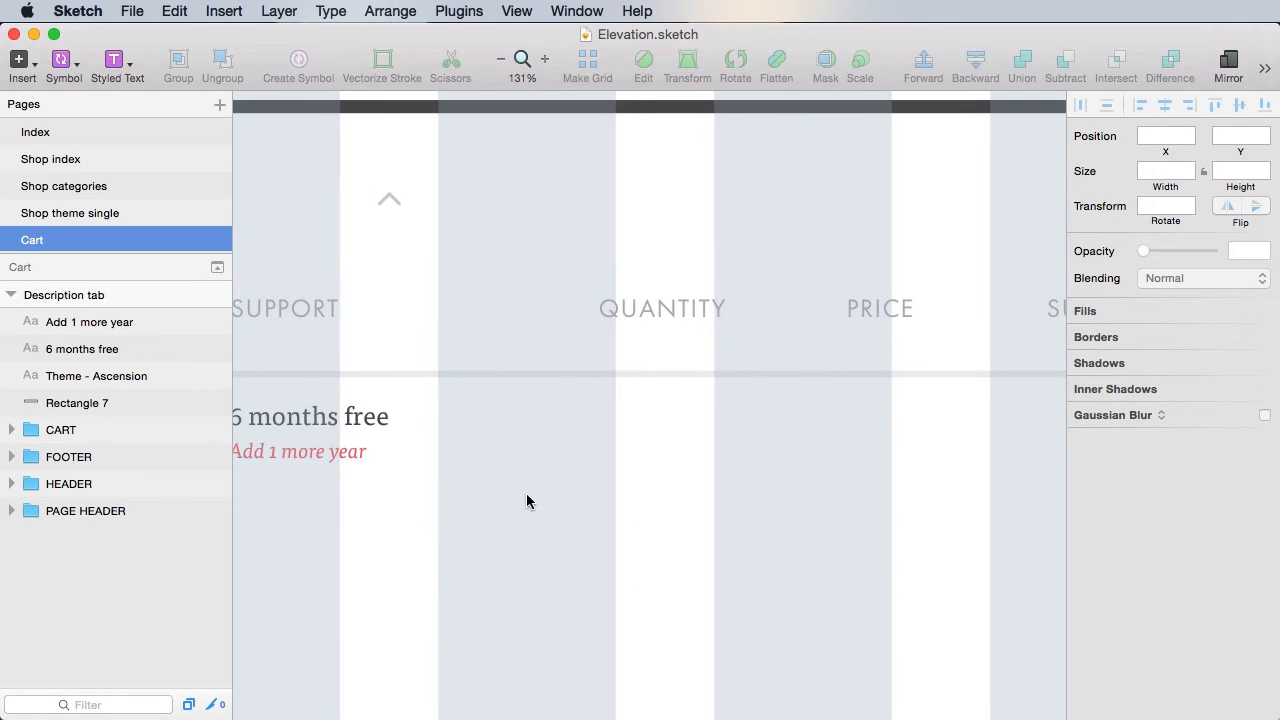
pyautogui.moveTo(629, 418)
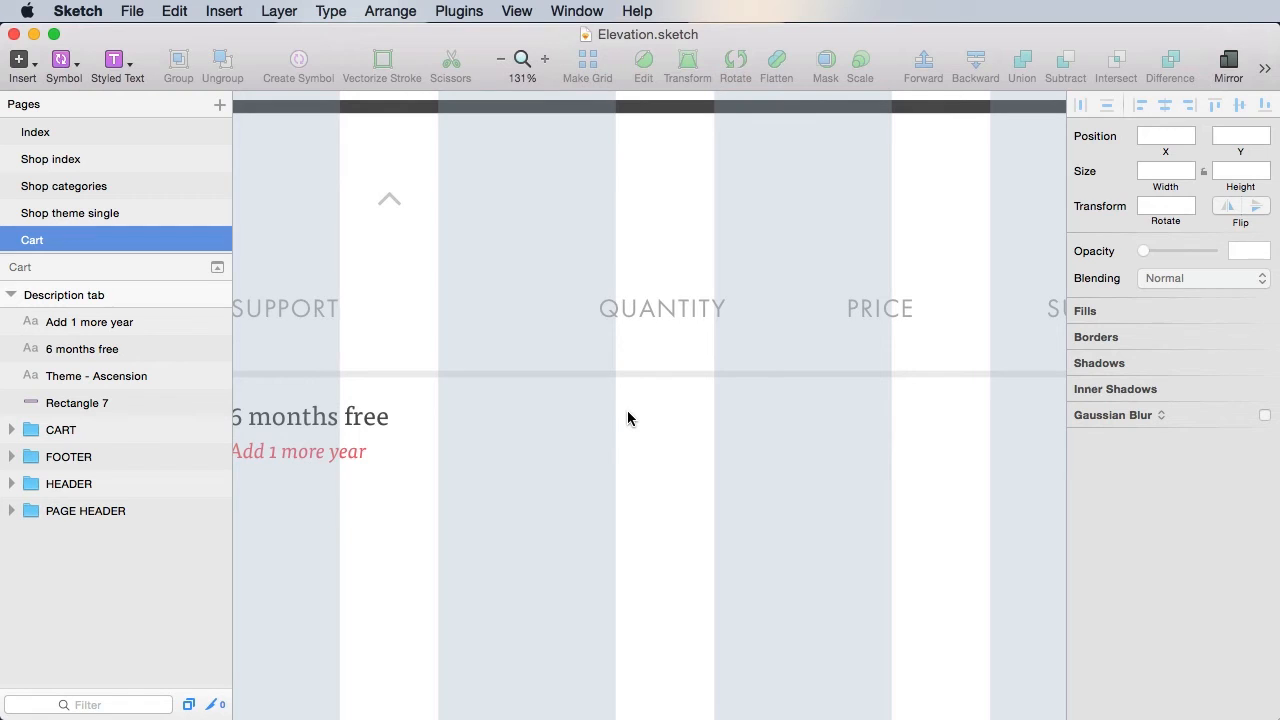
pyautogui.click(64, 58)
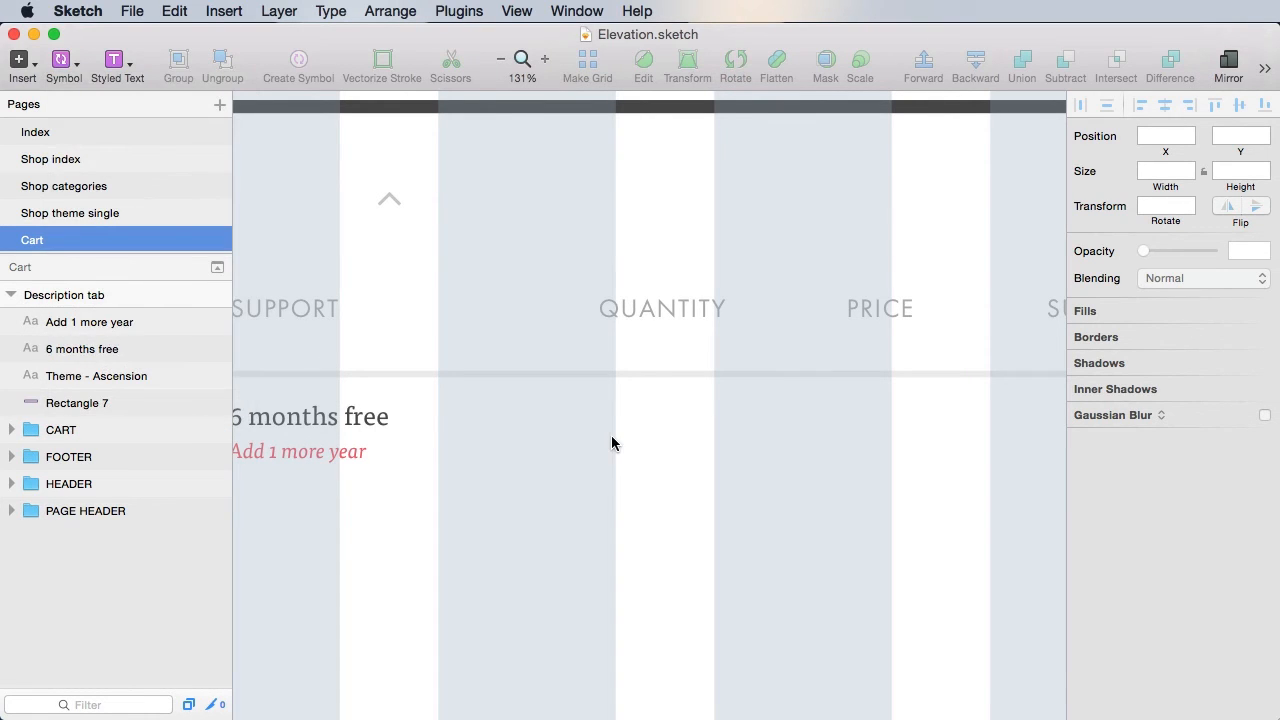
# Draw a 60×60 square in the QUANTITY column, aligned with the support text
pyautogui.moveTo(617, 421); pyautogui.dragTo(645, 449)
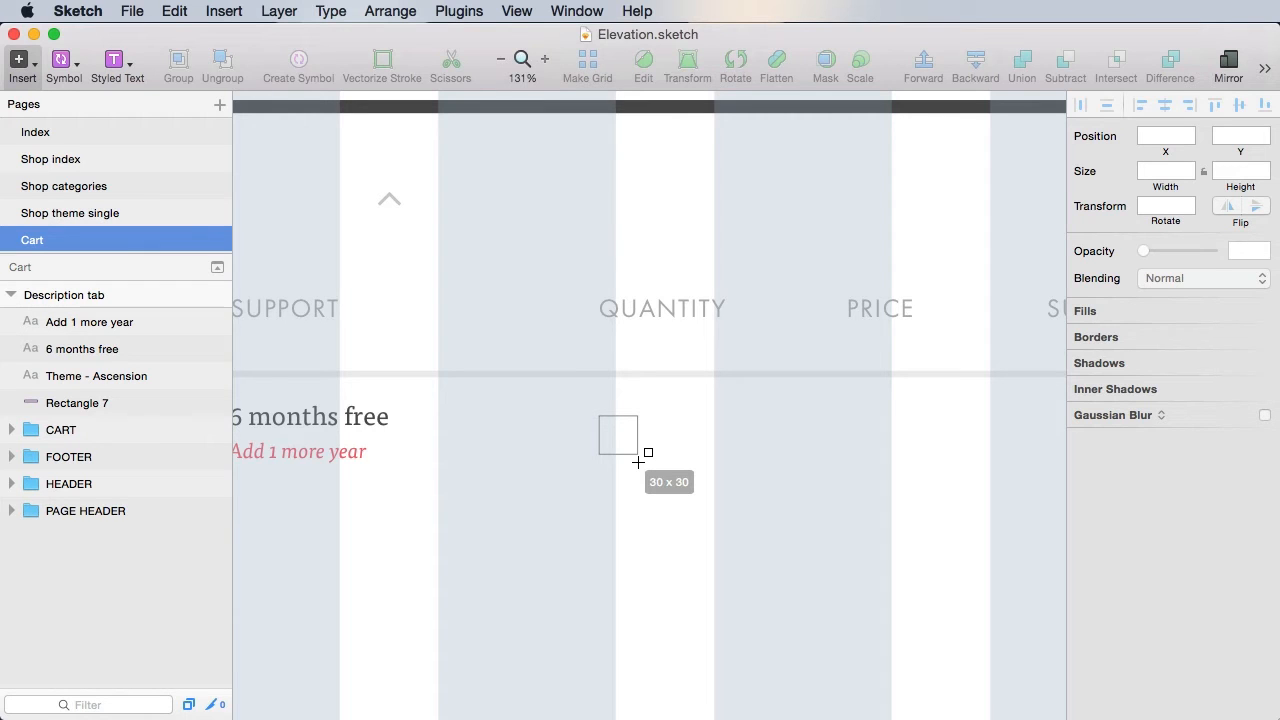
pyautogui.moveTo(617, 432); pyautogui.dragTo(665, 481)
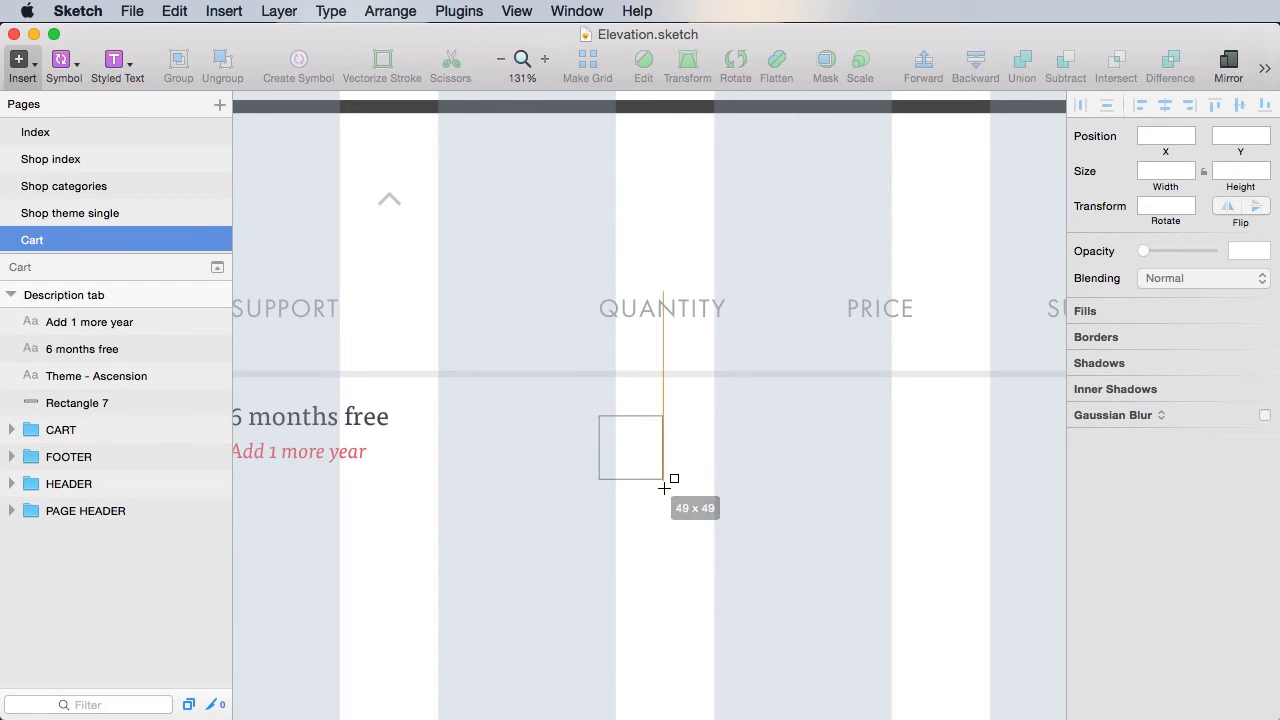
pyautogui.moveTo(673, 478); pyautogui.dragTo(666, 473)
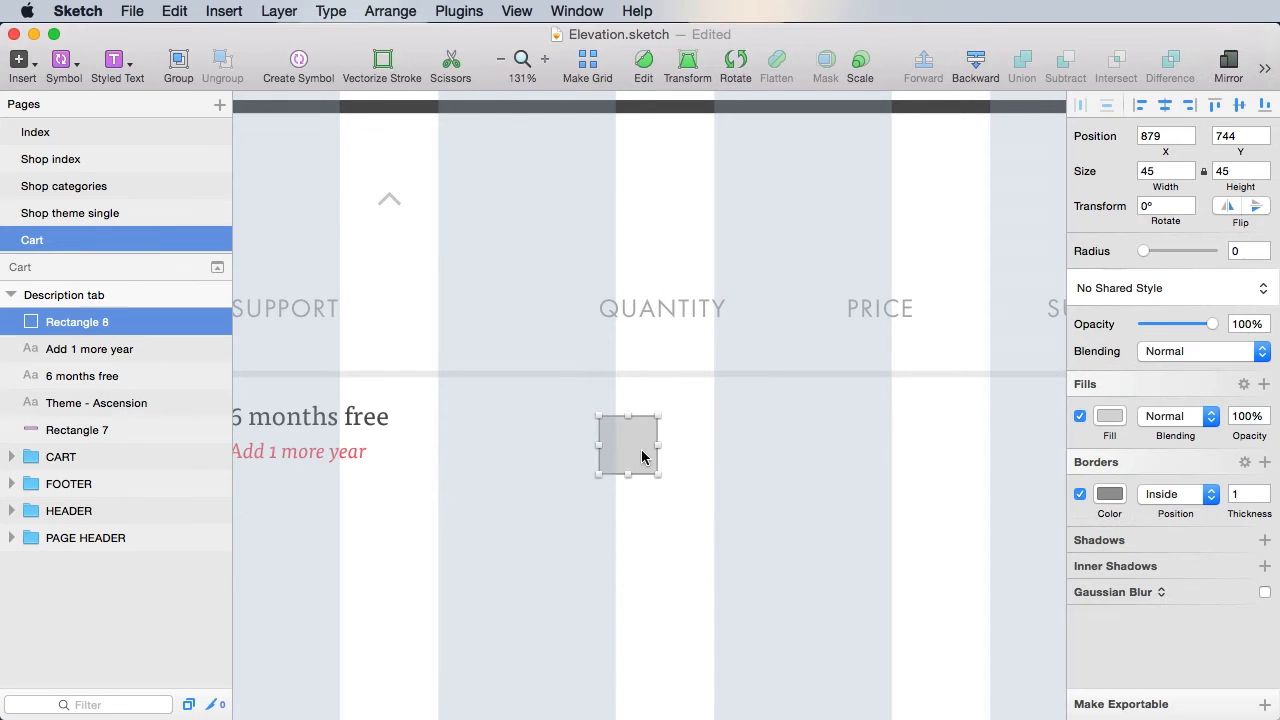
pyautogui.moveTo(660, 475); pyautogui.dragTo(668, 490)
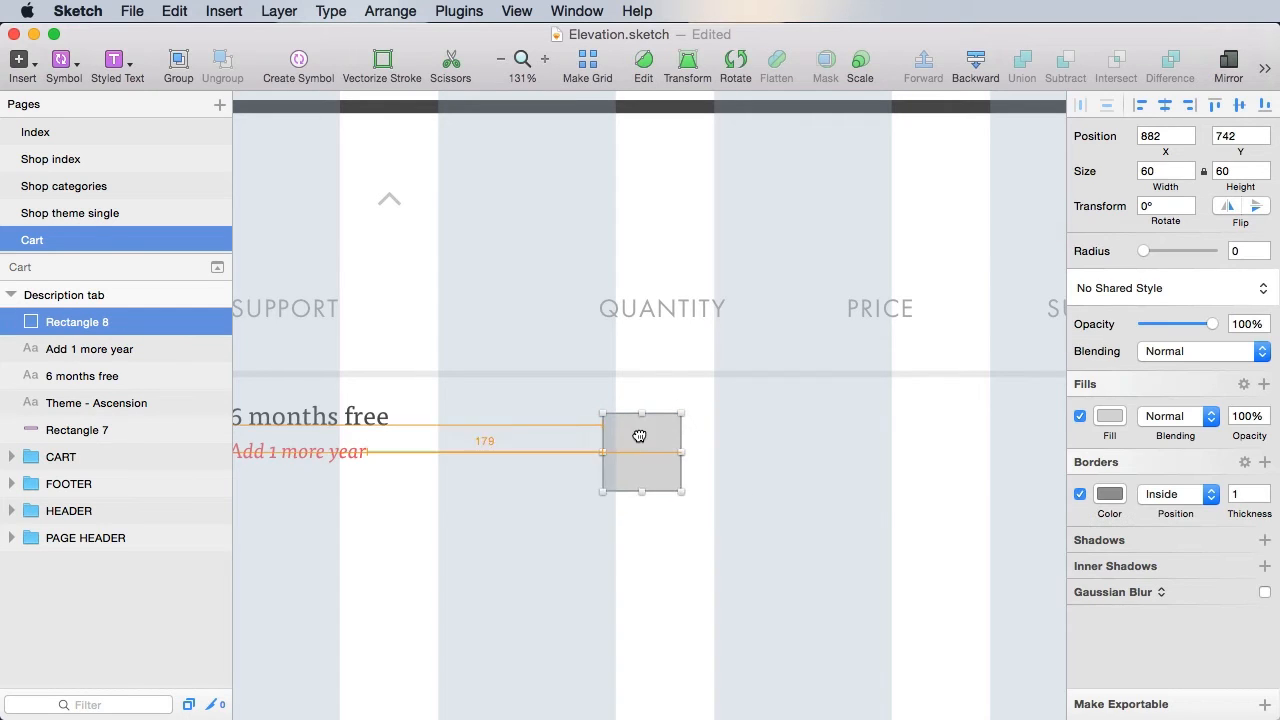
pyautogui.moveTo(640, 435); pyautogui.dragTo(642, 440)
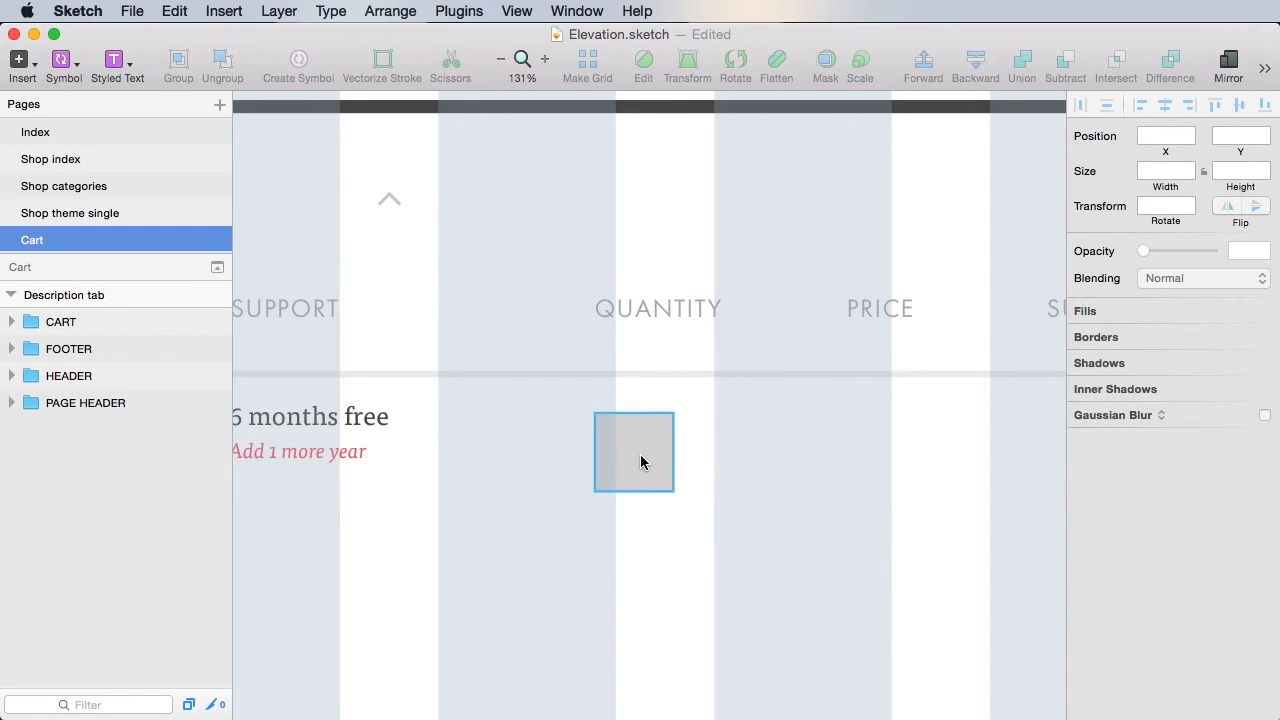
pyautogui.click(633, 452)
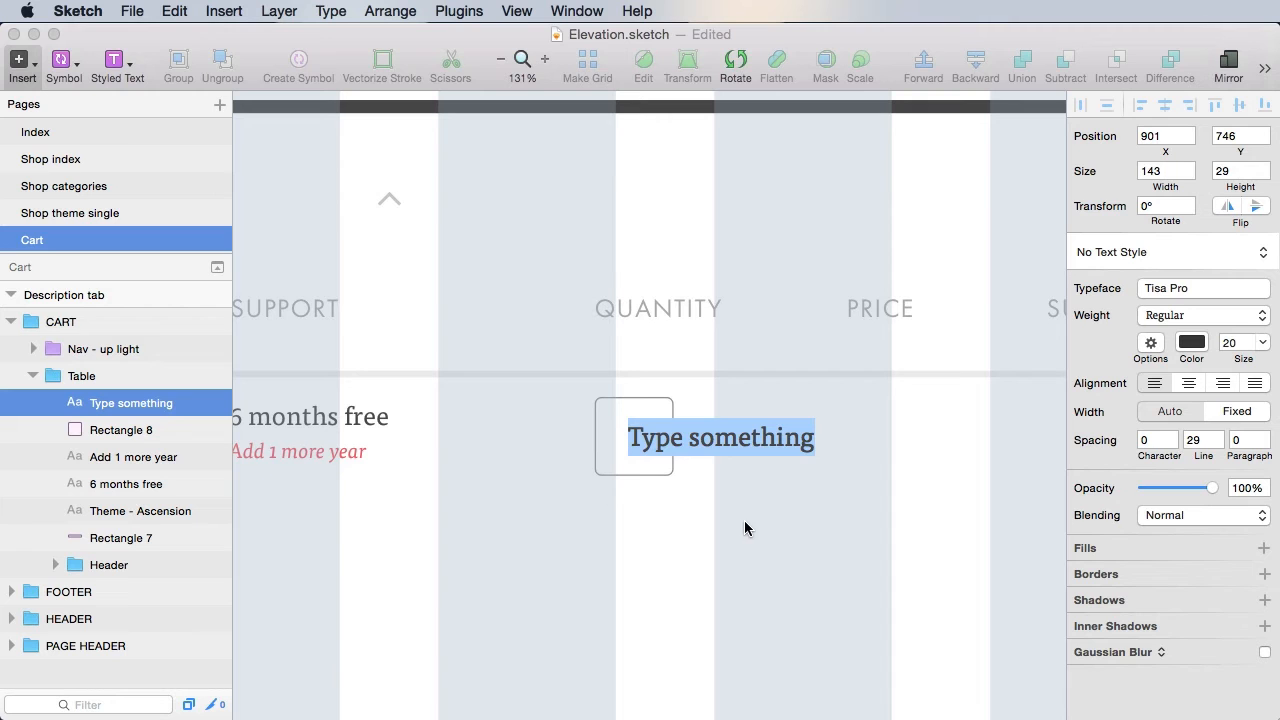
# Give the minus sign the secondary light button style, outline it, and name the group 'Btn -'
pyautogui.press('Delete')
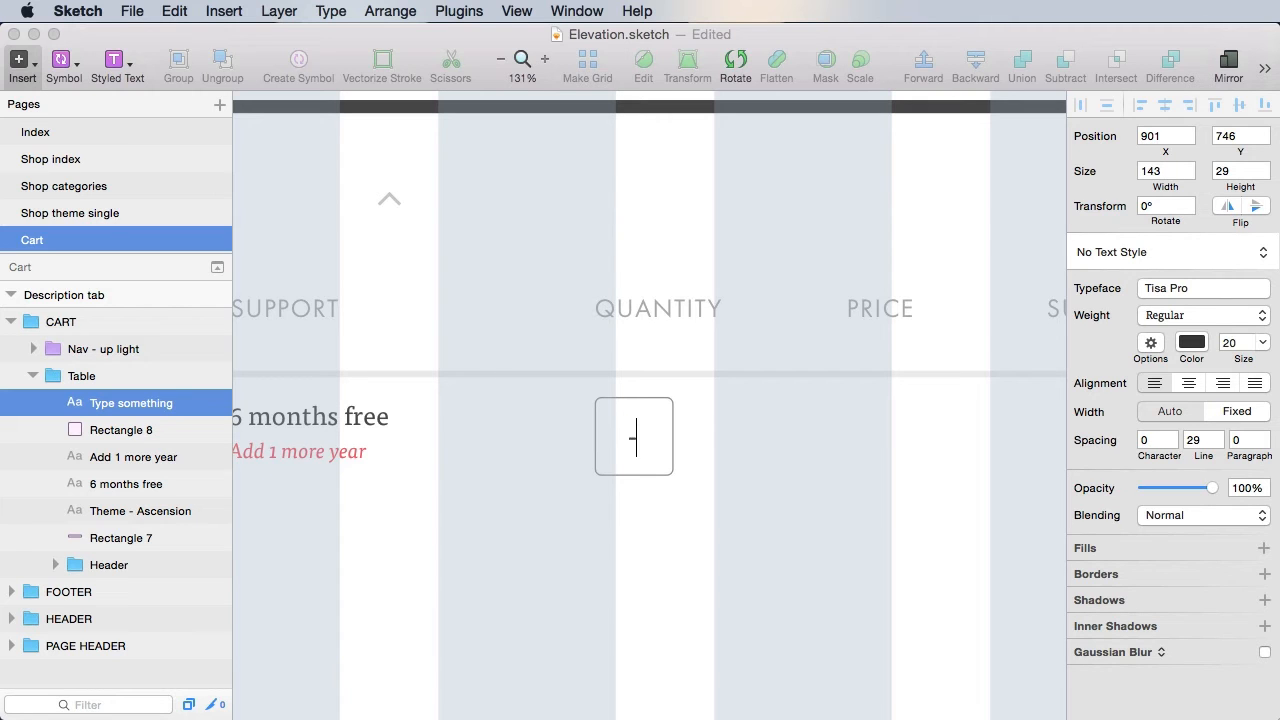
pyautogui.click(1165, 251)
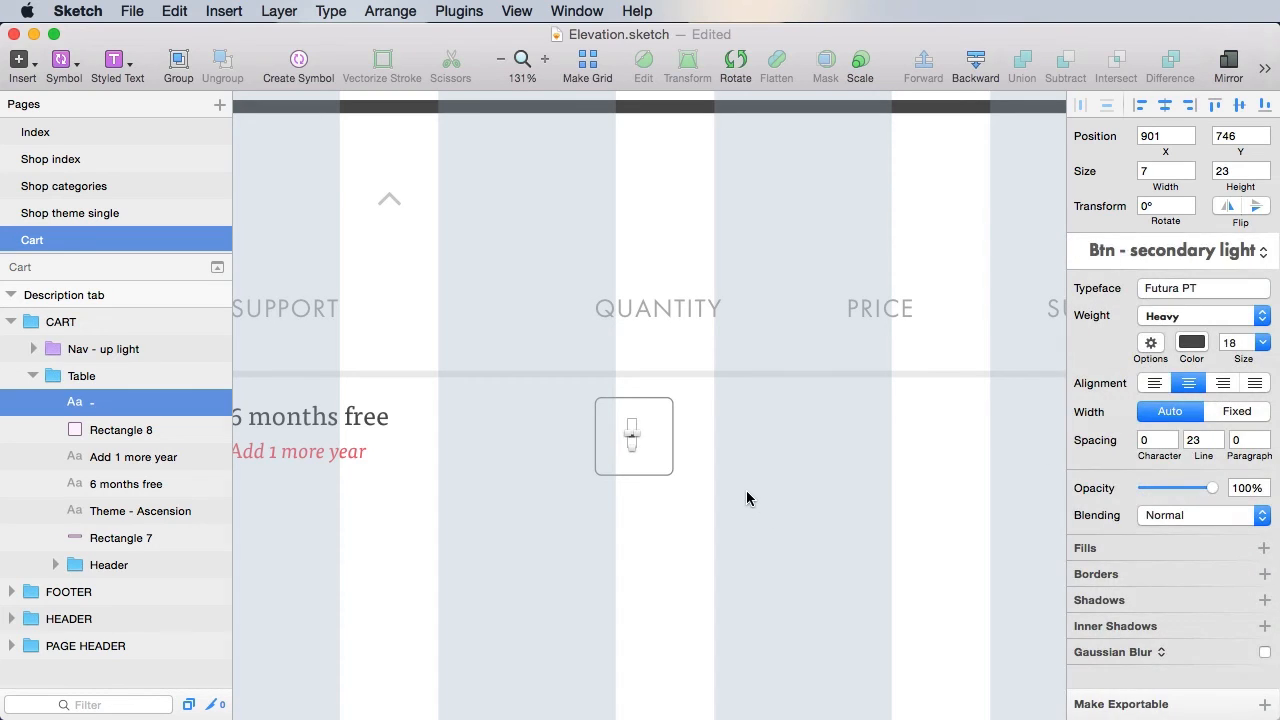
pyautogui.moveTo(632, 442)
pyautogui.write('_')
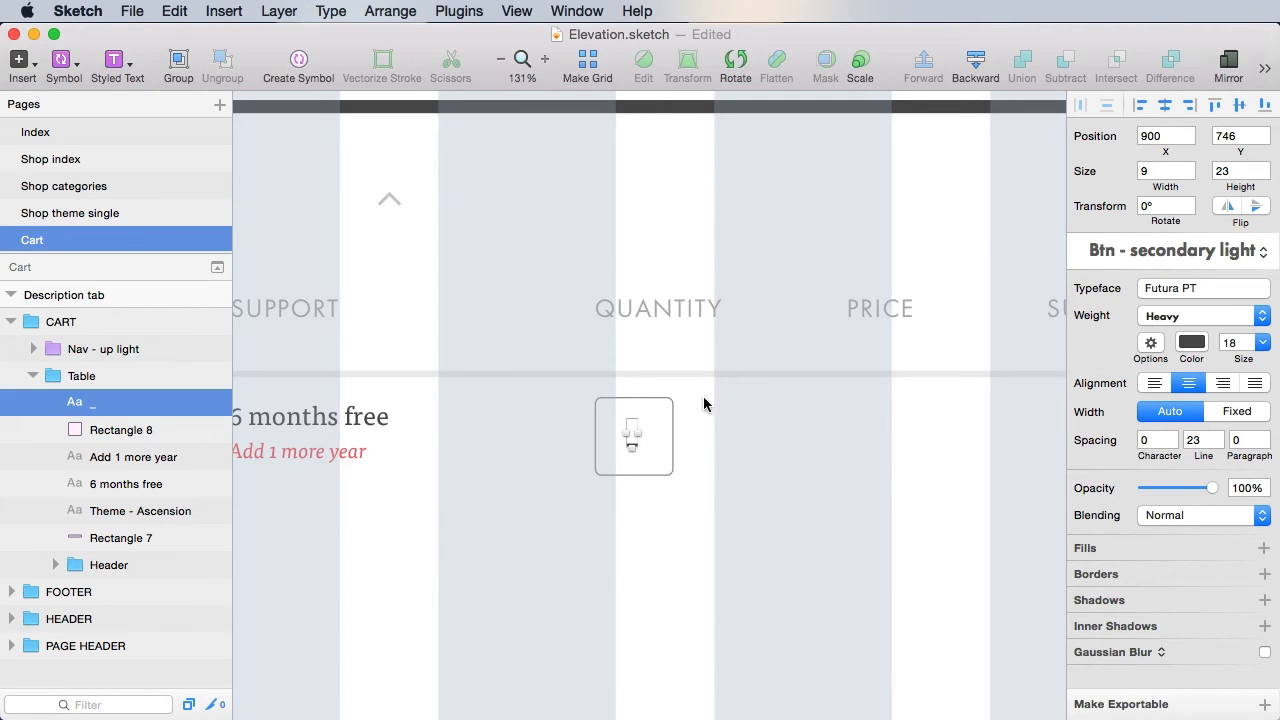
pyautogui.click(330, 11)
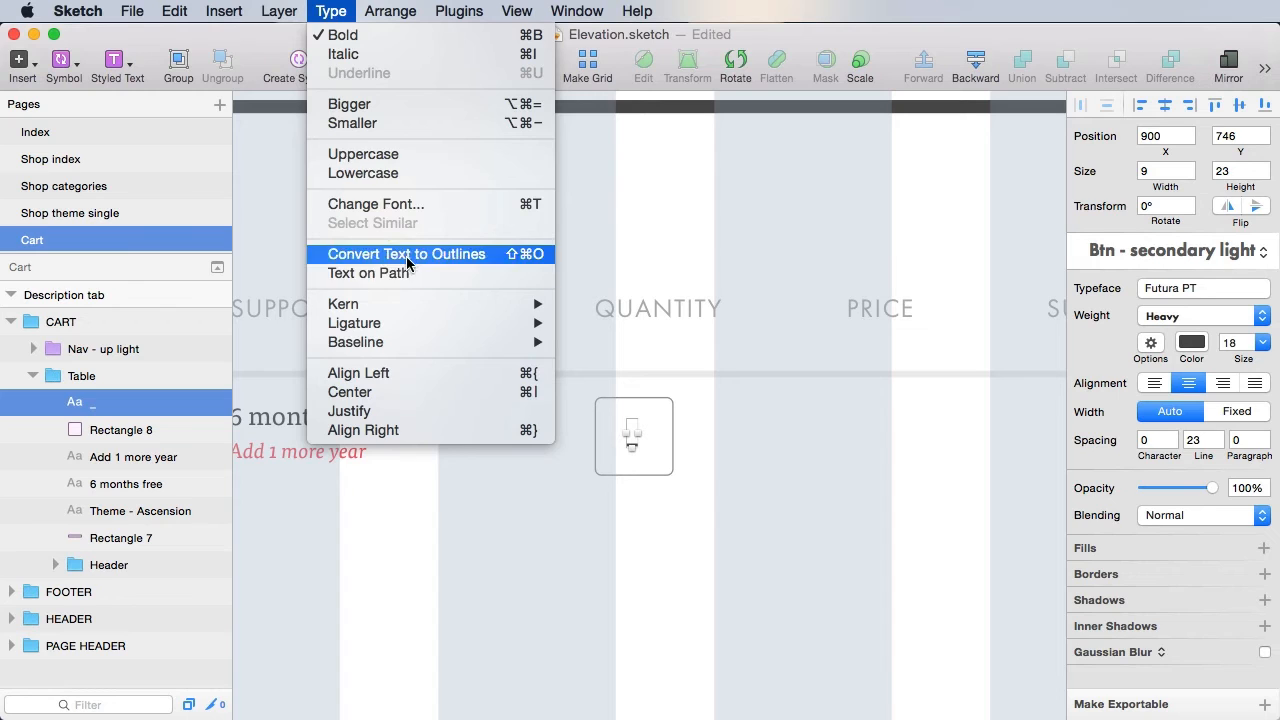
pyautogui.click(406, 253)
pyautogui.write('Vt')
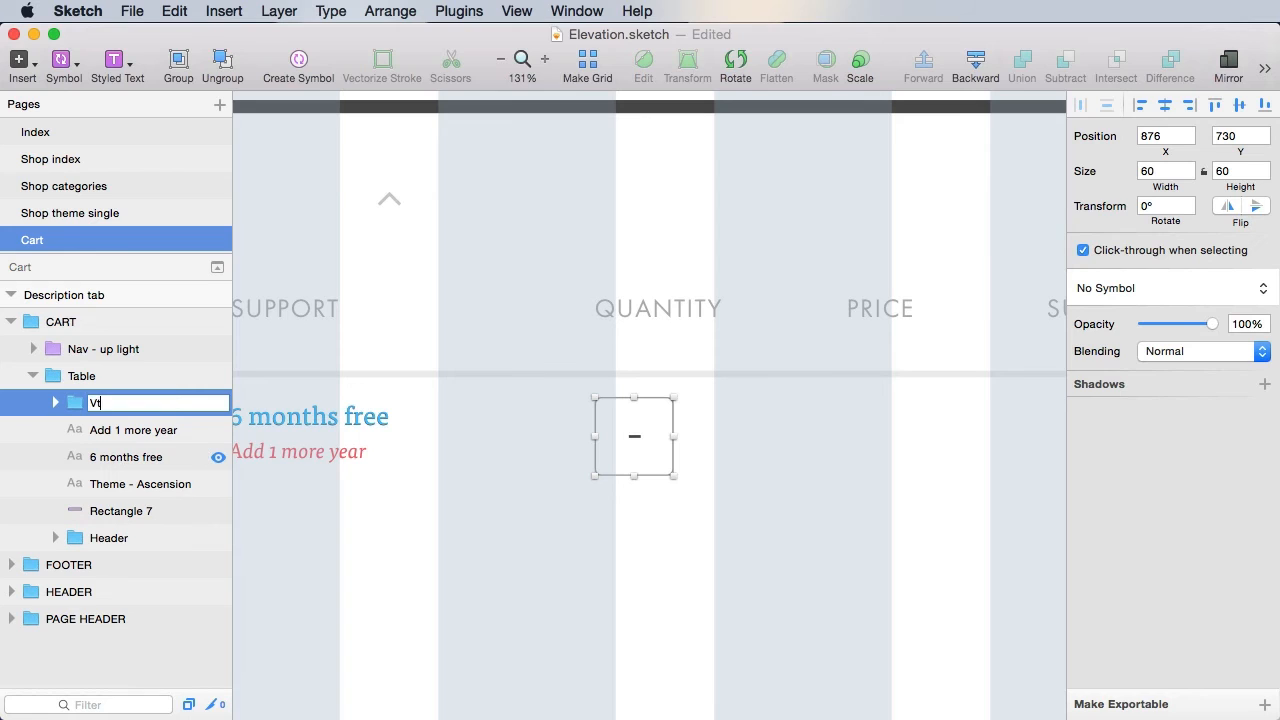
pyautogui.write('Btn 0')
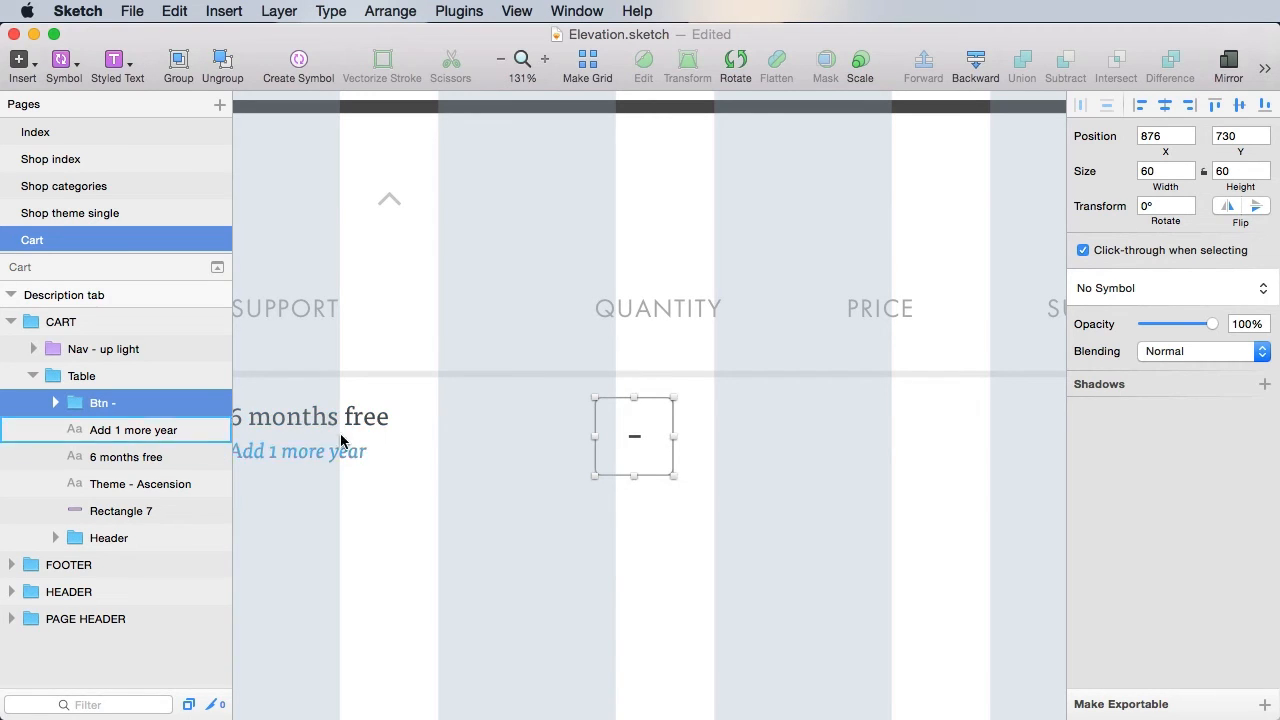
# Duplicate Btn - to its right and enter the copy to change its sign
pyautogui.moveTo(634, 436); pyautogui.dragTo(795, 436)
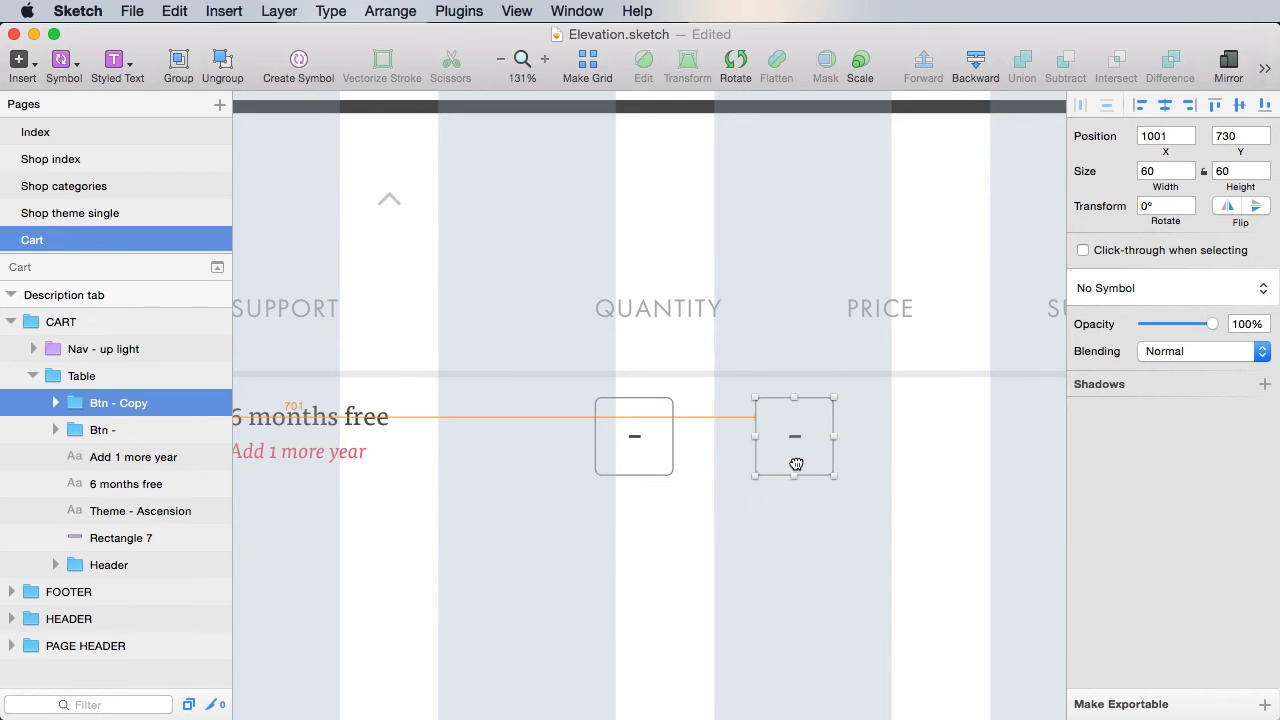
pyautogui.doubleClick(795, 436)
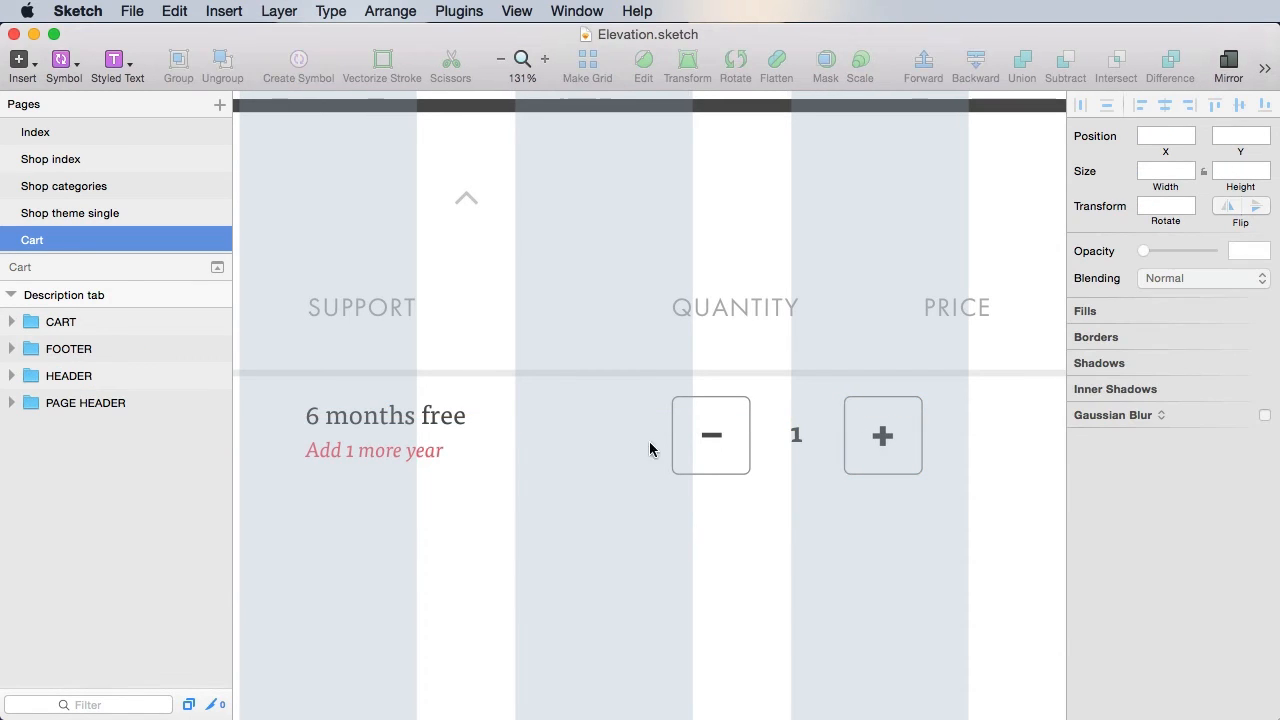
# Select the plus button in the Ascension row so it can be named 'Btn +'
pyautogui.click(882, 435)
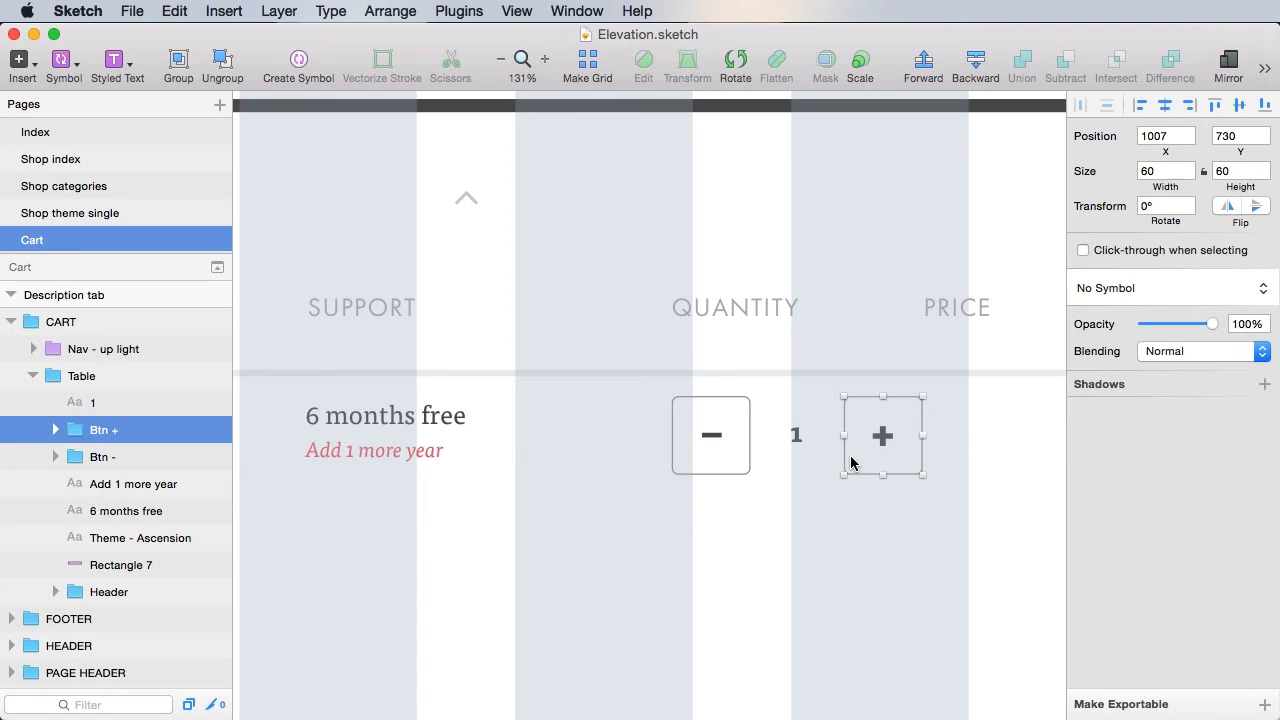
pyautogui.moveTo(862, 483)
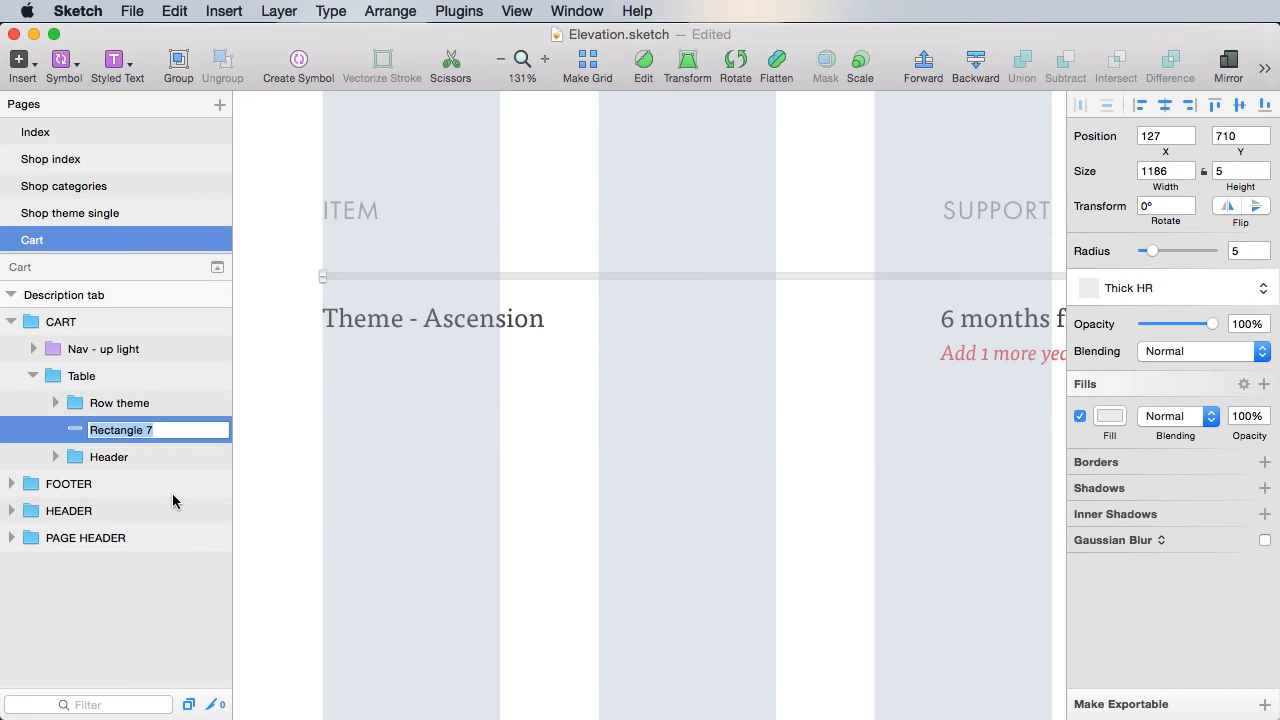
# Name the header divider 'Thick HR' and review the Ascension row with $45 price and subtotal
pyautogui.write('Thick HR')
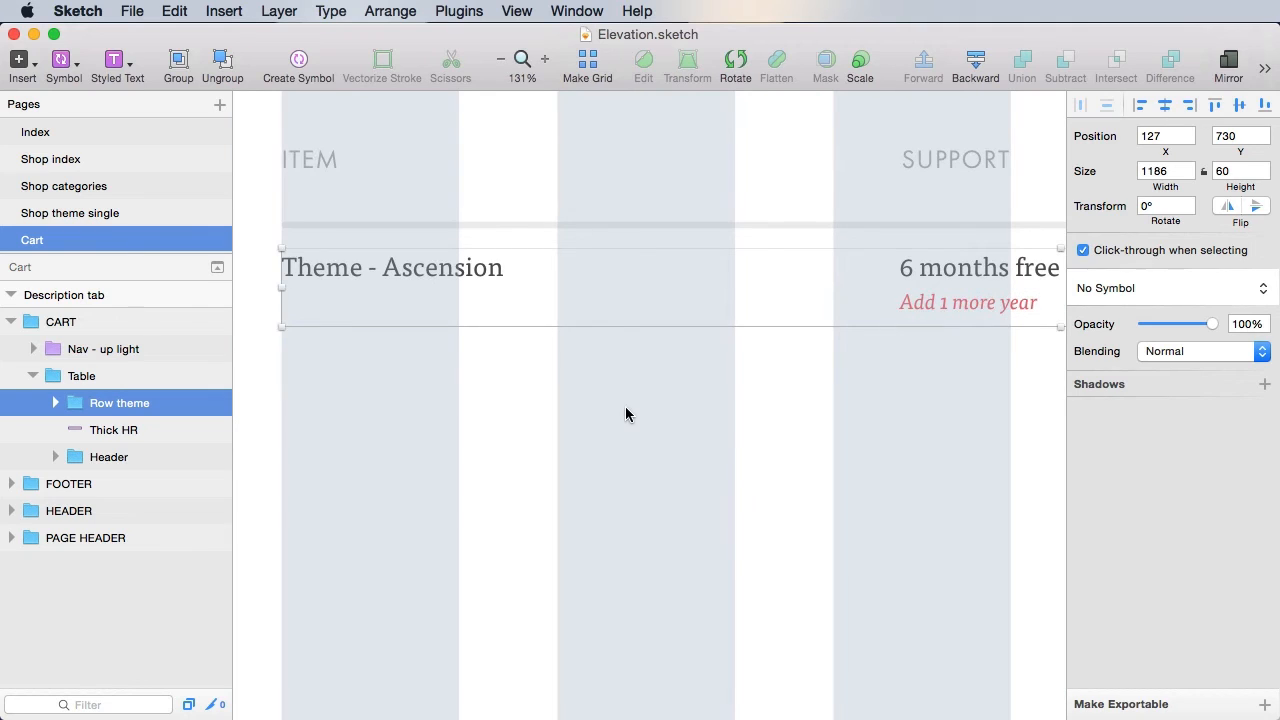
pyautogui.moveTo(621, 408)
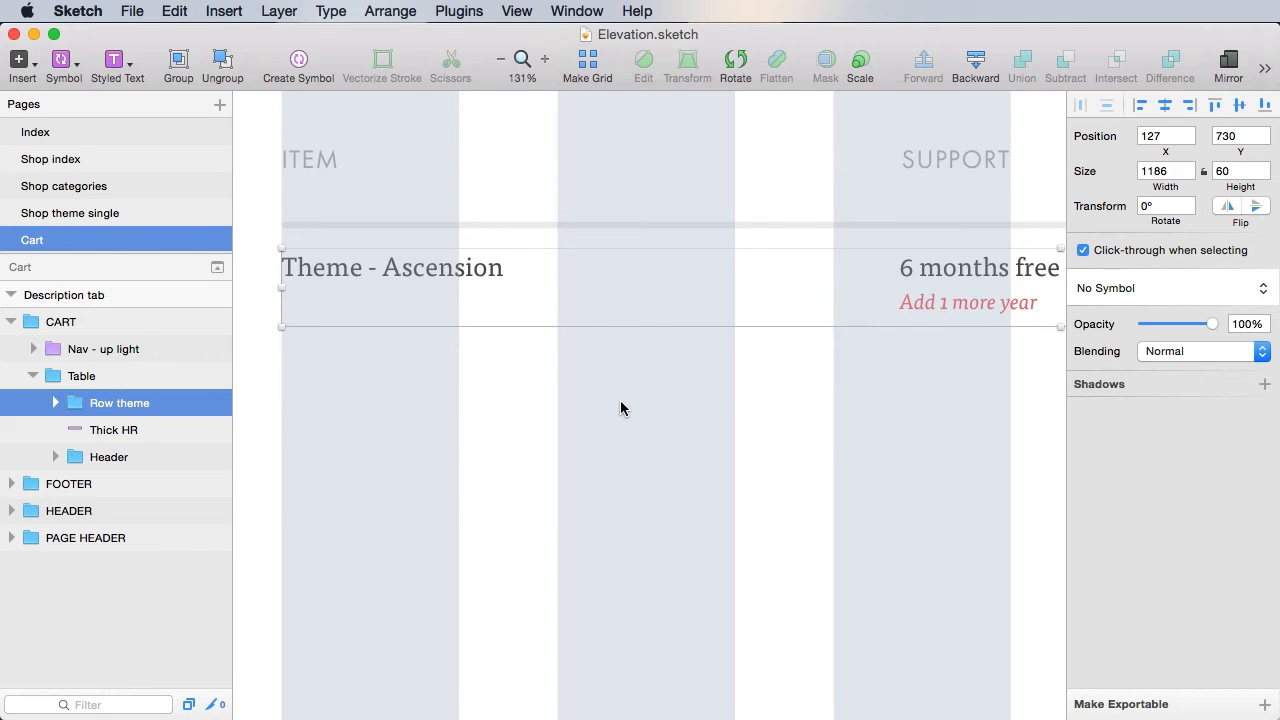
pyautogui.click(392, 267)
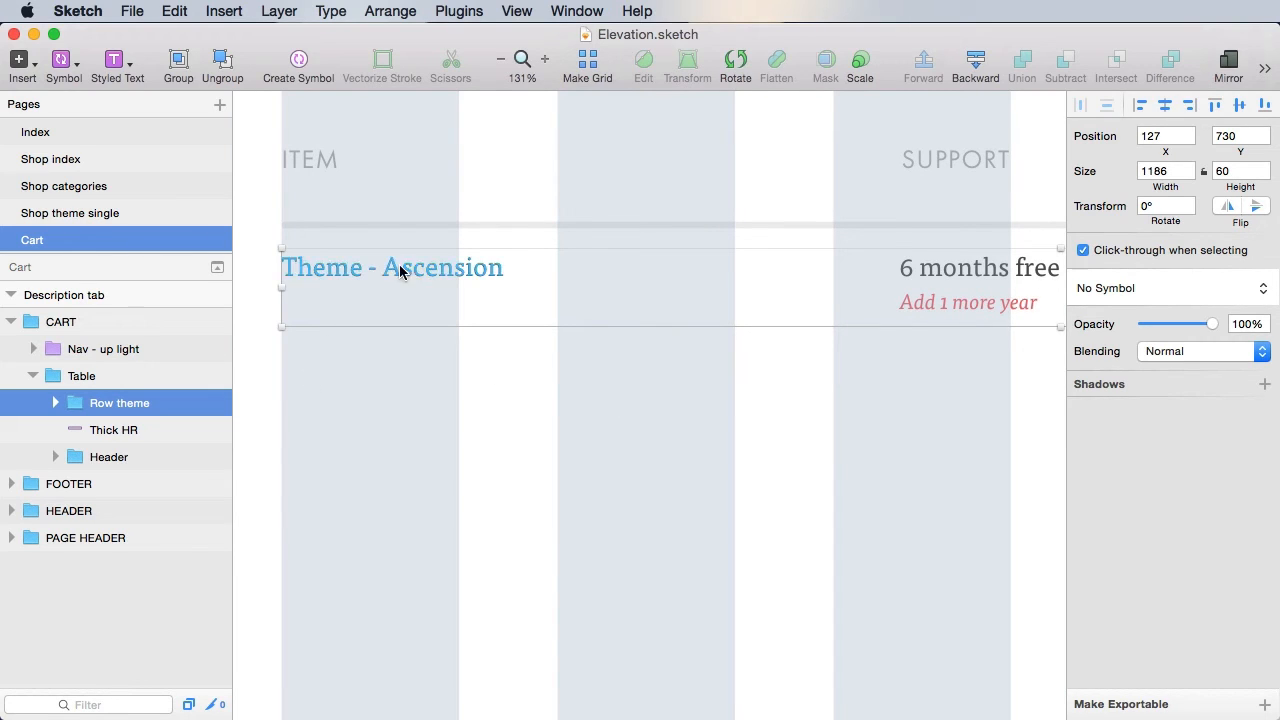
pyautogui.click(114, 429)
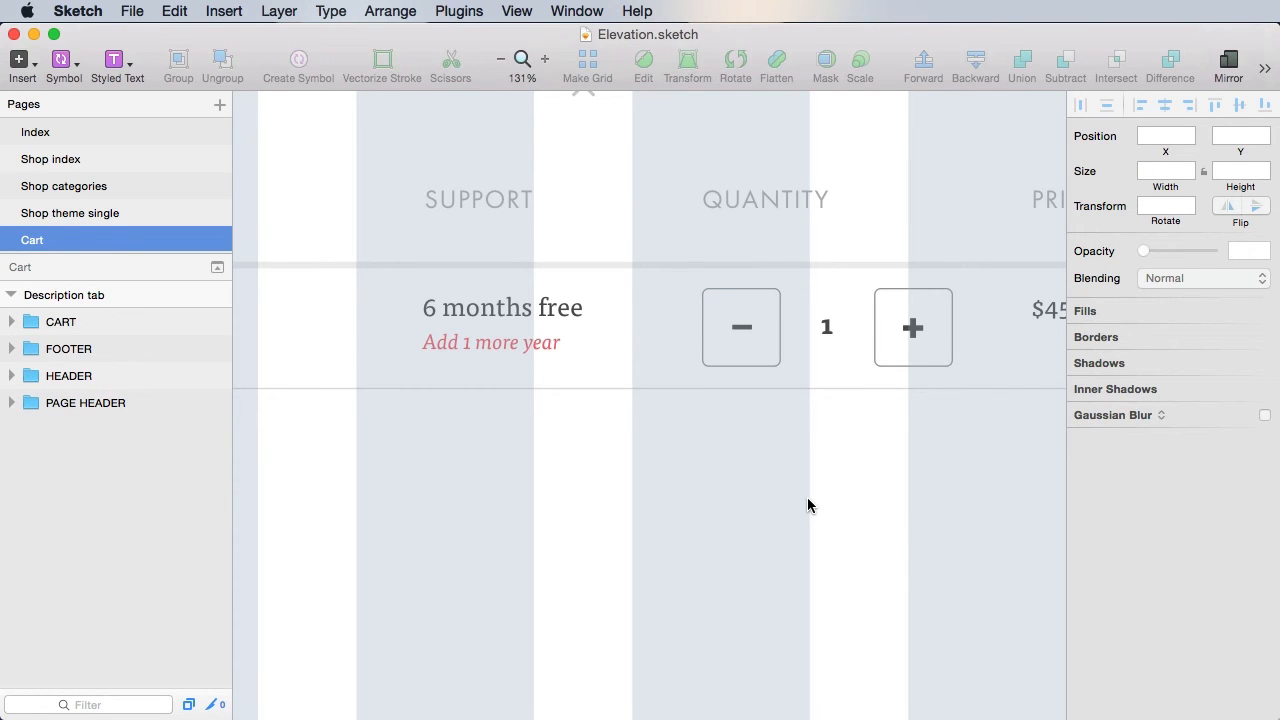
pyautogui.click(500, 59)
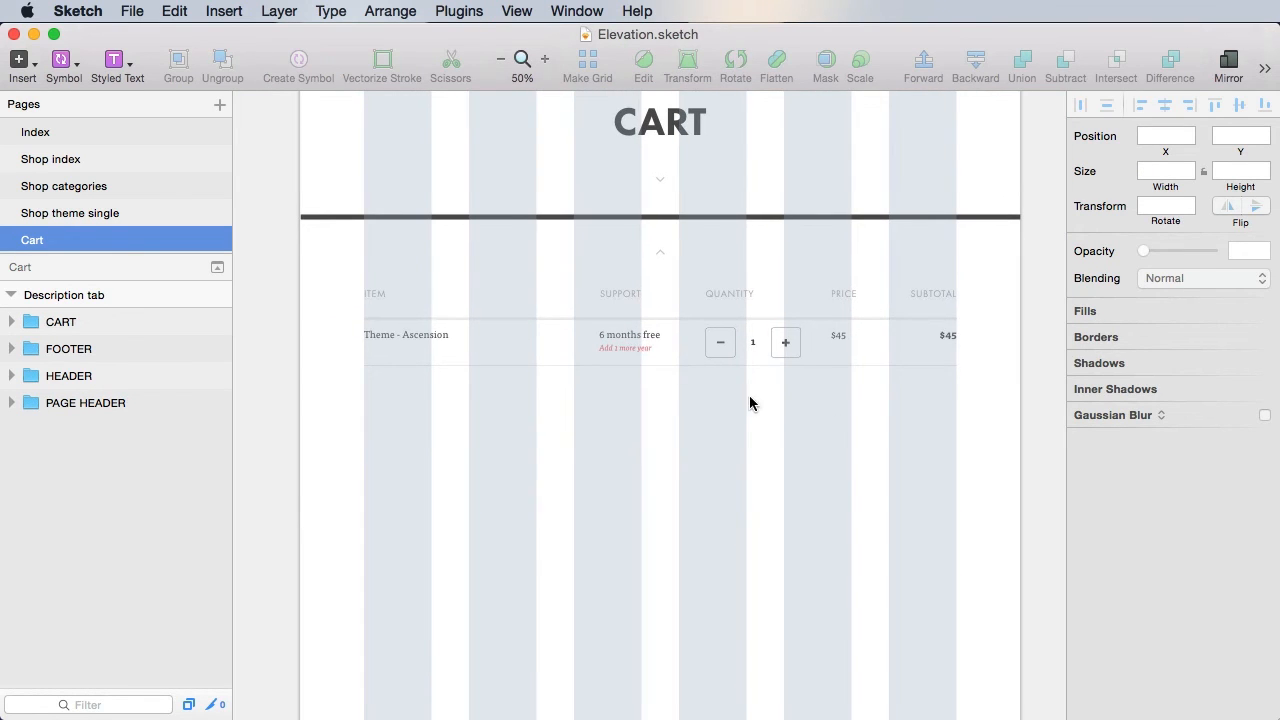
pyautogui.moveTo(742, 397)
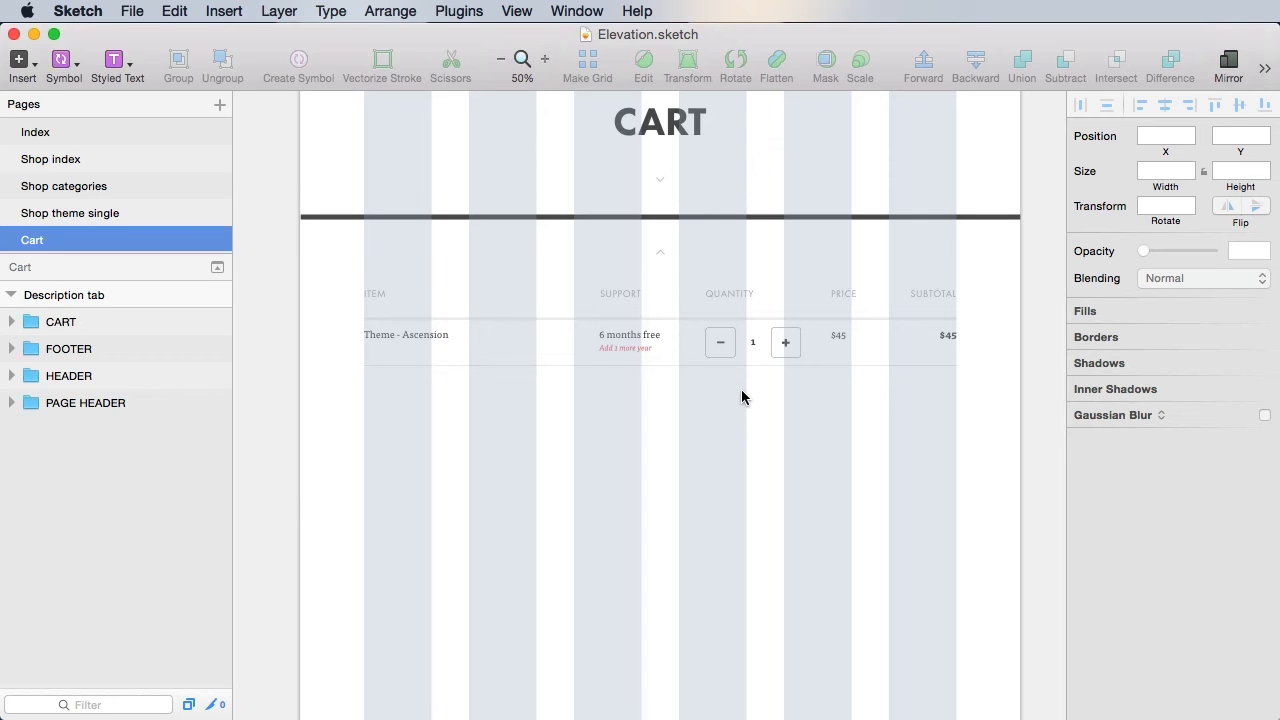
pyautogui.moveTo(604, 447)
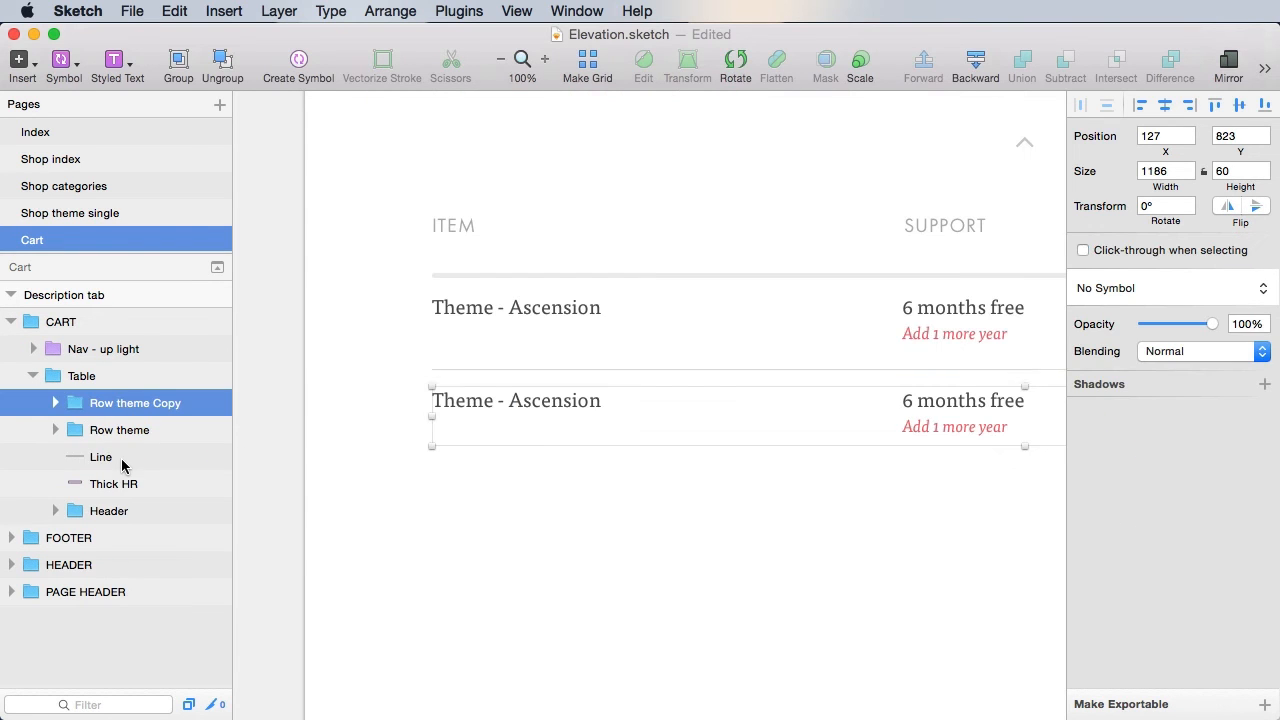
# Remove unneeded content from the copied row and change the quantity to '1 year'
pyautogui.click(100, 457)
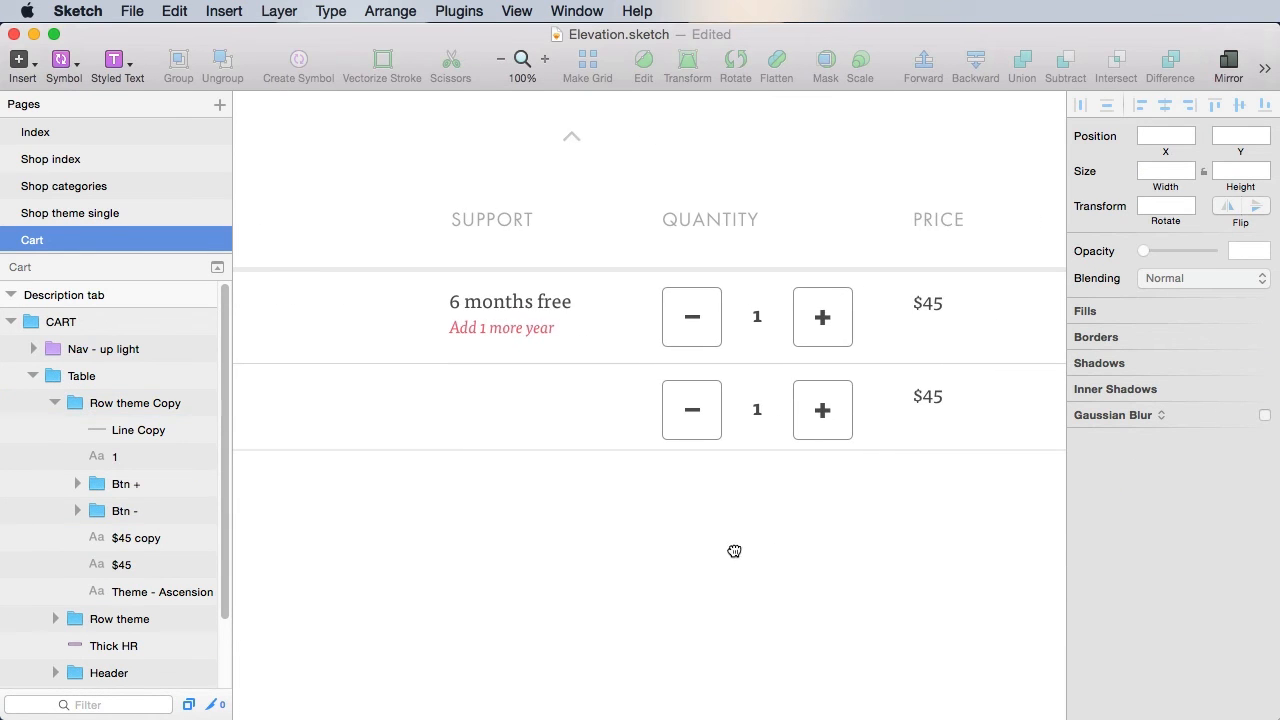
pyautogui.click(820, 410)
pyautogui.write('1')
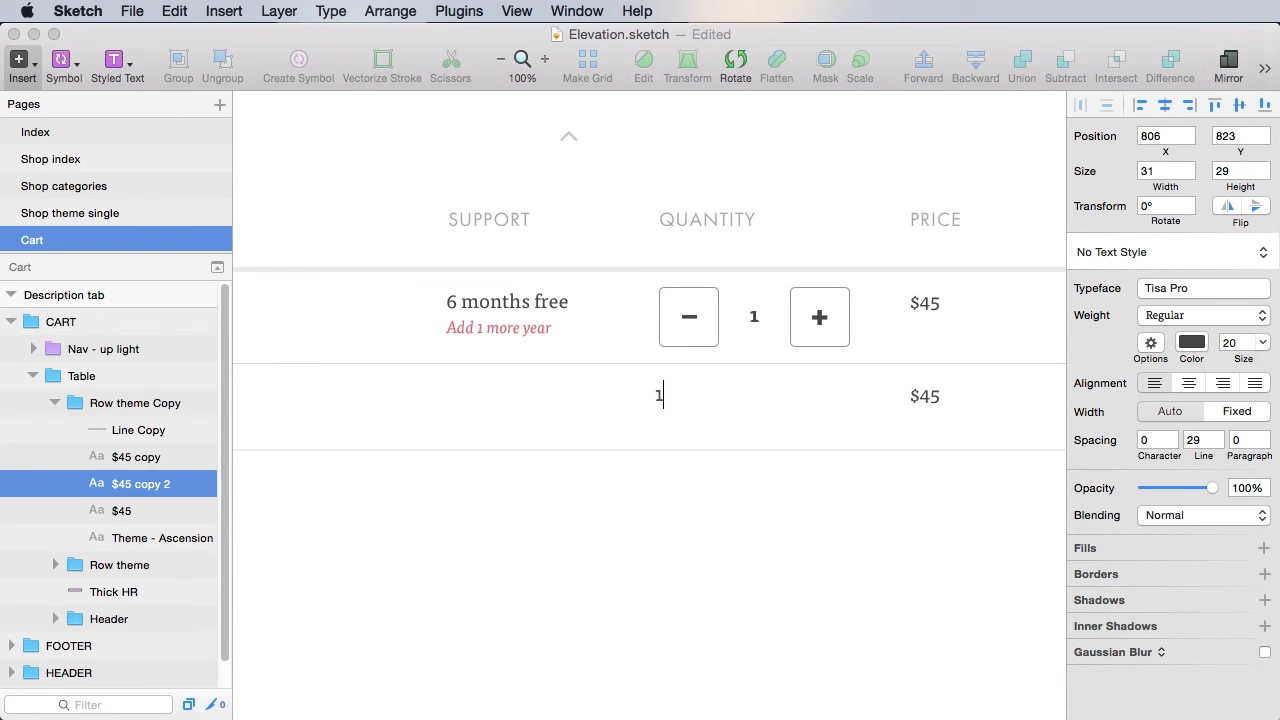
pyautogui.write('year')
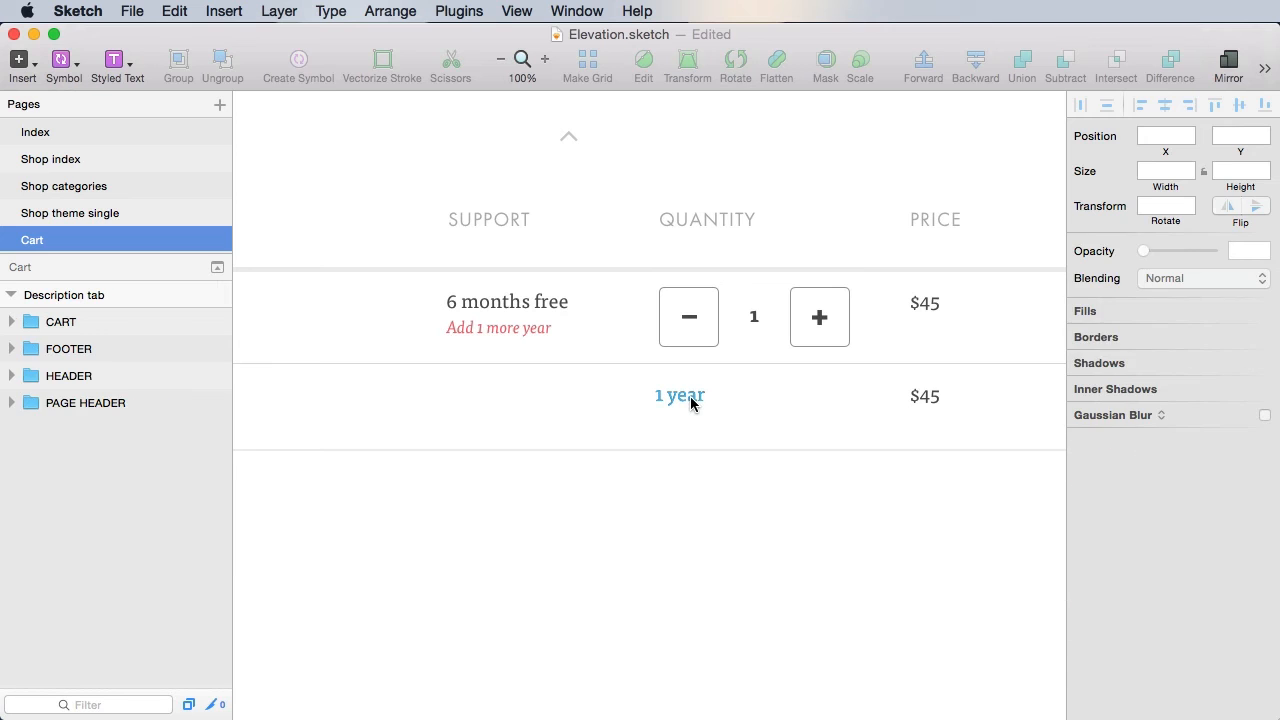
pyautogui.click(679, 395)
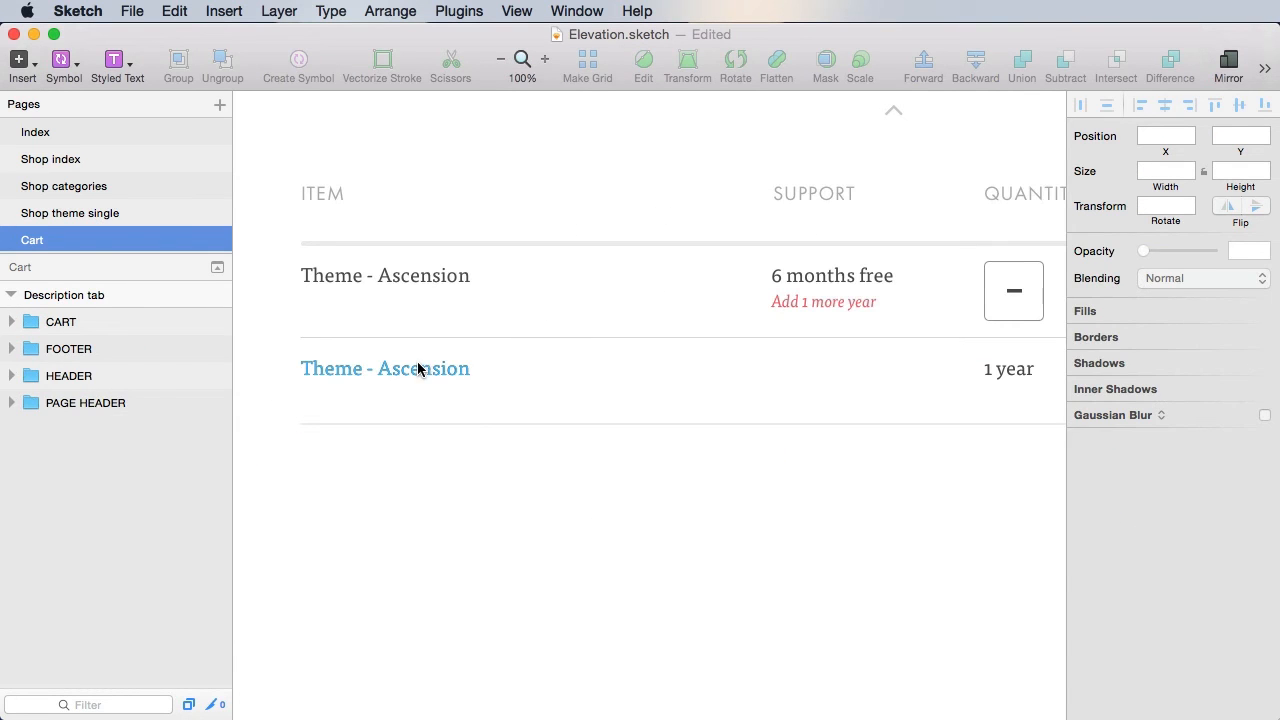
# Retype the item name as 'Theme support extension to: Jan 21st, 2017'
pyautogui.click(385, 368)
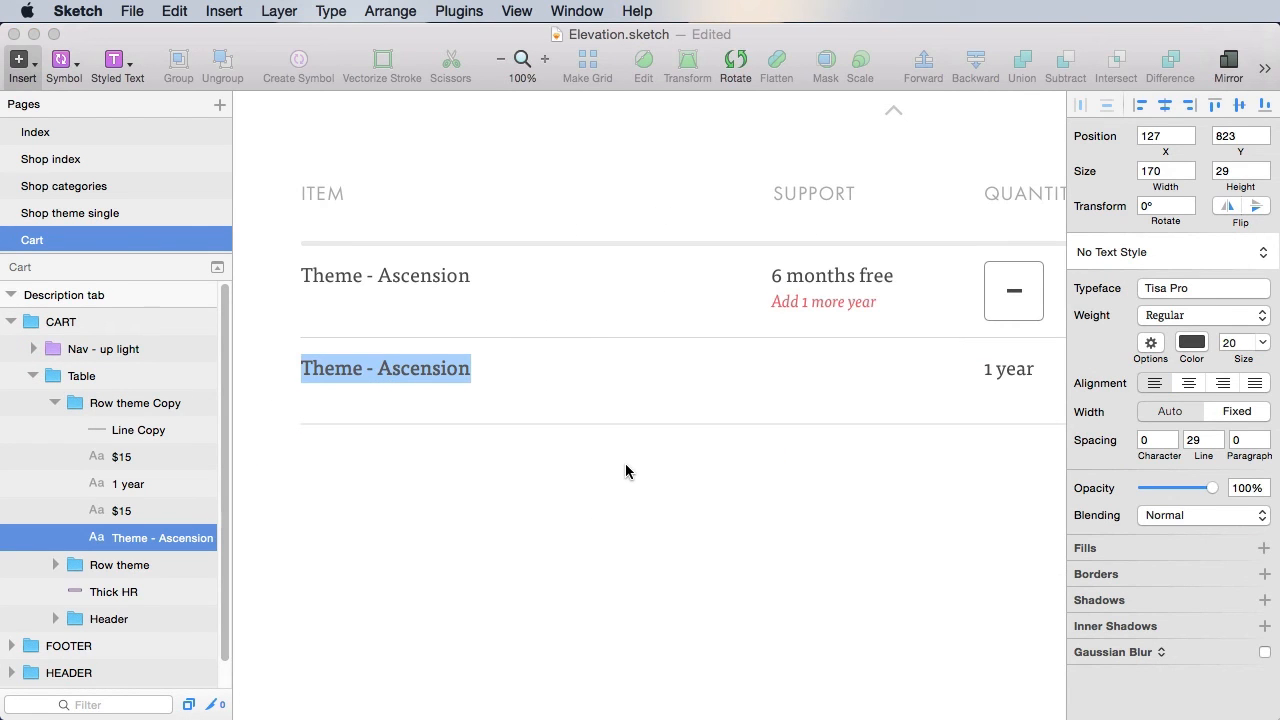
pyautogui.write('Theme su')
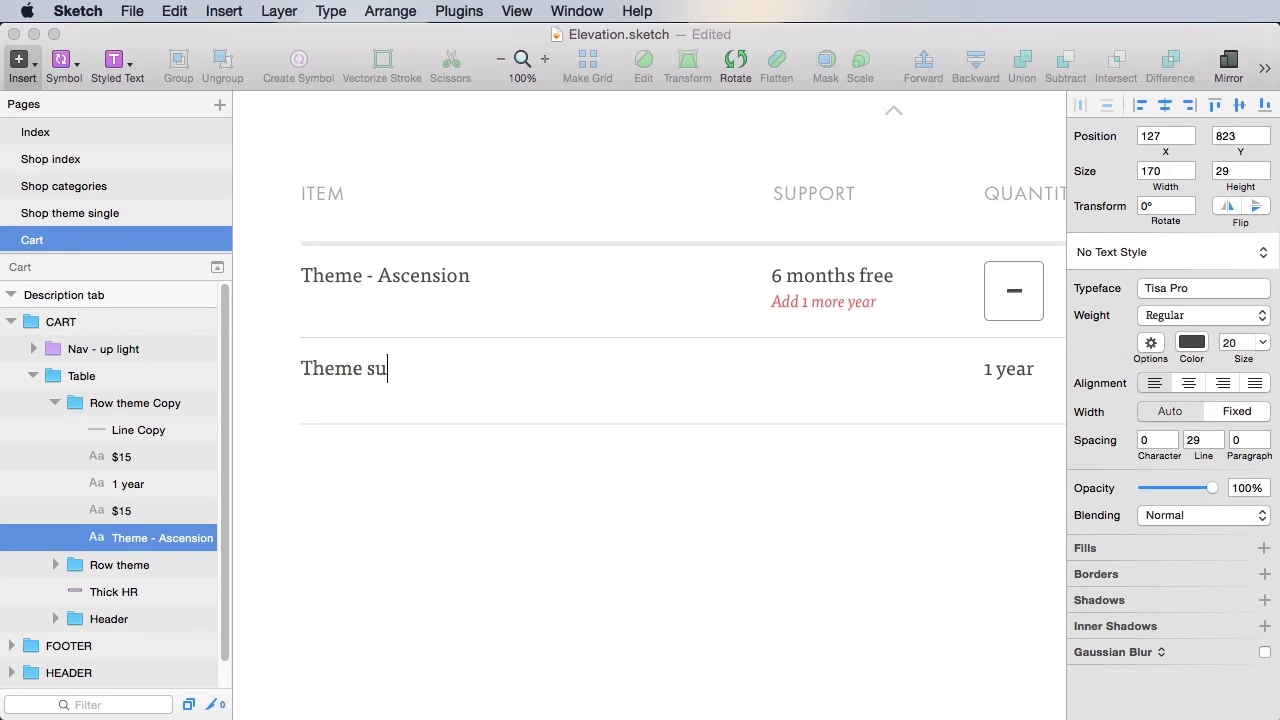
pyautogui.write('pport extension')
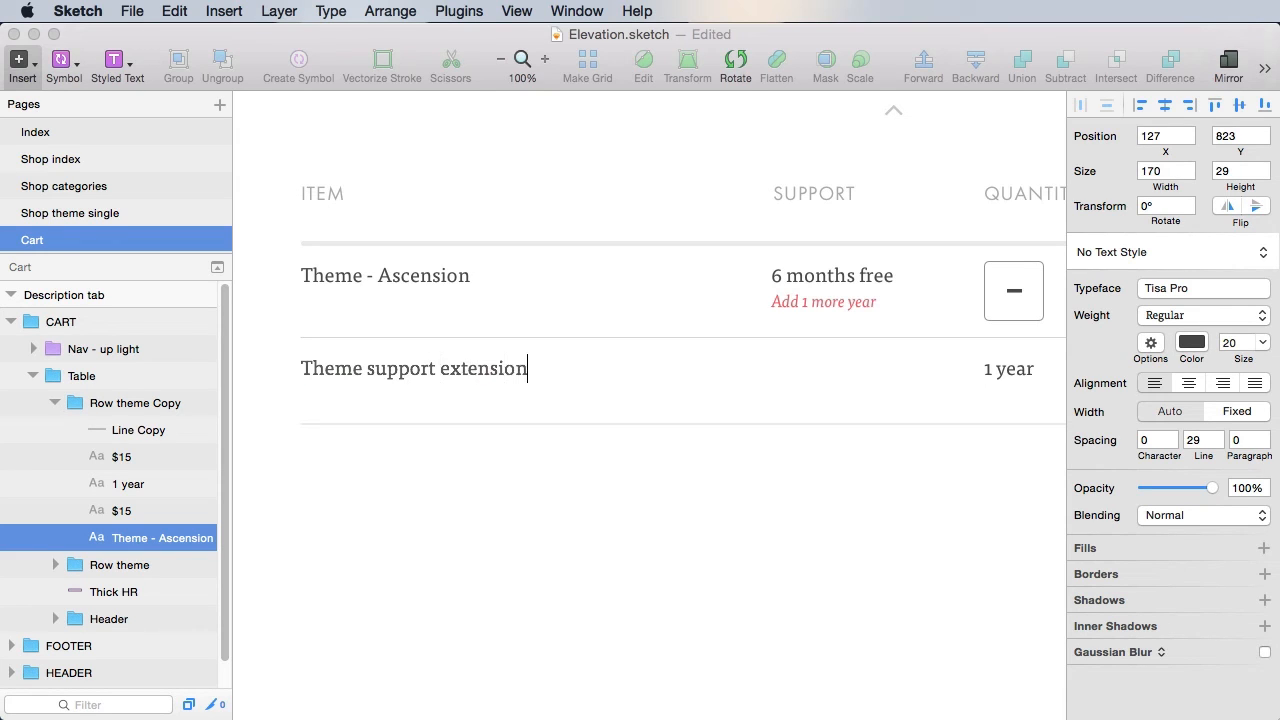
pyautogui.write('to:')
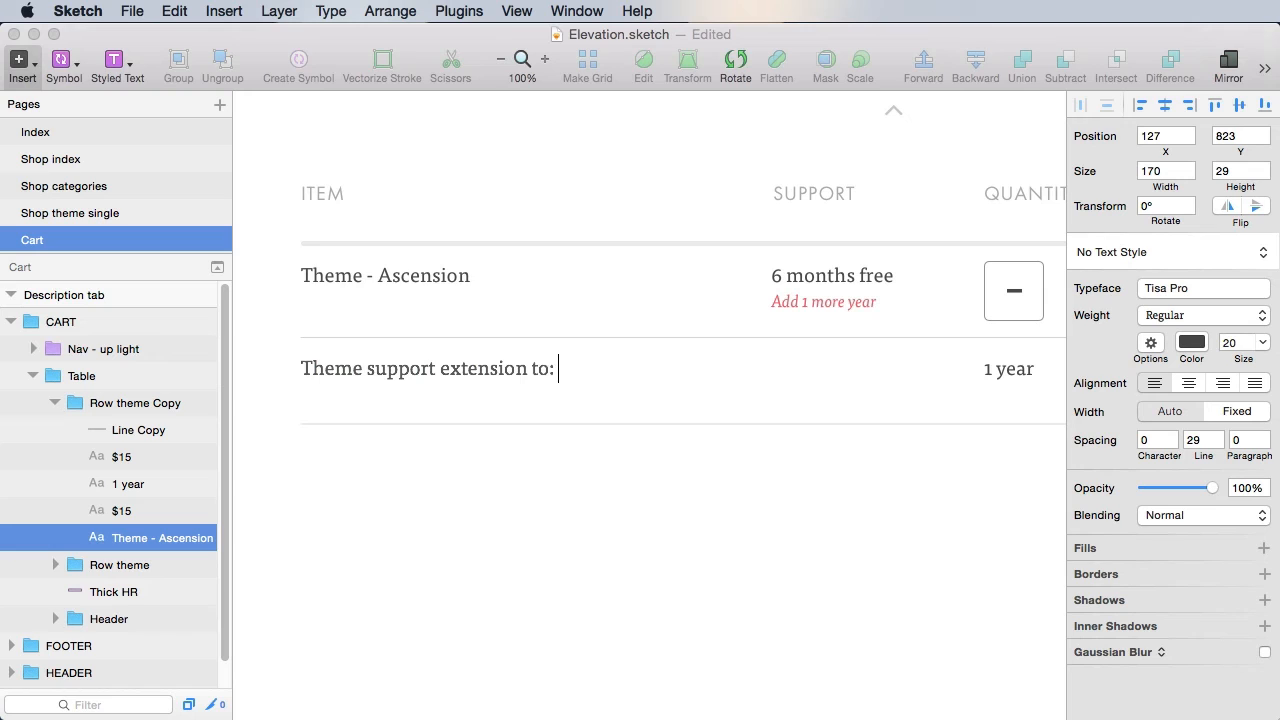
pyautogui.write('Jan 21s')
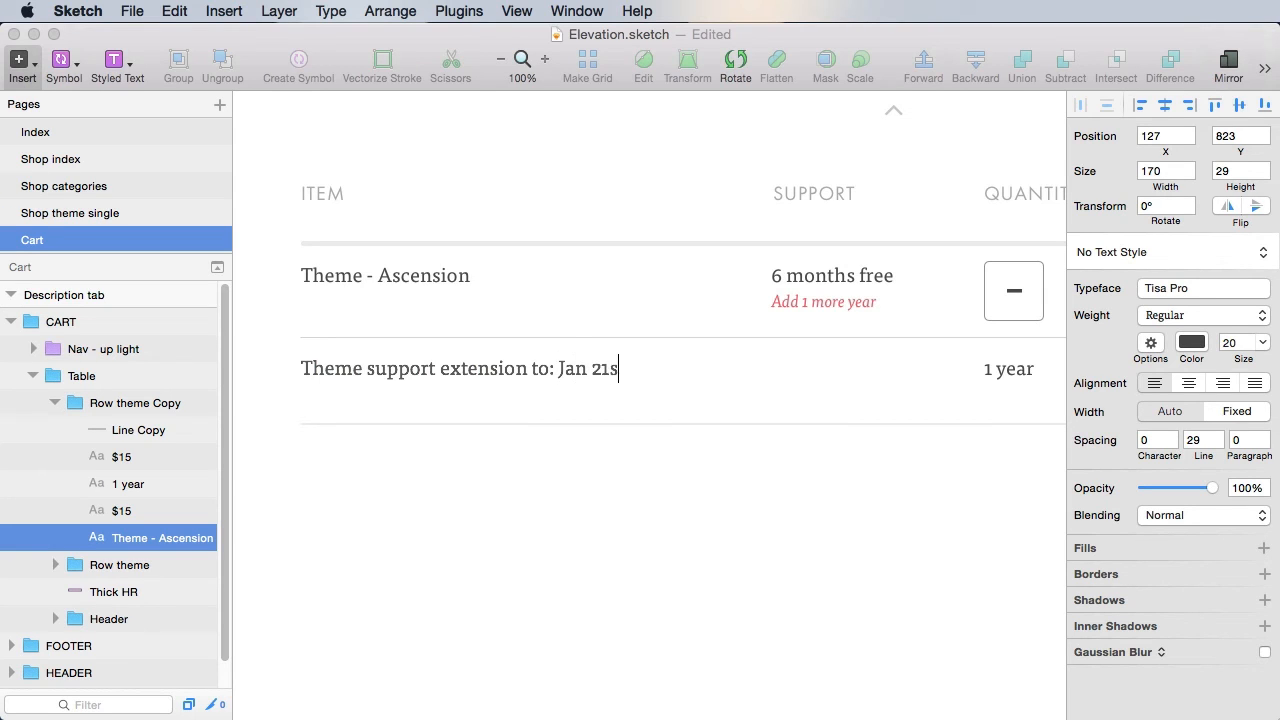
pyautogui.write('t, 2017')
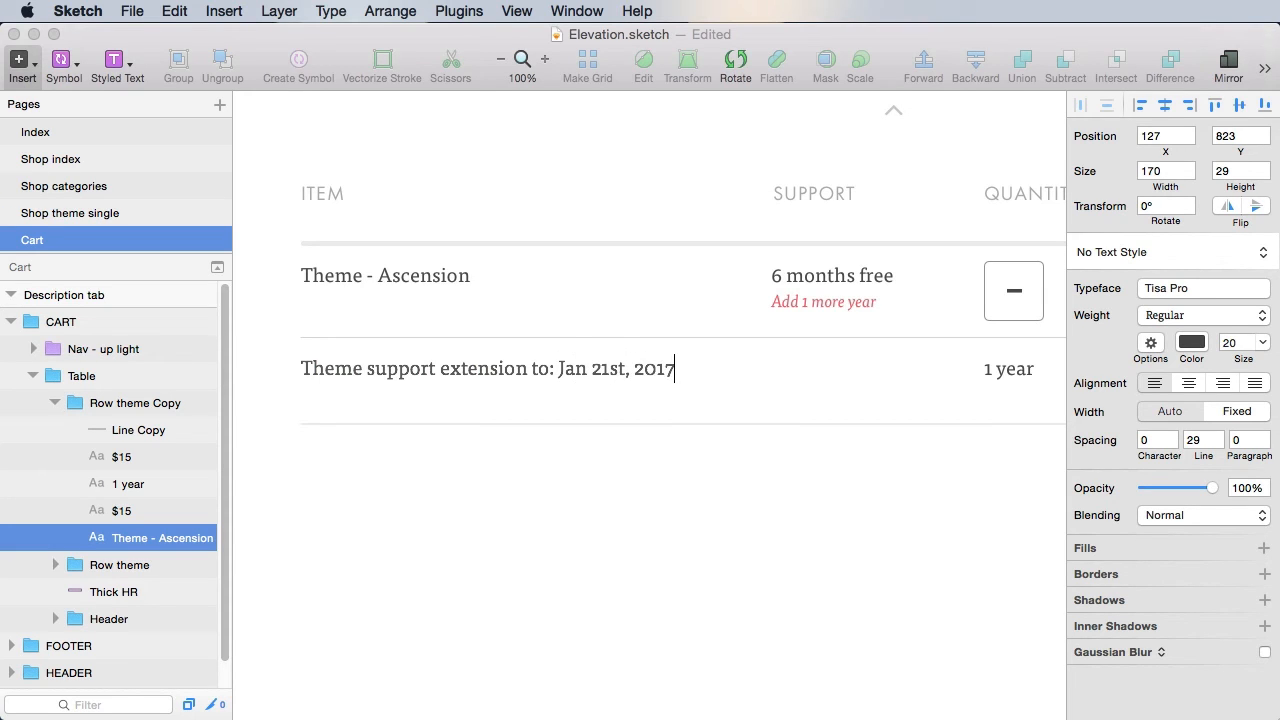
pyautogui.click(540, 369)
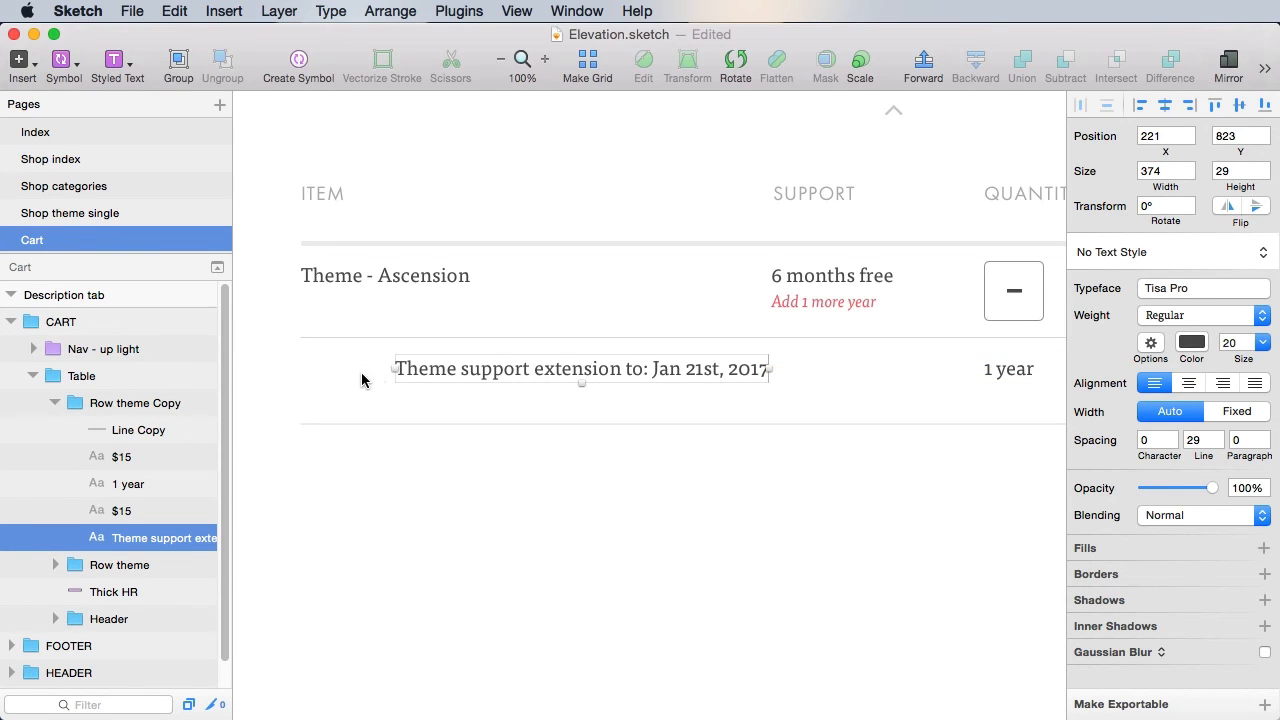
pyautogui.moveTo(572, 382)
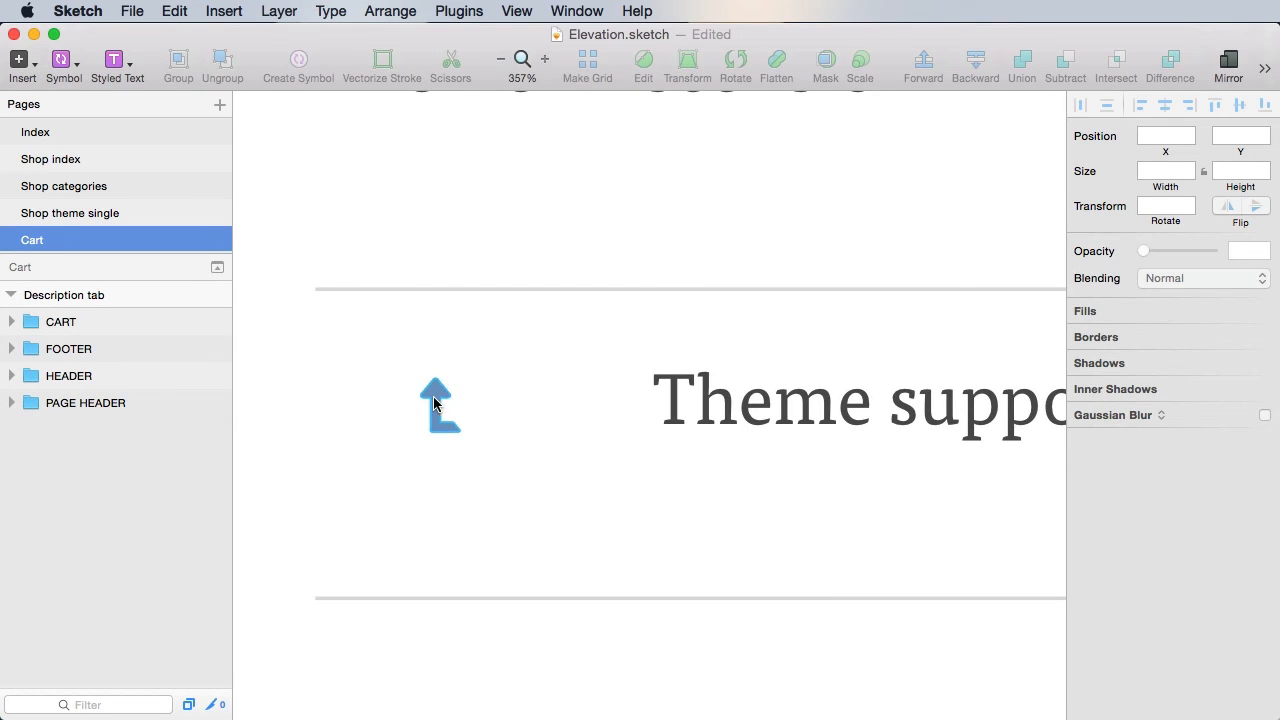
# Move the bent-arrow icon to sit left of the support extension text
pyautogui.click(438, 405)
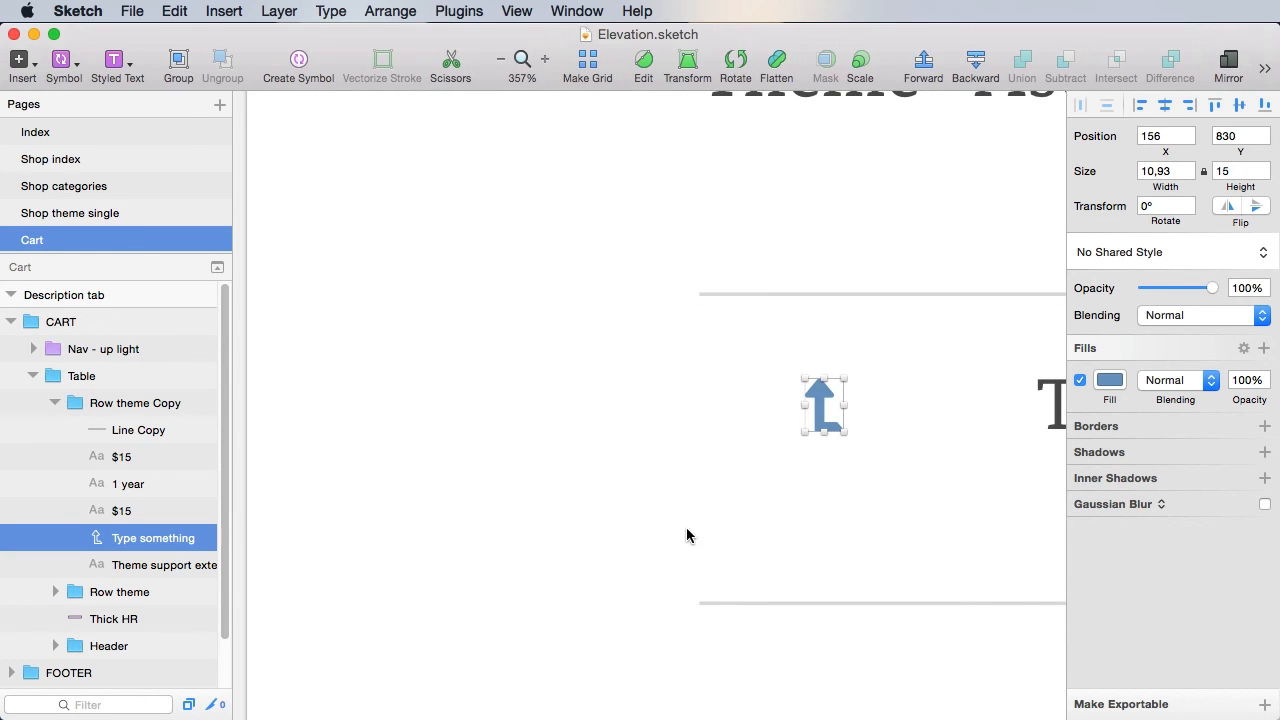
pyautogui.moveTo(823, 405); pyautogui.dragTo(615, 488)
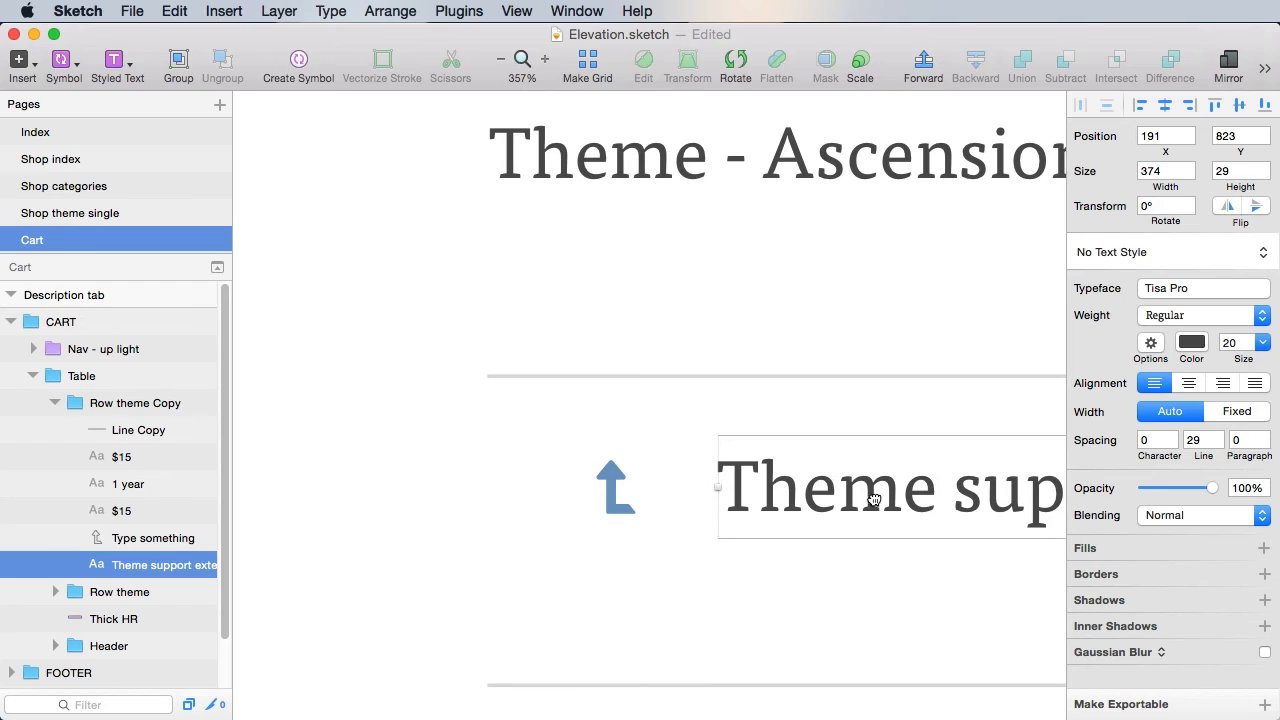
pyautogui.click(612, 490)
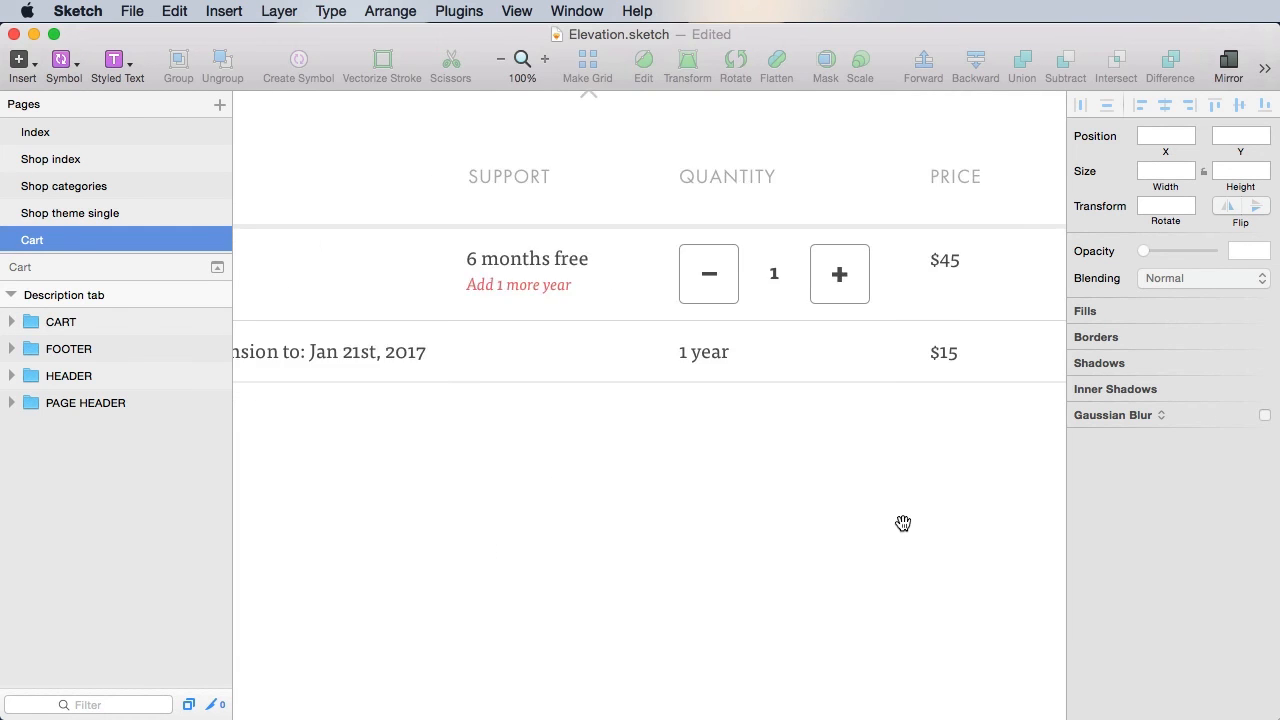
# Remove the arrow icon from the duplicated Grid extension row
pyautogui.click(118, 429)
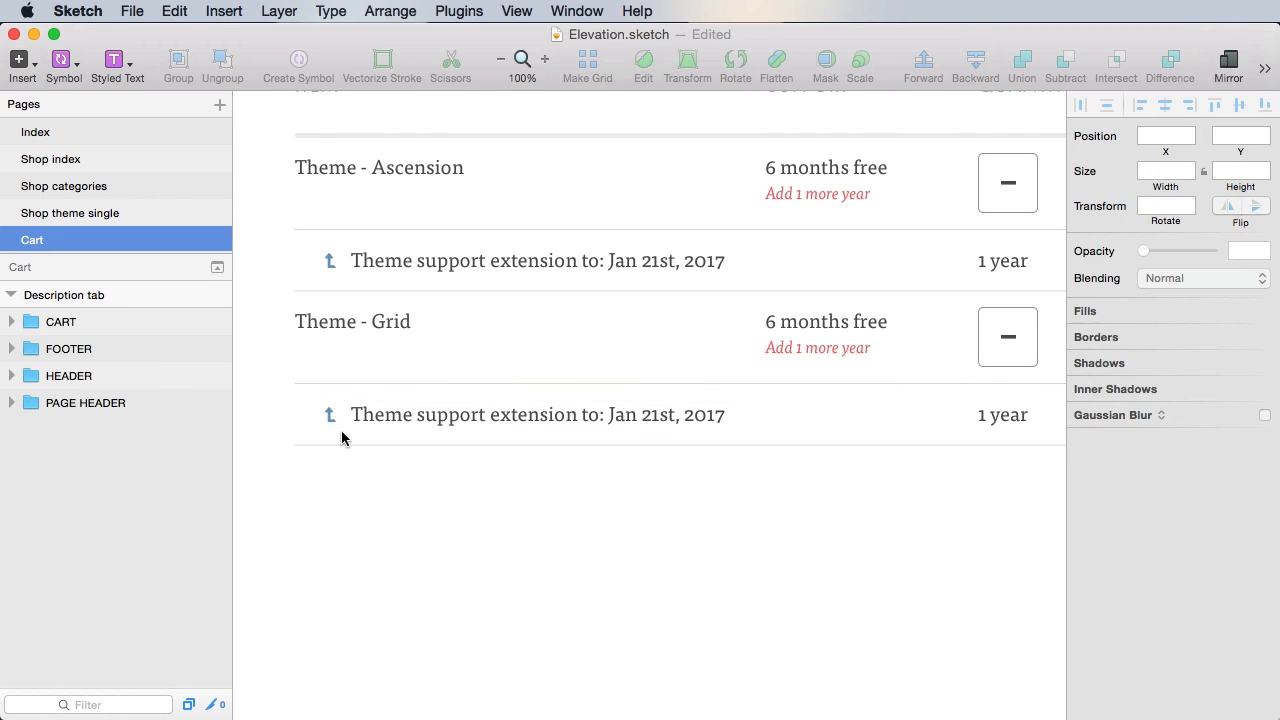
pyautogui.click(330, 414)
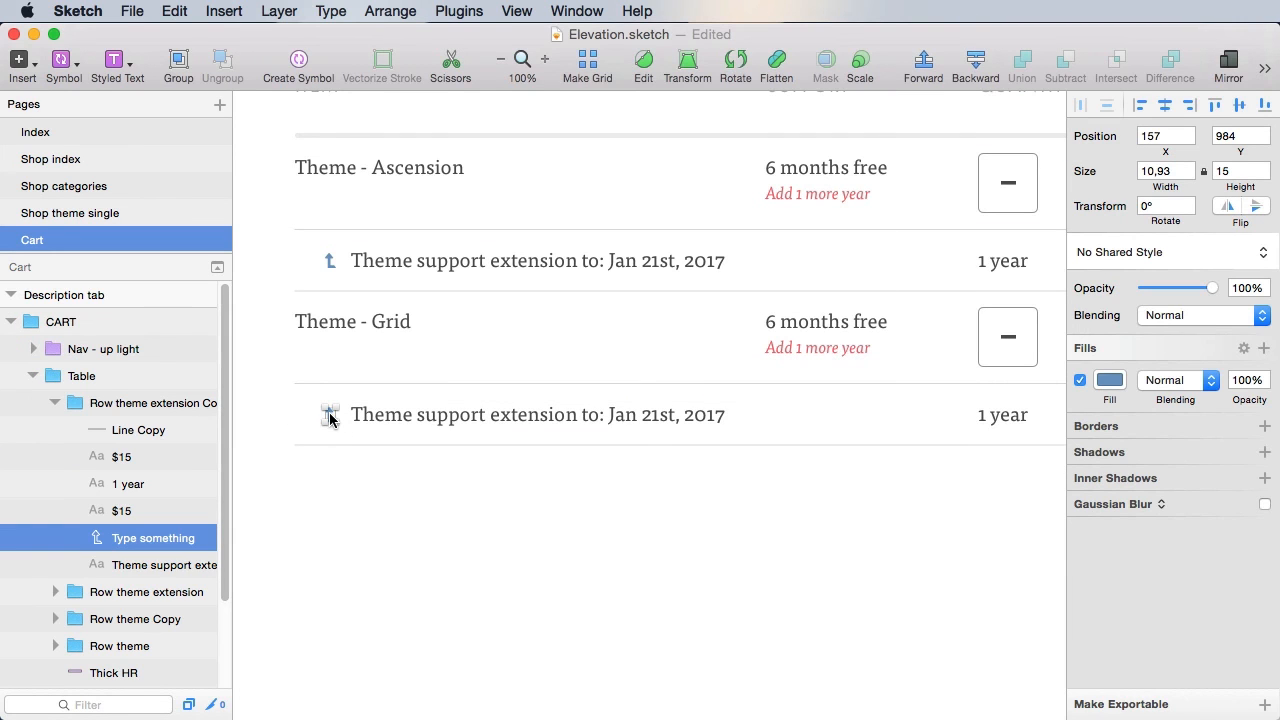
pyautogui.click(537, 414)
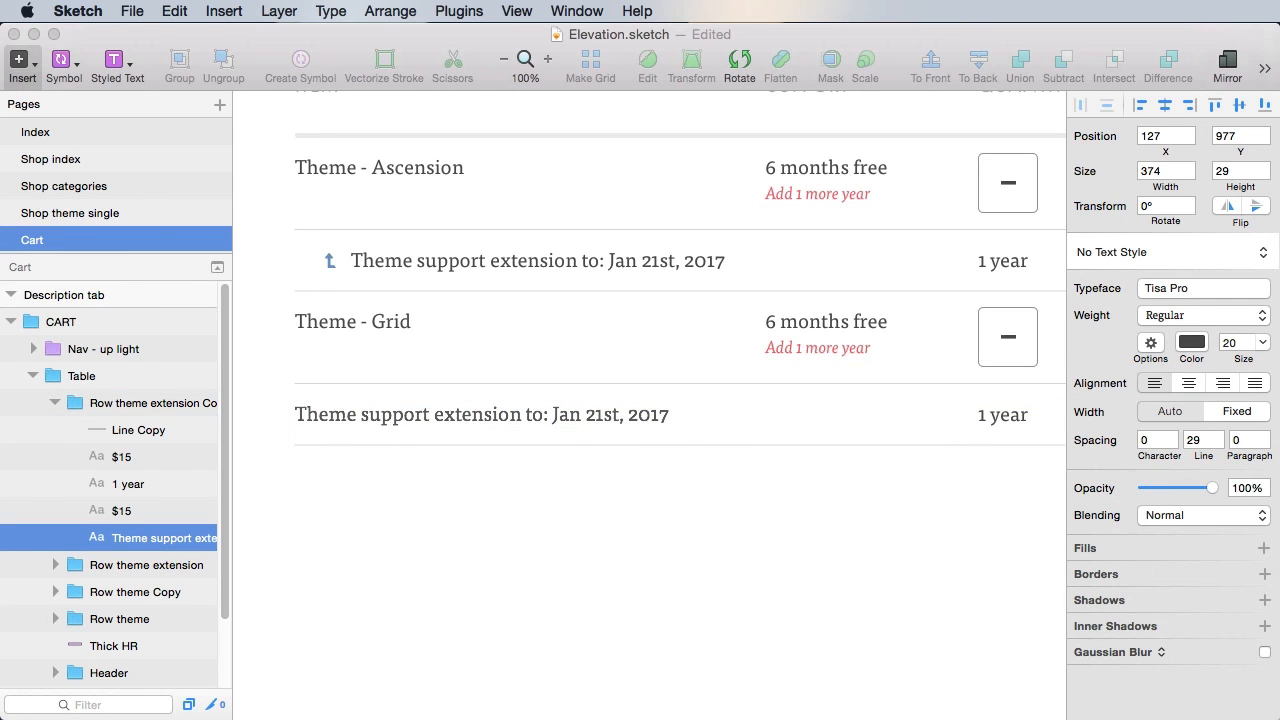
# Replace the extension text's date with 'for: "Whitespace"'
pyautogui.moveTo(523, 414); pyautogui.dragTo(671, 414)
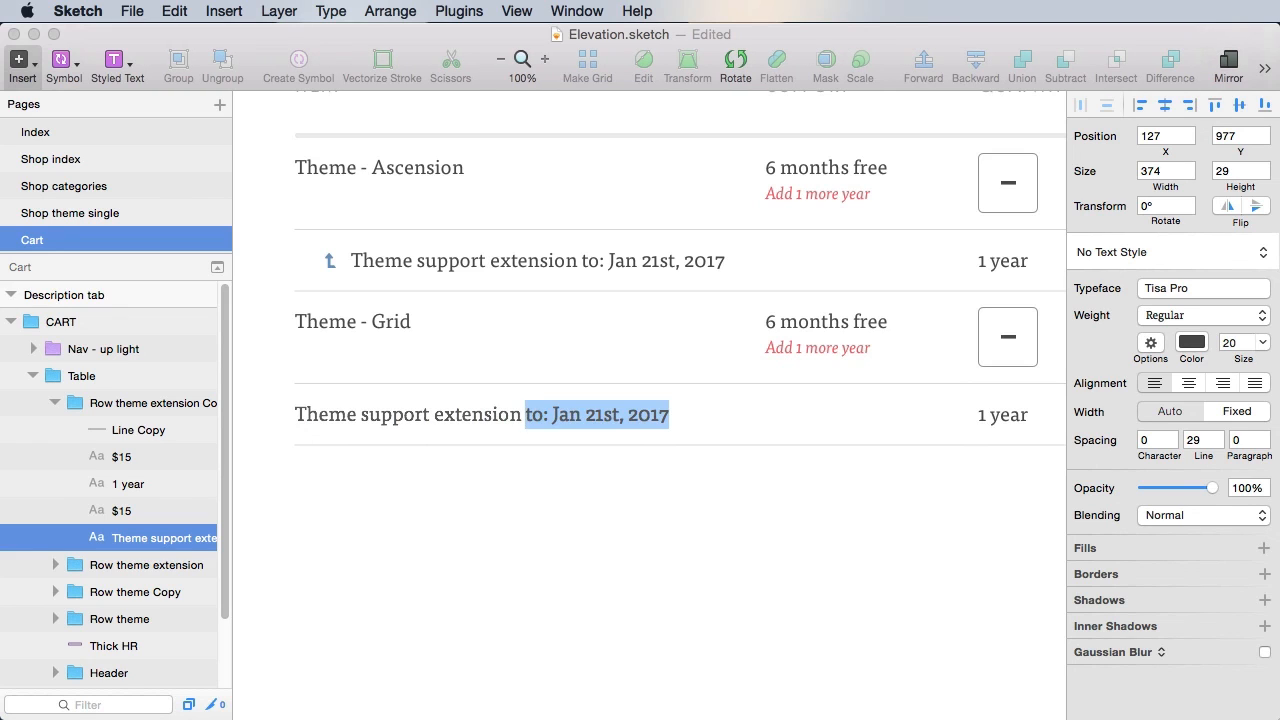
pyautogui.write('for: ""')
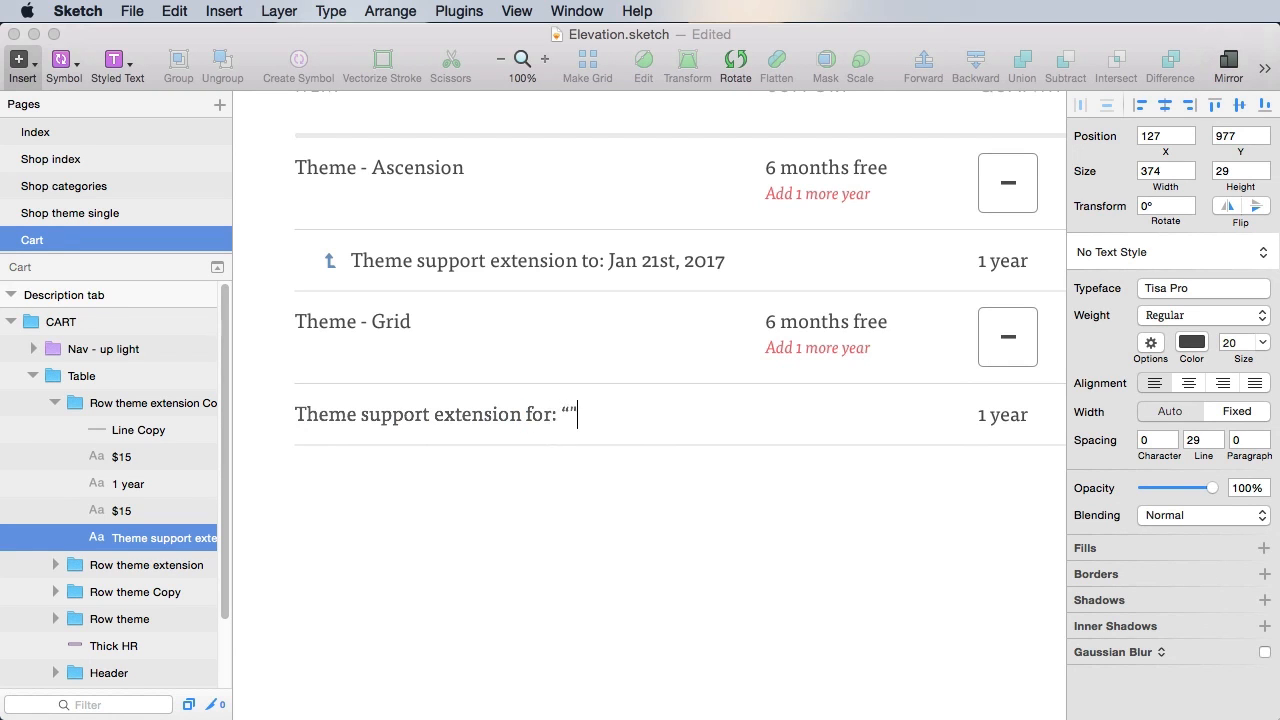
pyautogui.write('Whitespace')
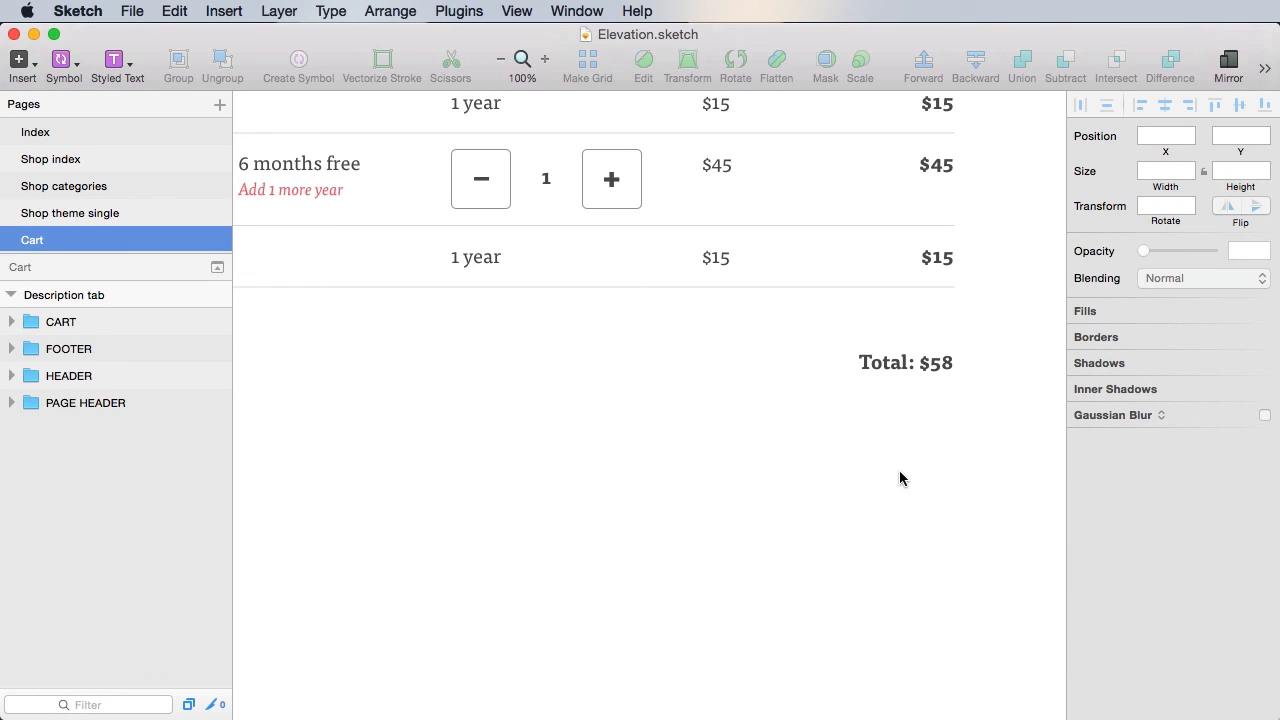
pyautogui.moveTo(907, 473)
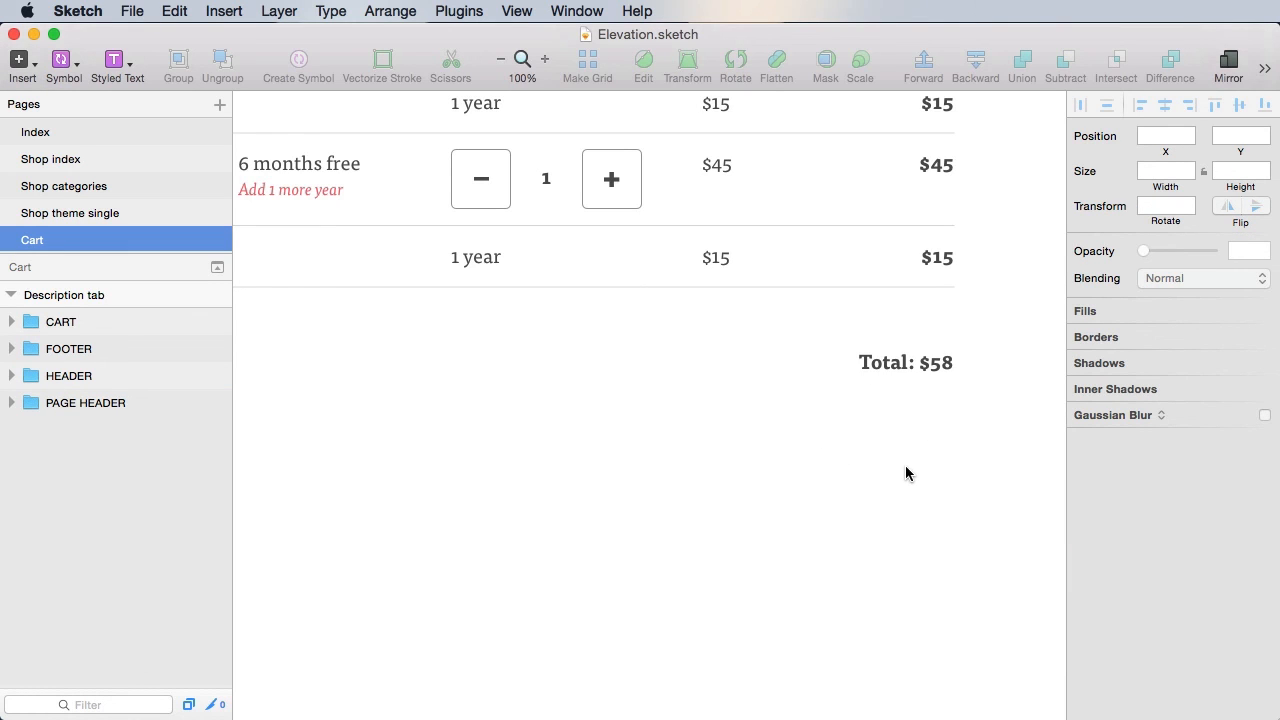
pyautogui.moveTo(824, 516)
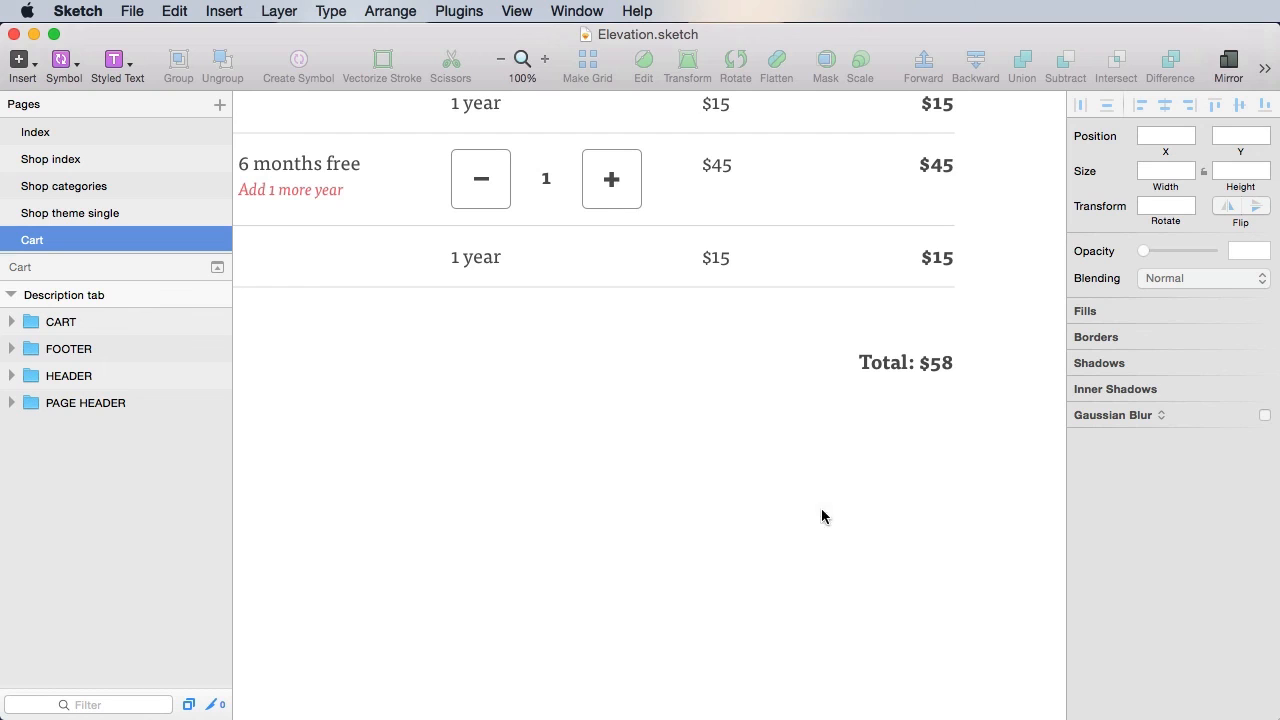
pyautogui.moveTo(926, 467)
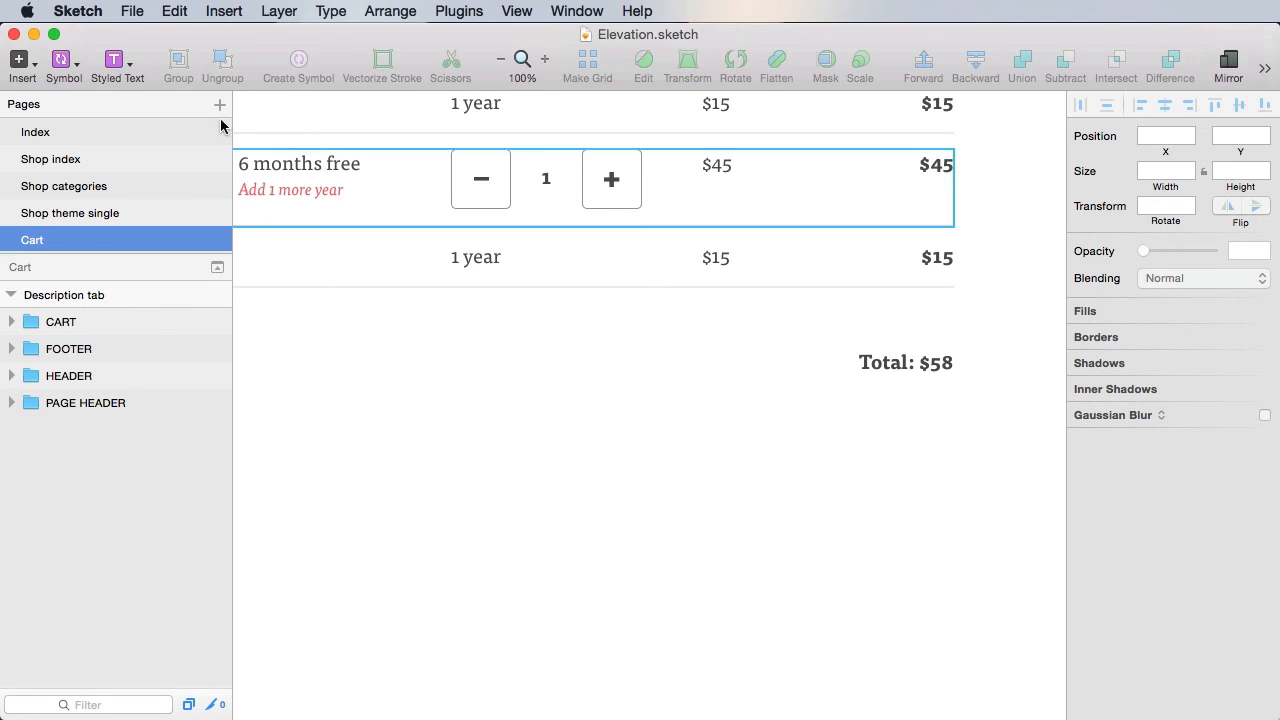
pyautogui.click(63, 60)
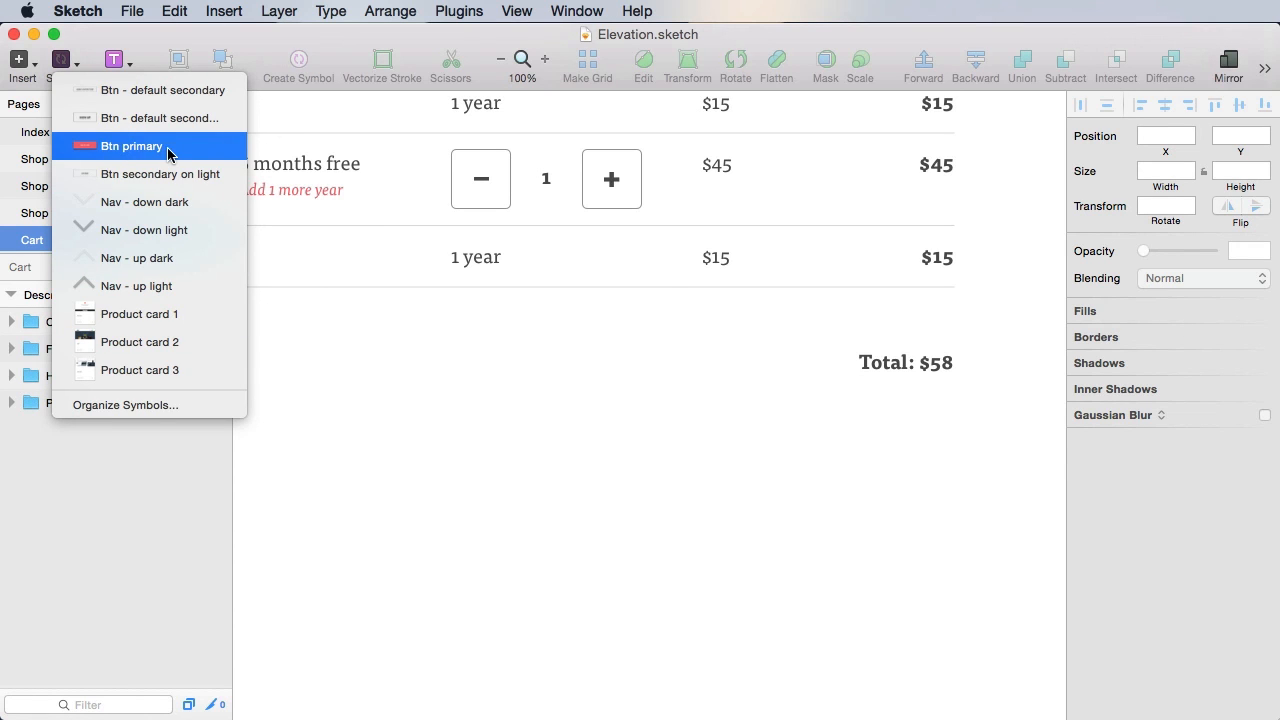
# Insert the primary red button below the total, detach it from its symbol, and rename its layer
pyautogui.click(131, 146)
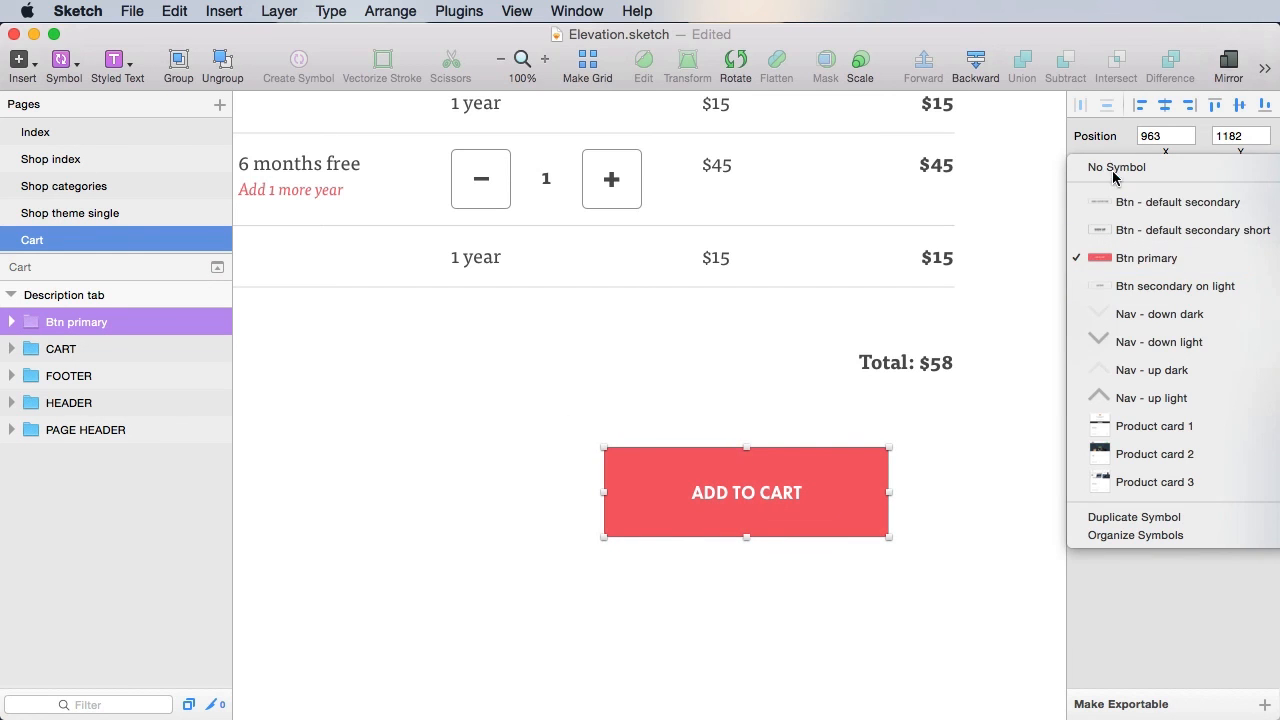
pyautogui.click(1115, 167)
pyautogui.write('60')
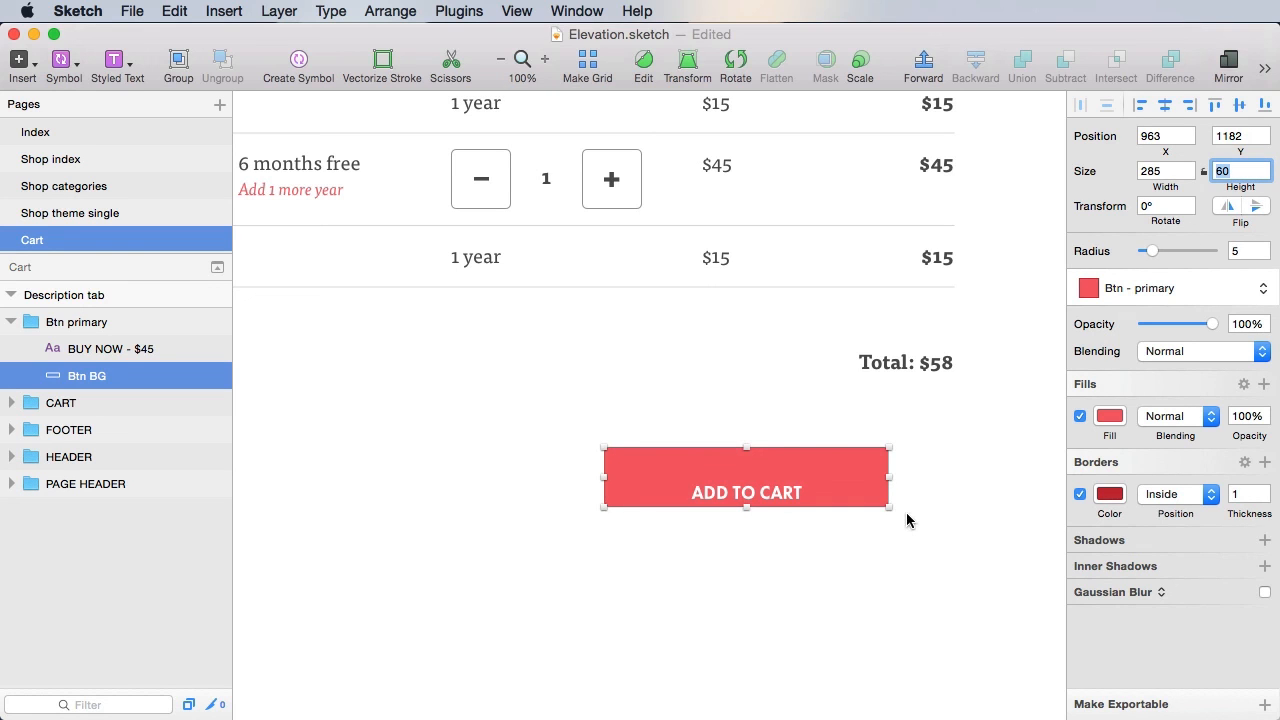
pyautogui.click(76, 321)
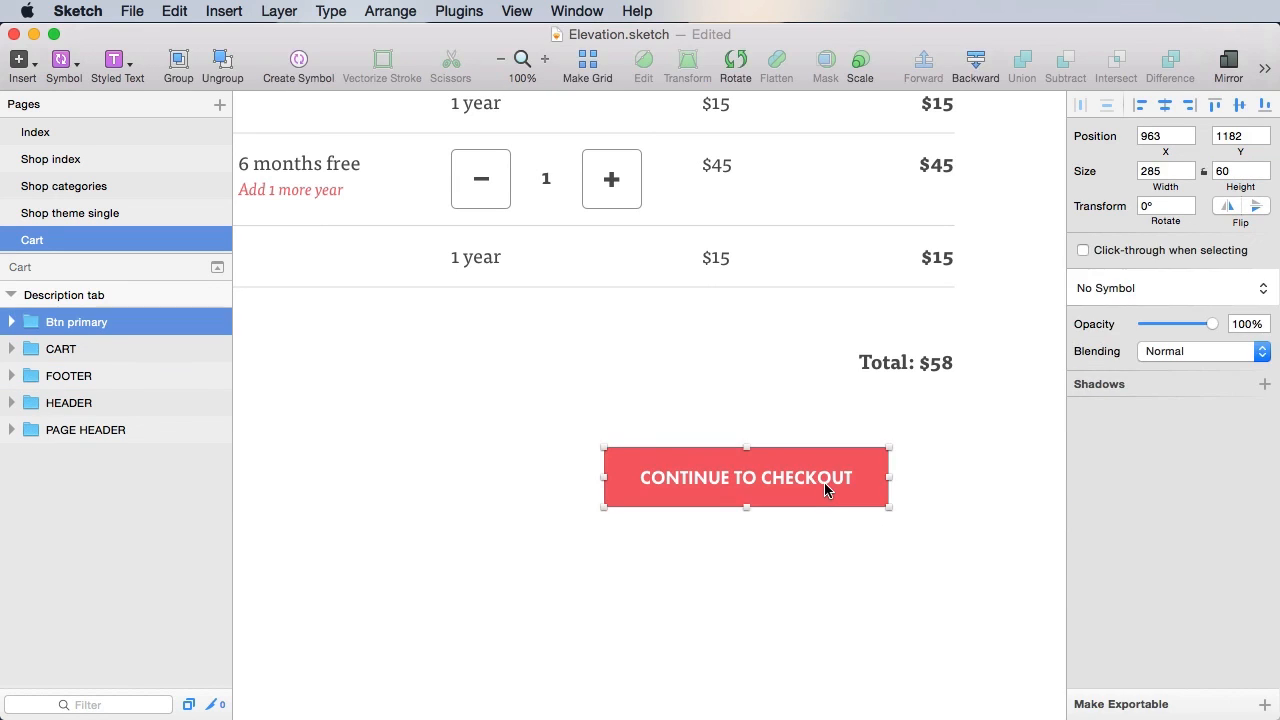
pyautogui.doubleClick(77, 321)
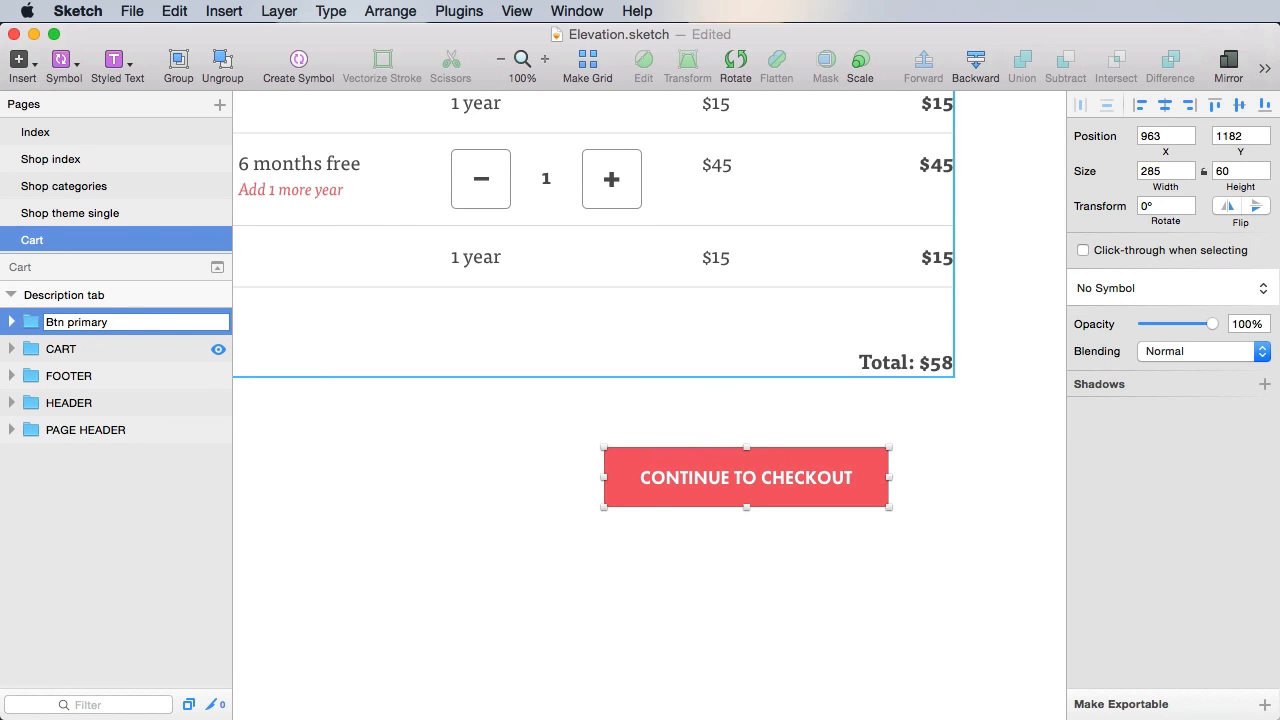
pyautogui.write('default')
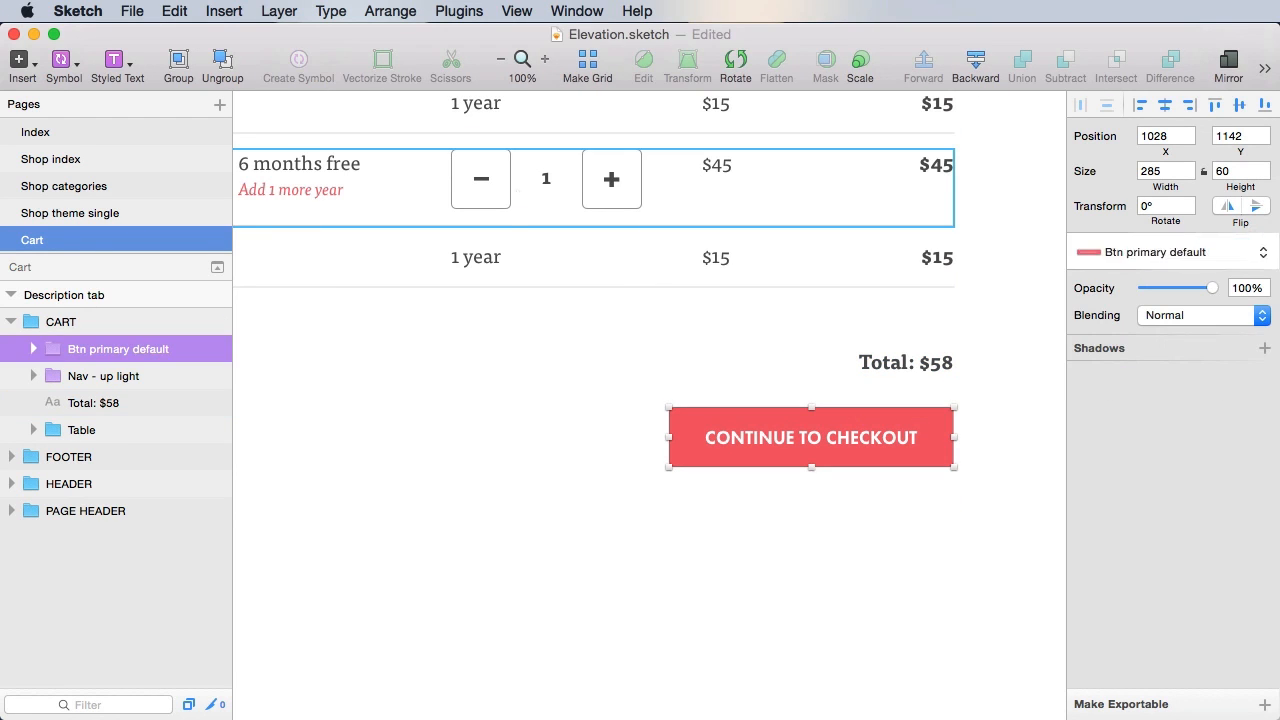
pyautogui.click(837, 615)
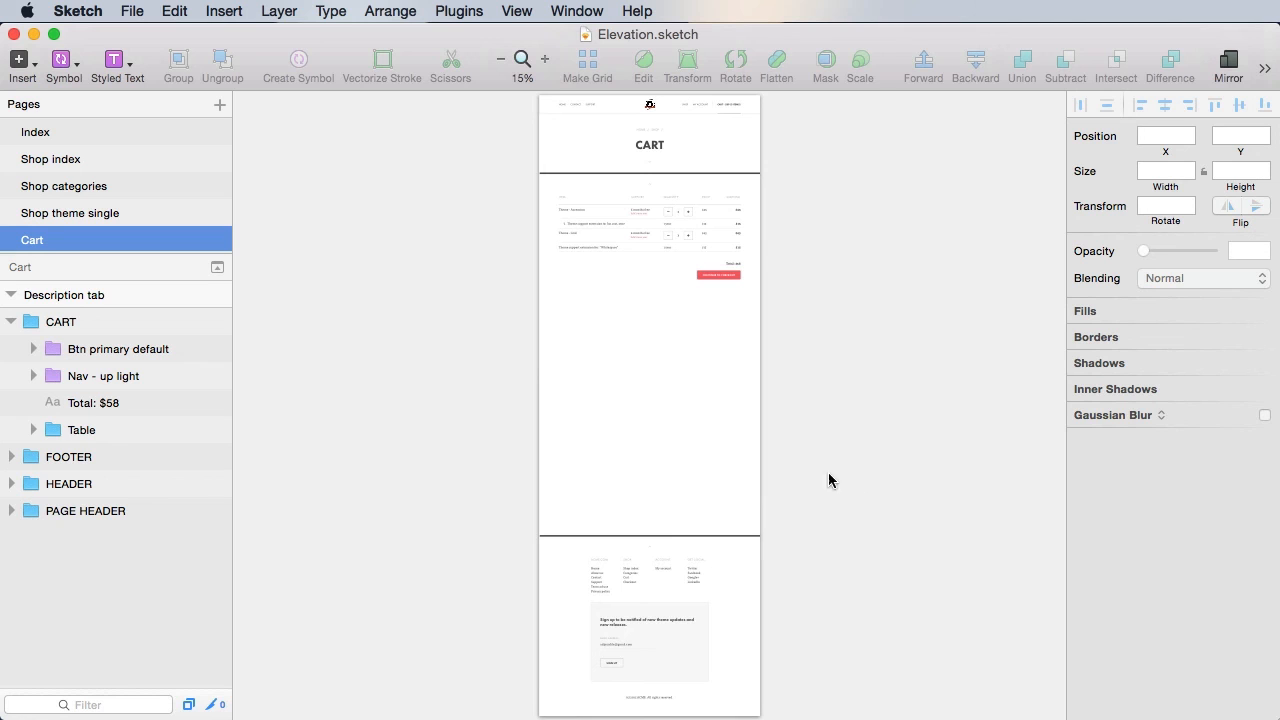
# Place a navigation arrow icon centred below the CONTINUE TO CHECKOUT button
pyautogui.click(544, 58)
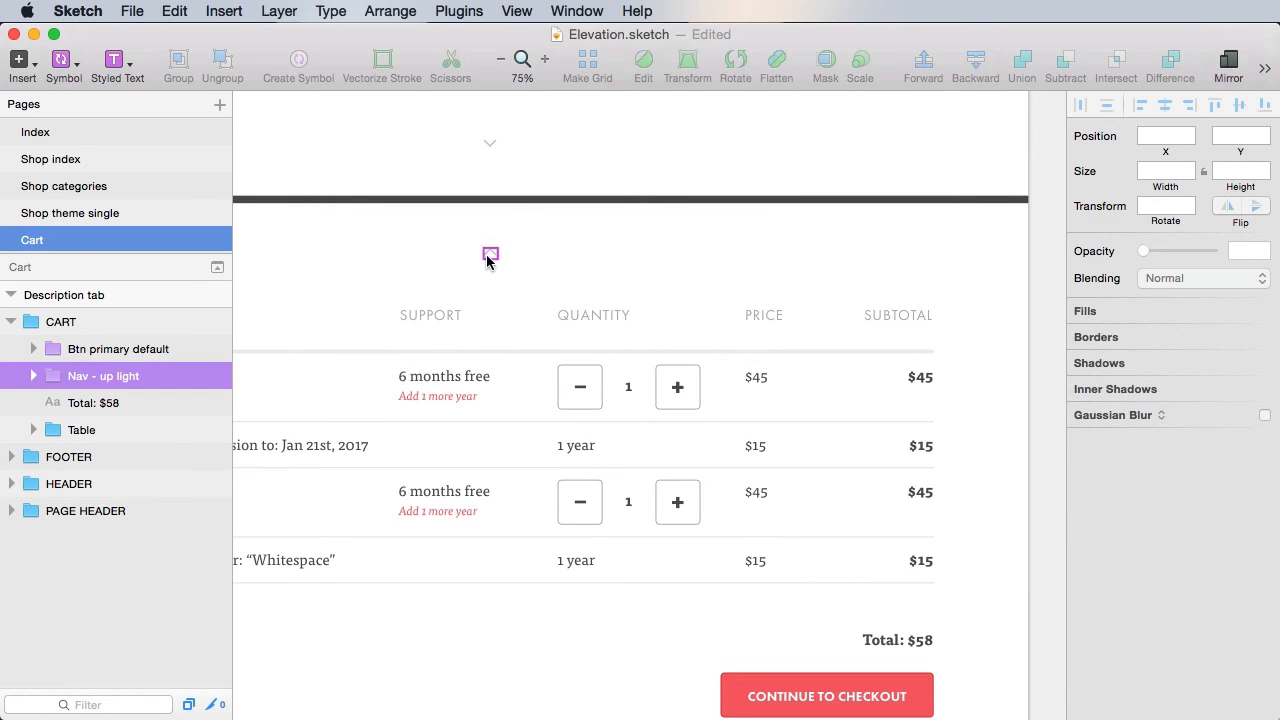
pyautogui.click(490, 256)
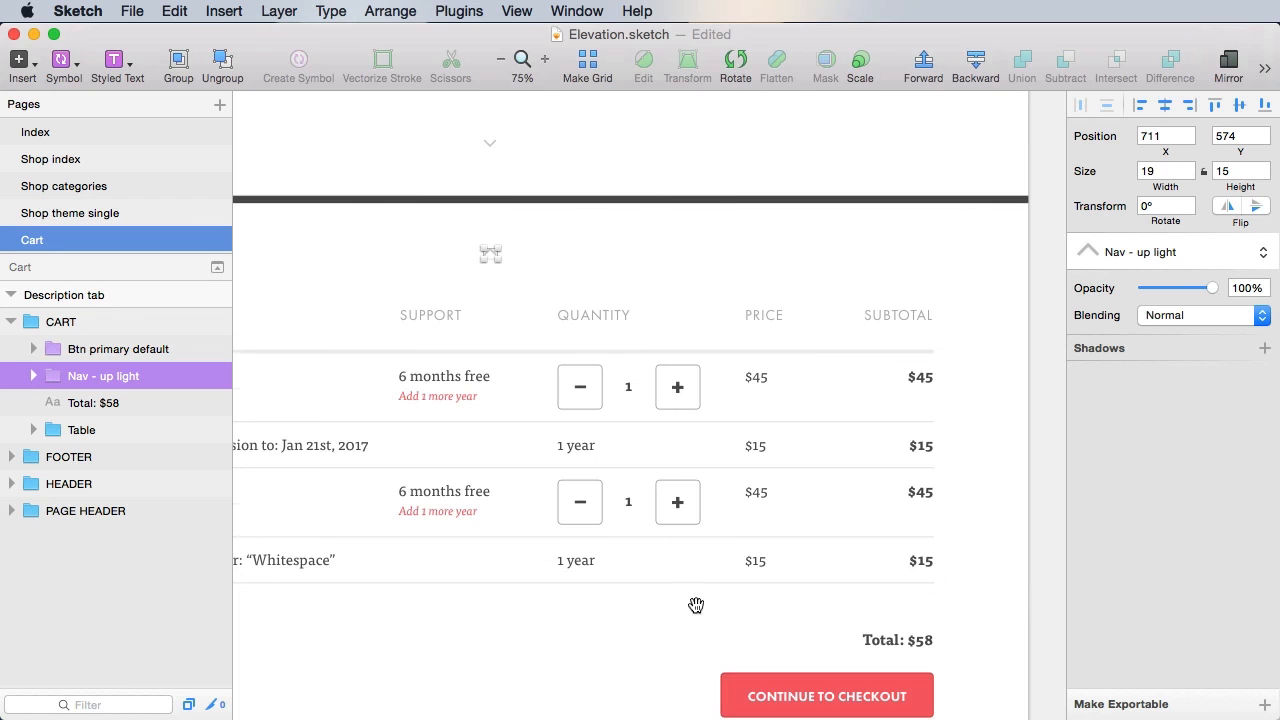
pyautogui.scroll(-3)
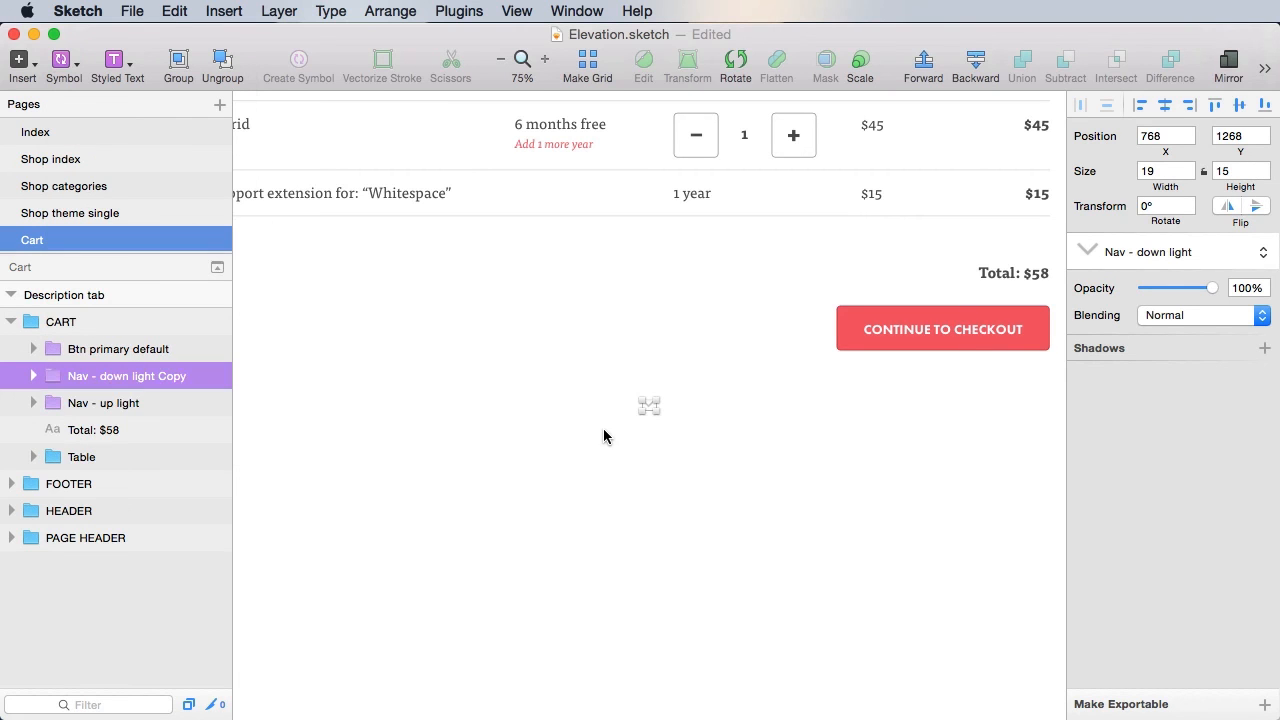
pyautogui.click(941, 328)
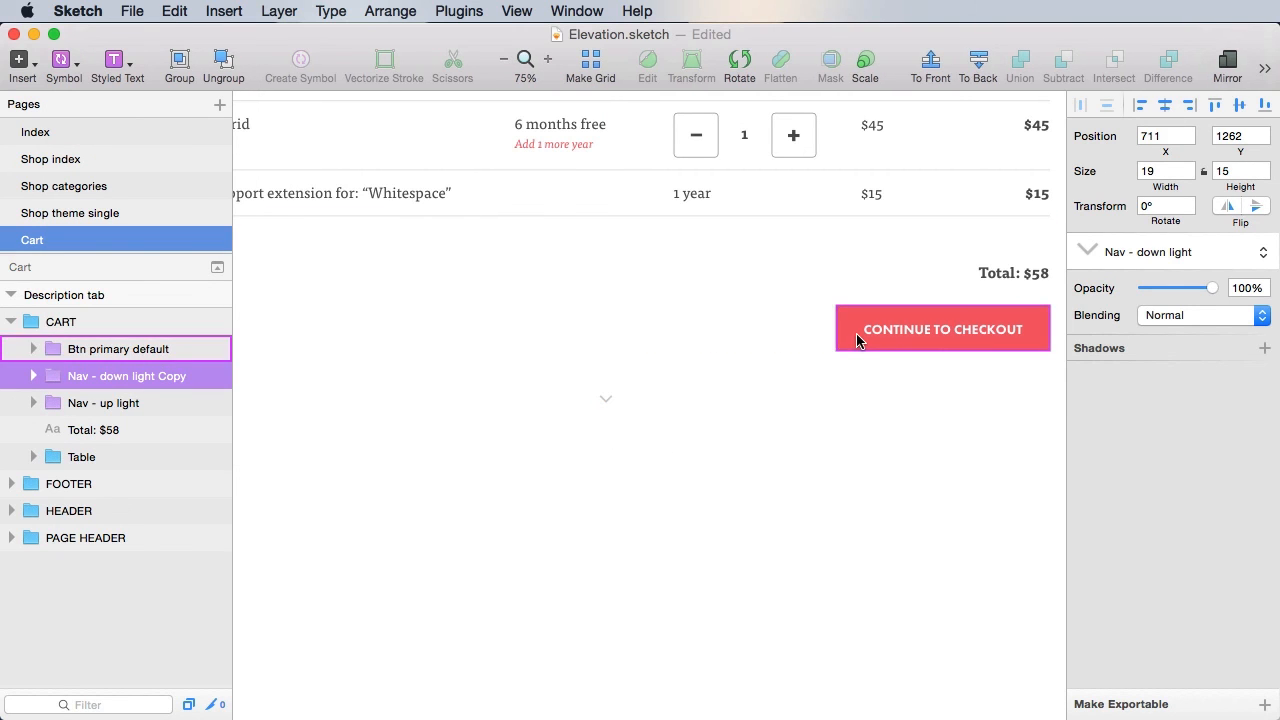
pyautogui.click(780, 465)
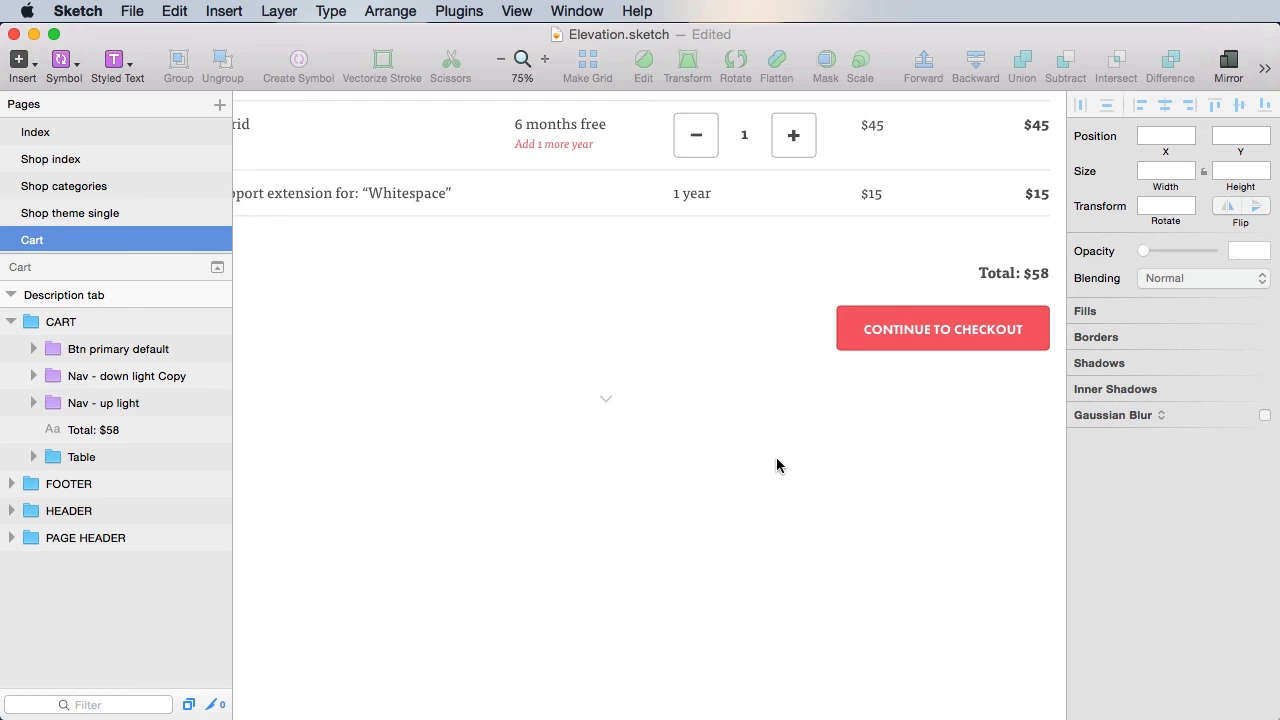